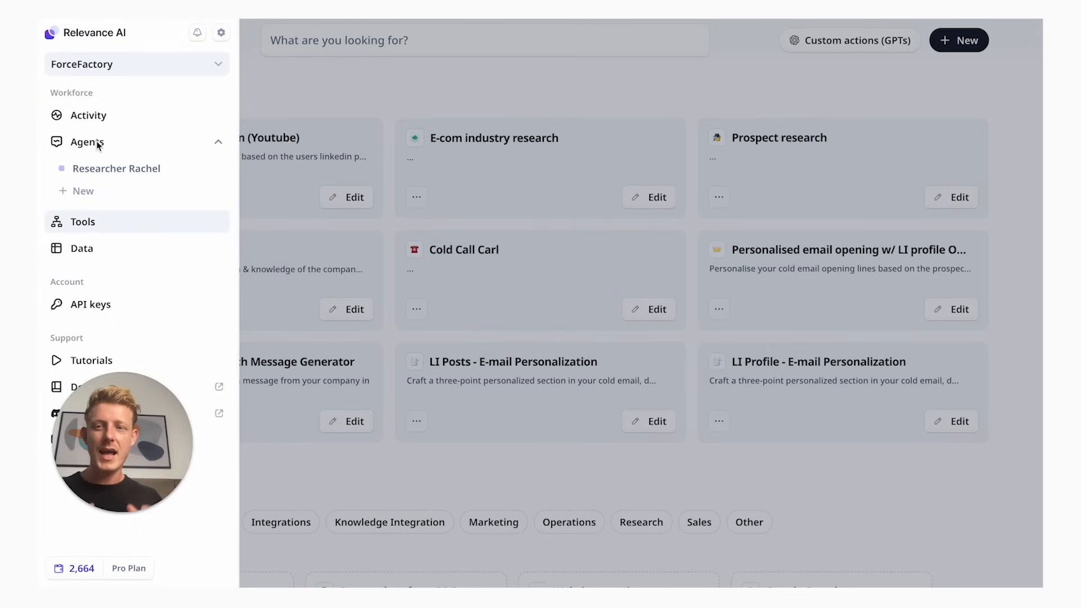
pyautogui.moveTo(88, 252)
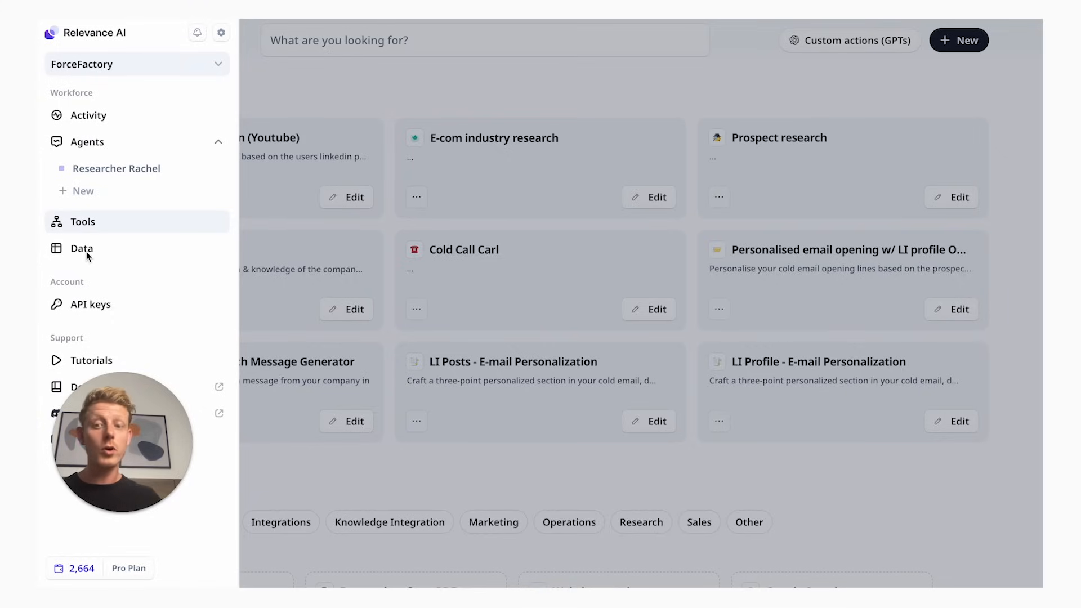
# Close the side navigation and browse Your tools and the Relevance tool categories
pyautogui.click(82, 222)
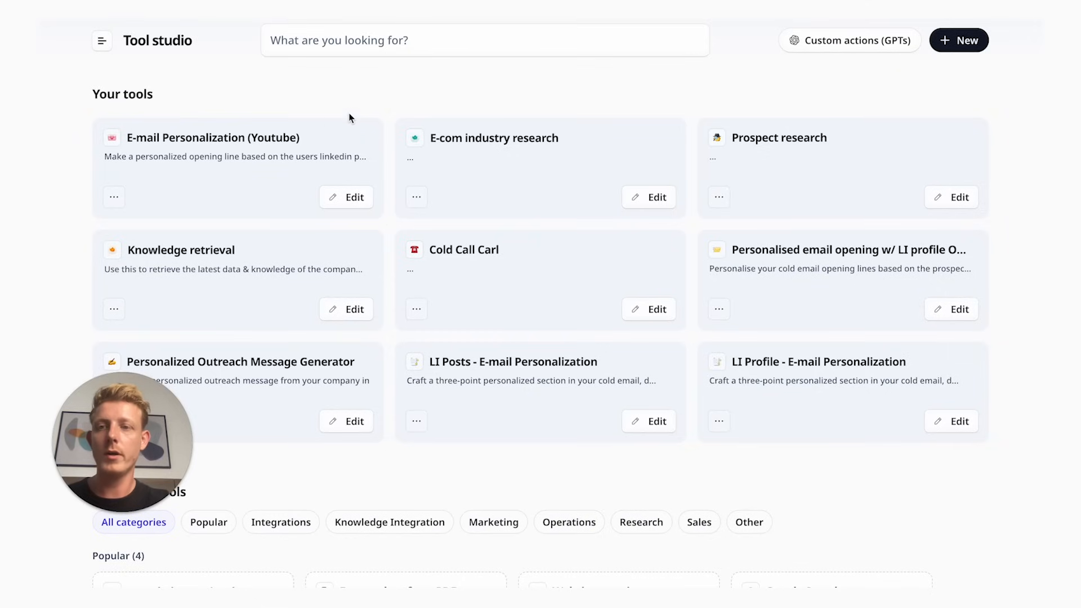
pyautogui.moveTo(143, 141)
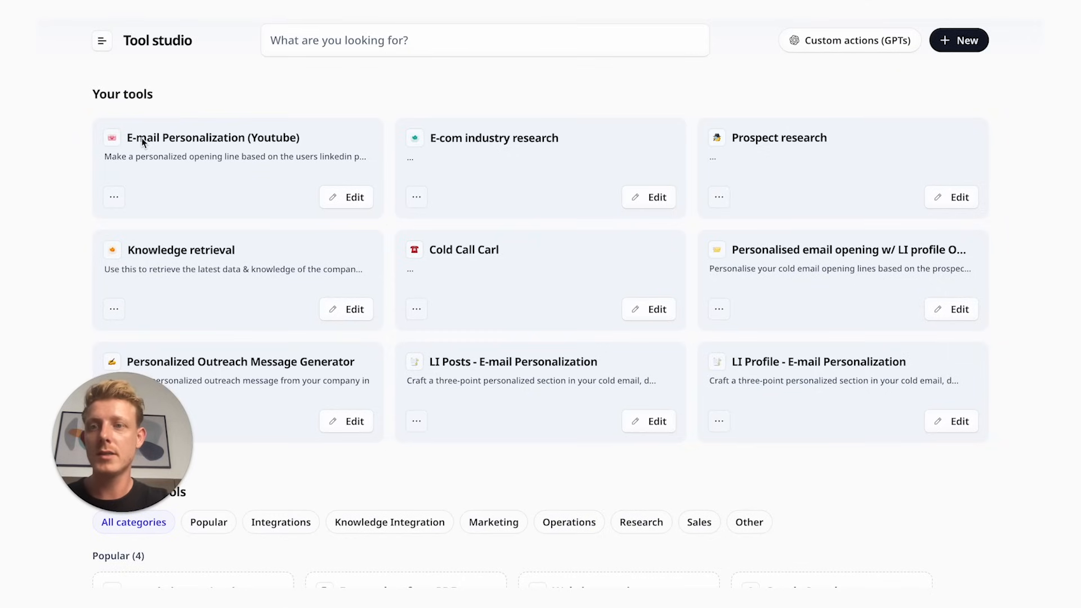
pyautogui.moveTo(243, 145)
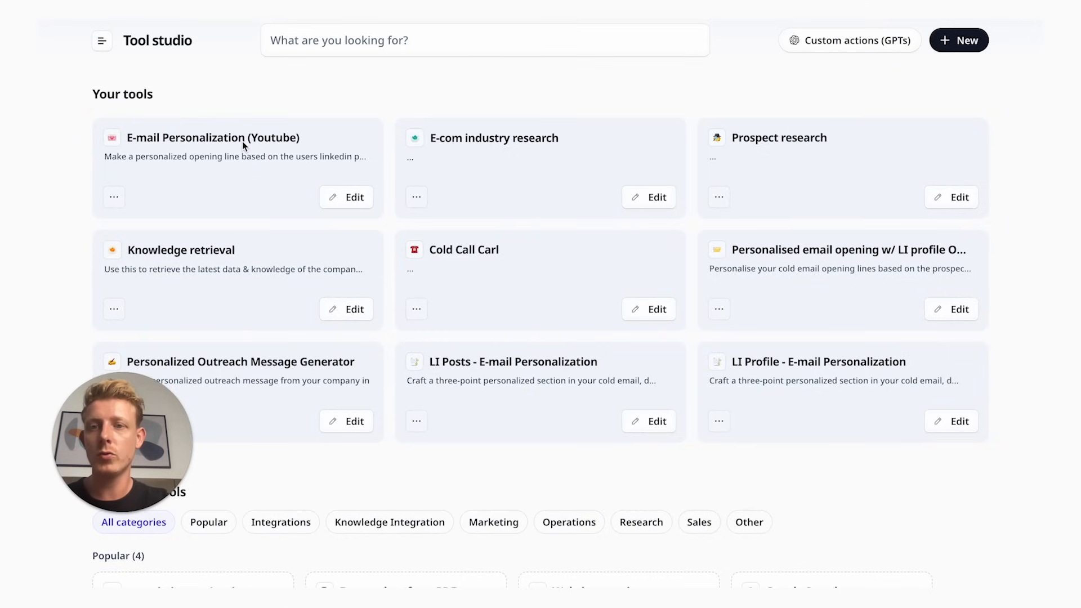
pyautogui.moveTo(240, 176)
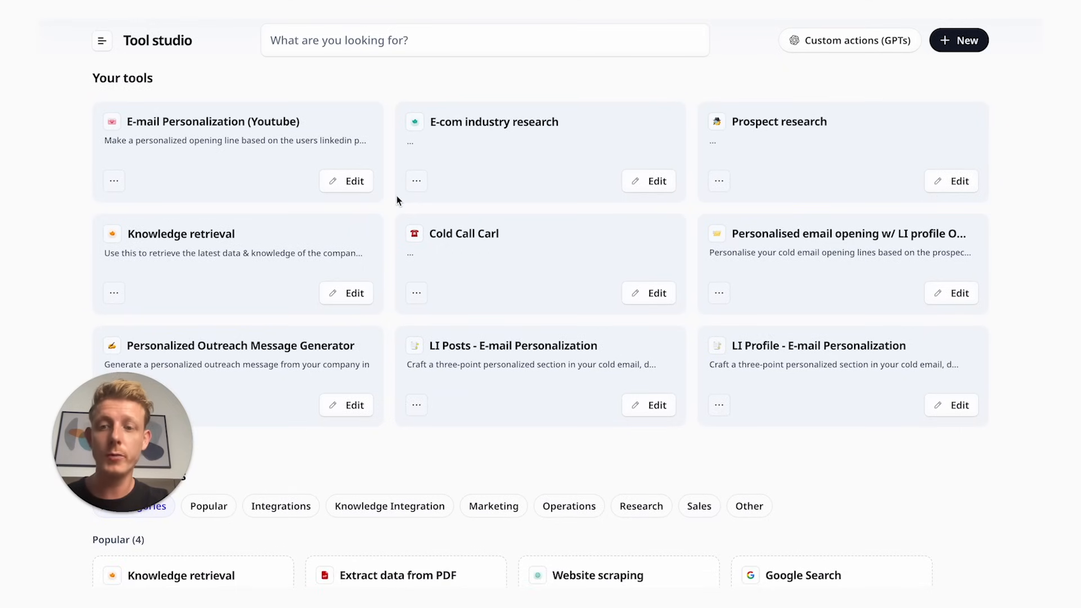
pyautogui.scroll(-3)
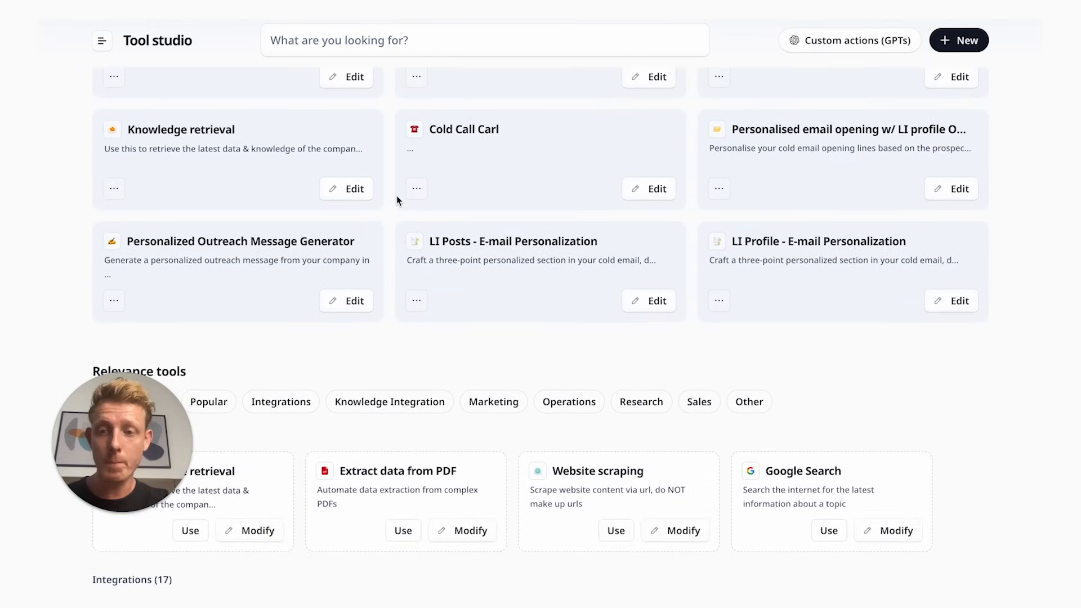
pyautogui.scroll(-3)
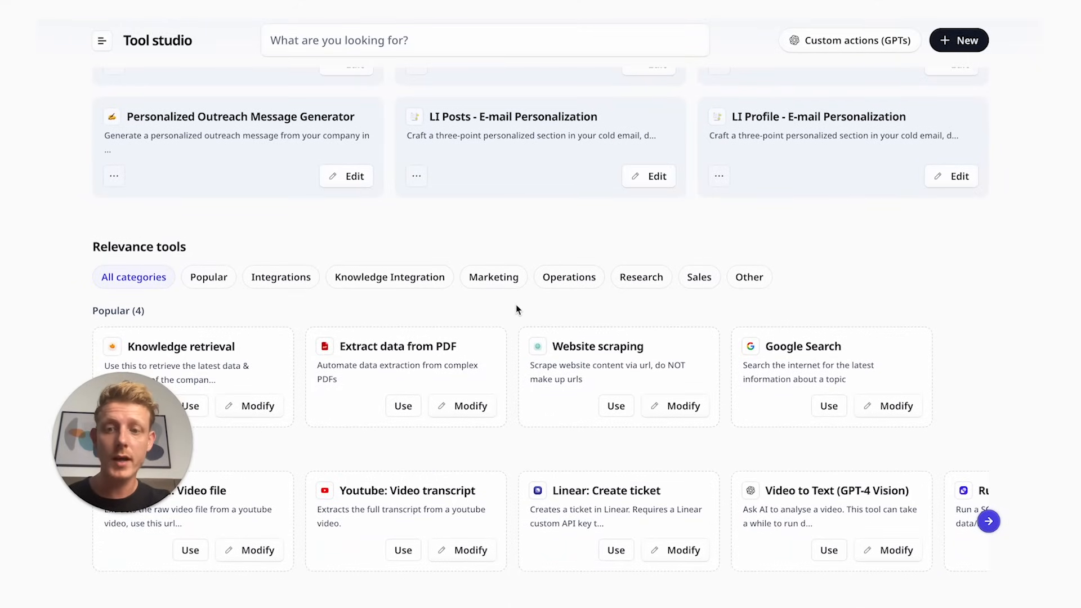
pyautogui.scroll(-3)
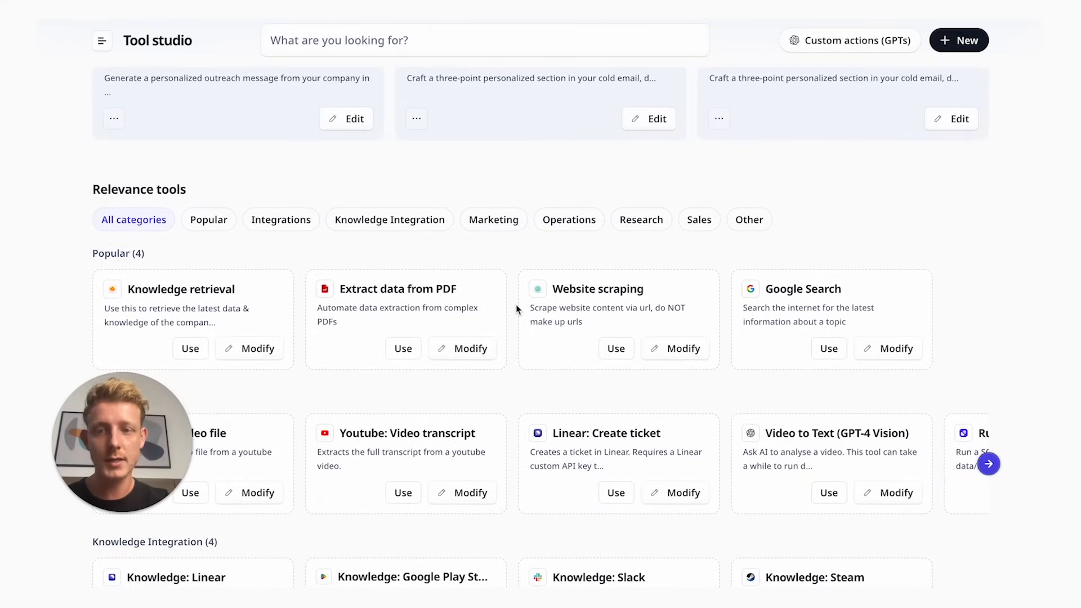
pyautogui.scroll(-3)
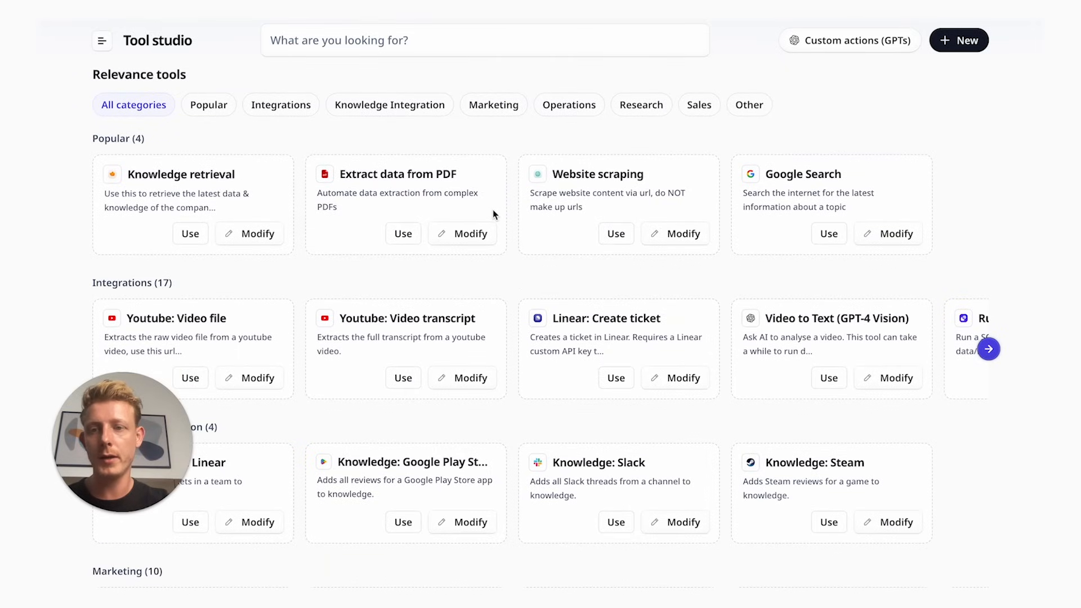
pyautogui.scroll(-3)
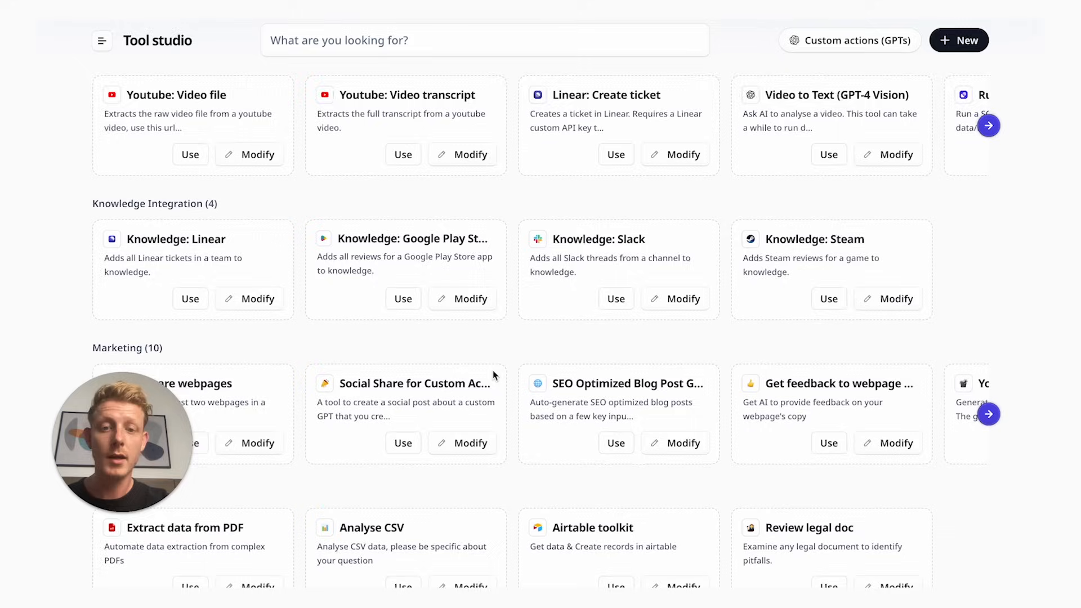
pyautogui.scroll(-3)
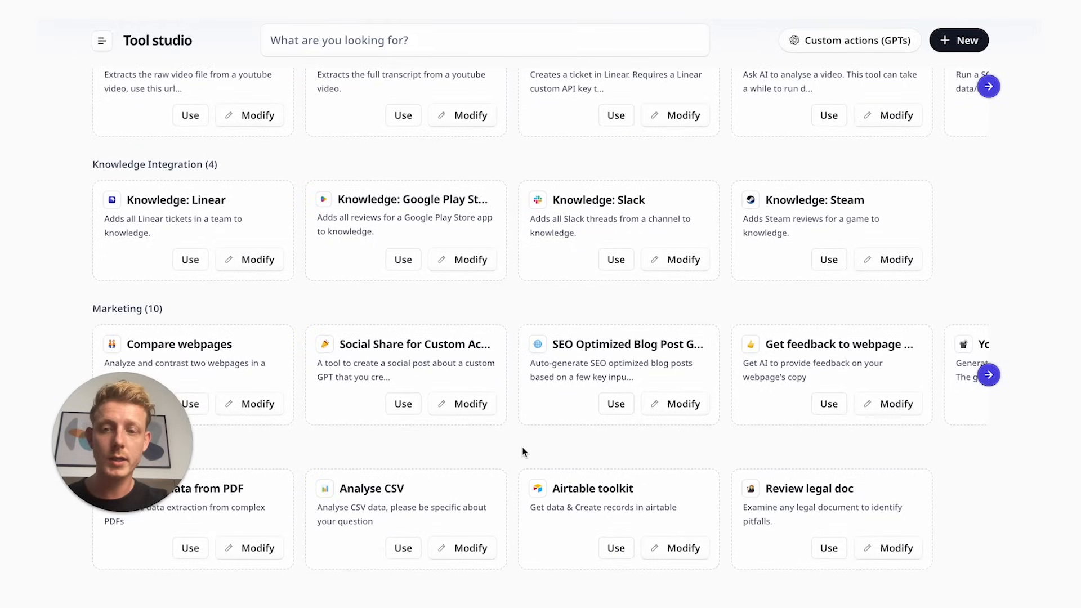
pyautogui.scroll(-3)
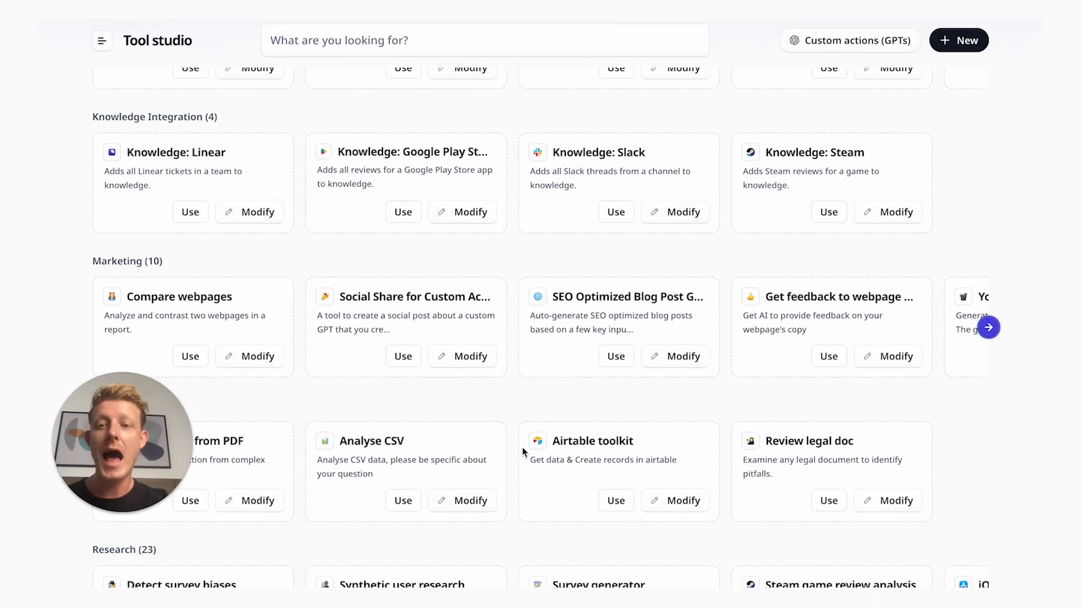
pyautogui.scroll(3)
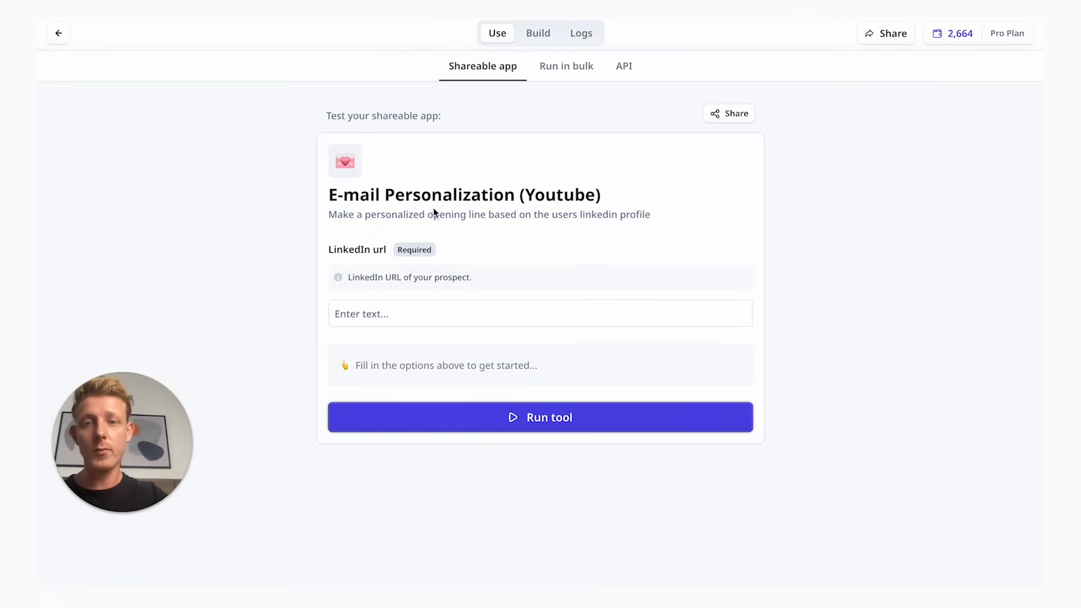
pyautogui.moveTo(334, 261)
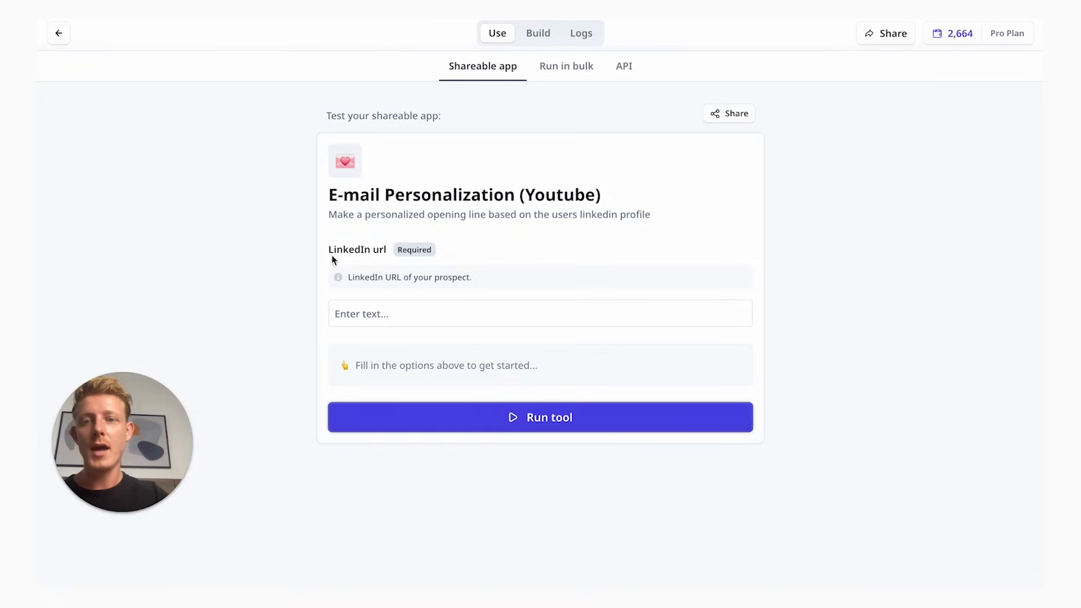
pyautogui.moveTo(385, 256)
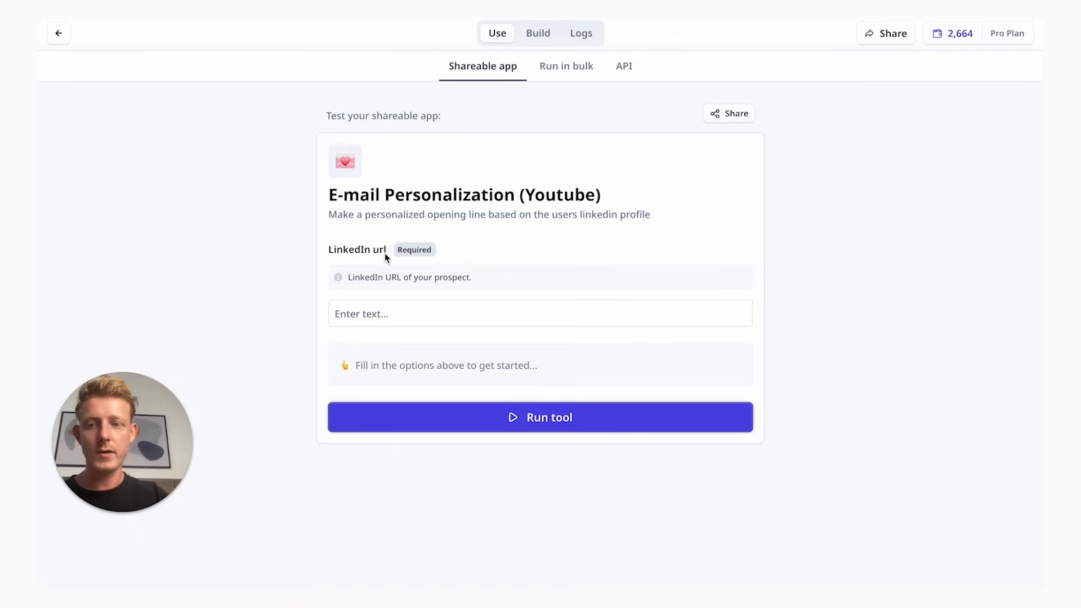
pyautogui.moveTo(269, 247)
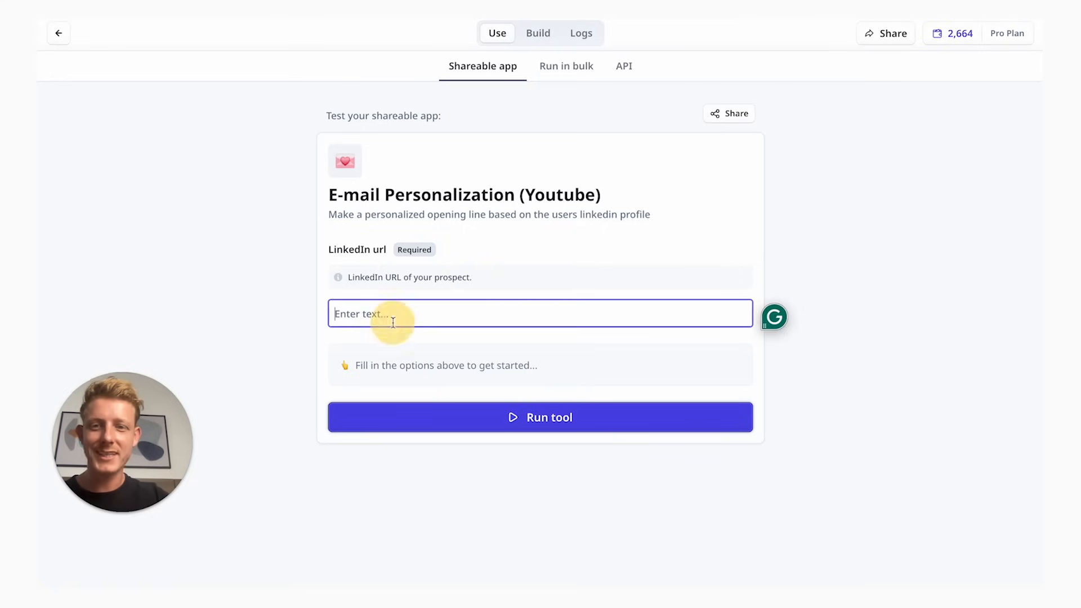
pyautogui.write('https://www.linkedin.com/in/jeremy-thies-091a463/')
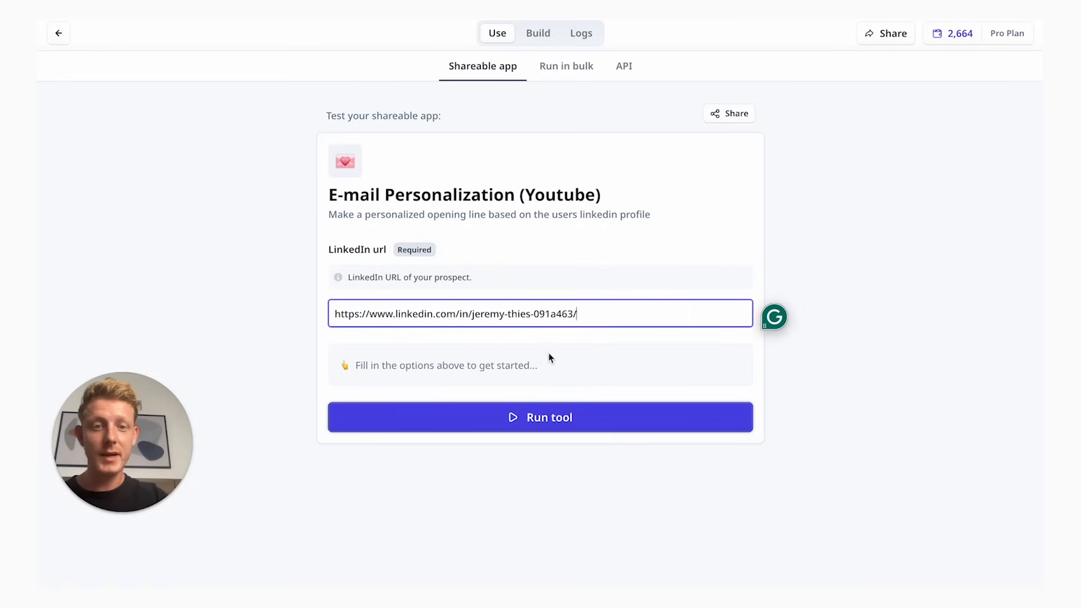
pyautogui.click(539, 417)
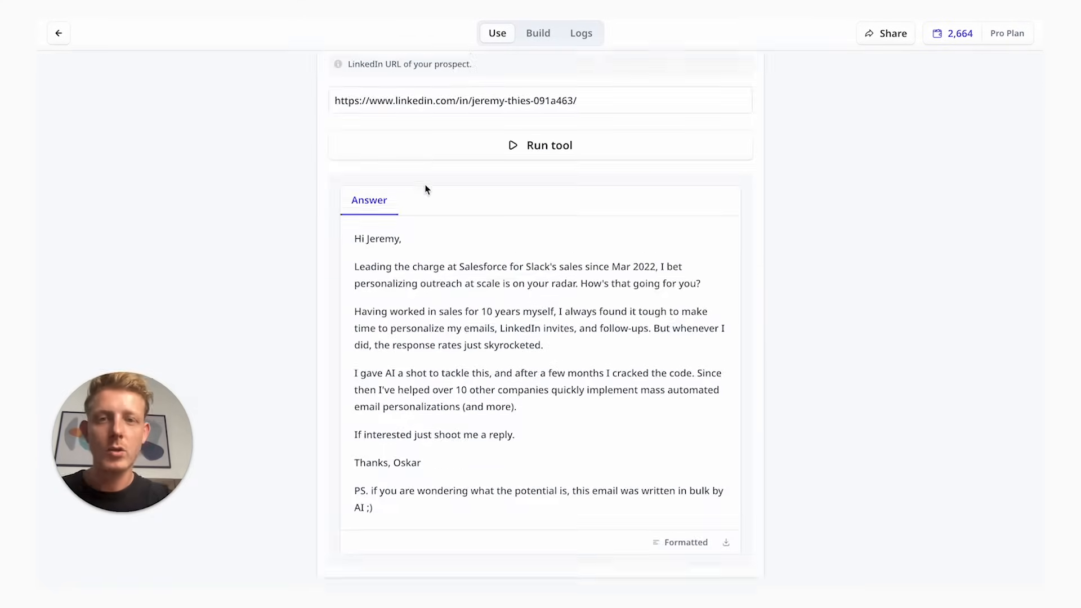
pyautogui.scroll(3)
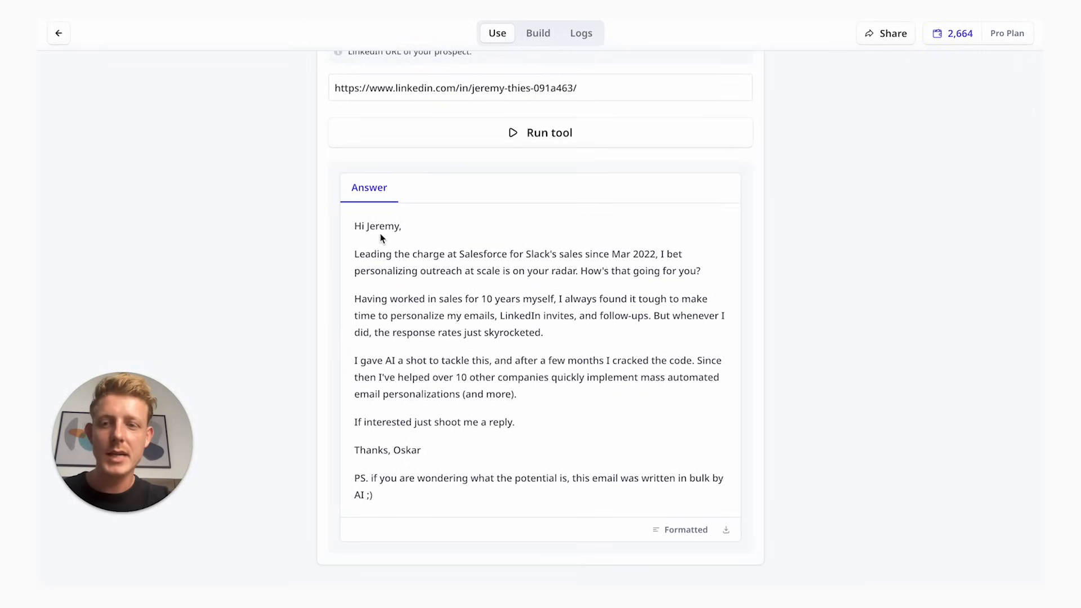
pyautogui.moveTo(352, 239)
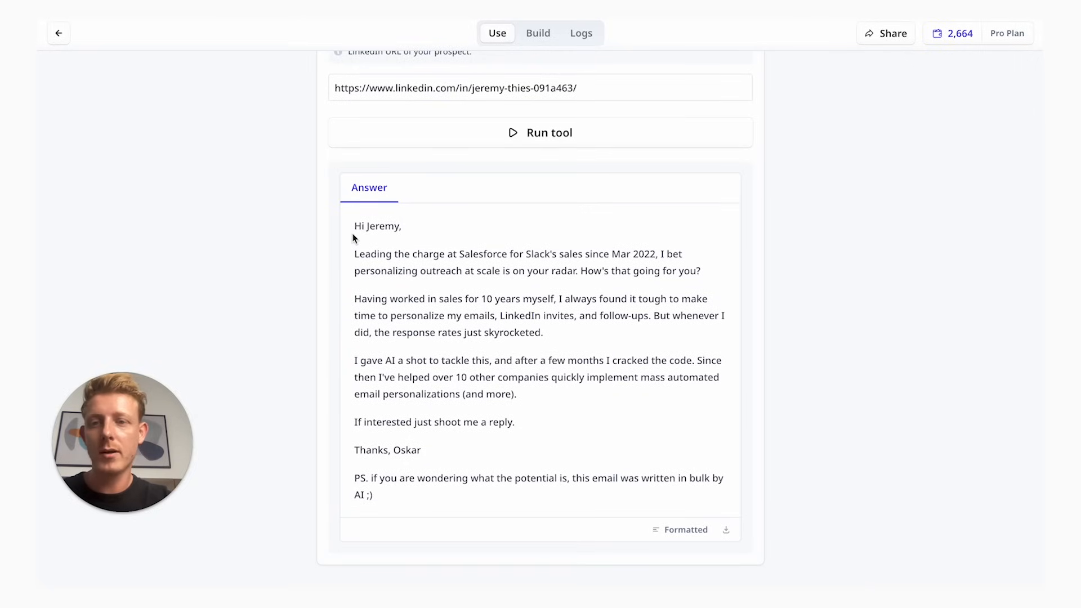
pyautogui.moveTo(703, 276)
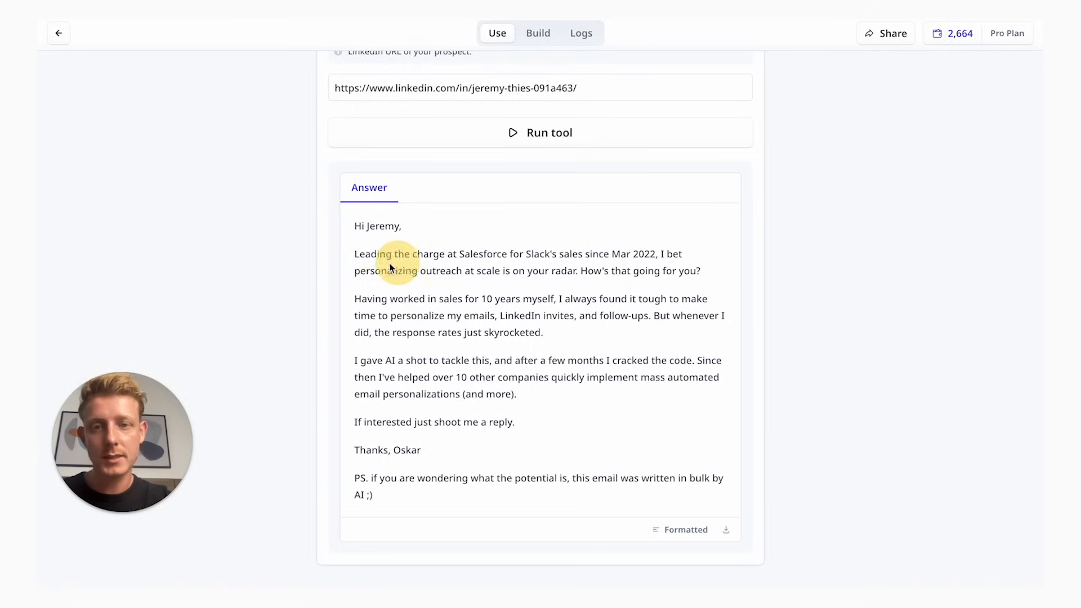
pyautogui.moveTo(409, 497)
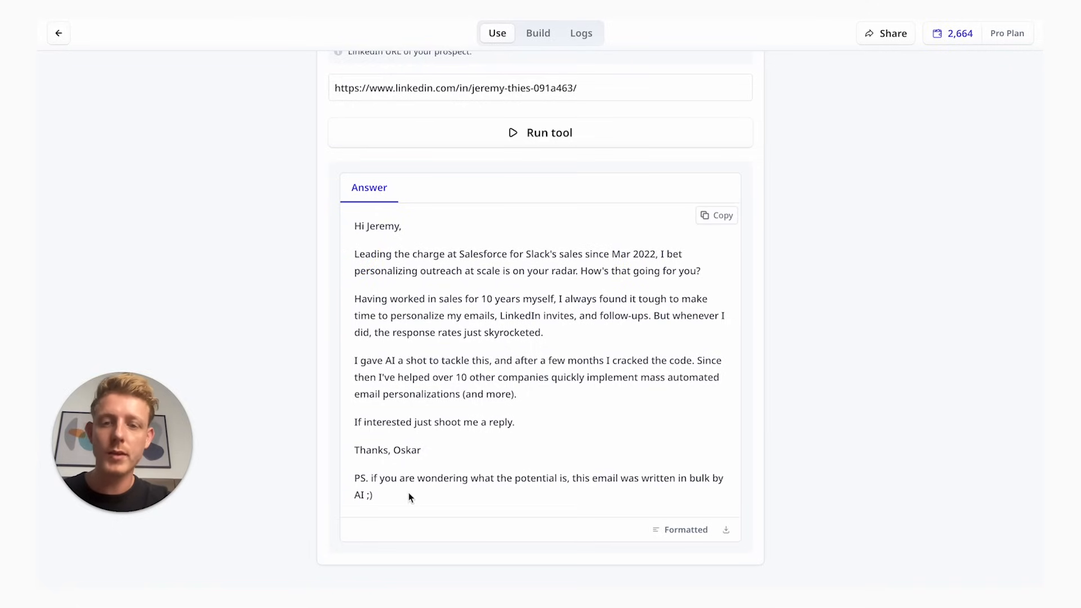
pyautogui.doubleClick(360, 496)
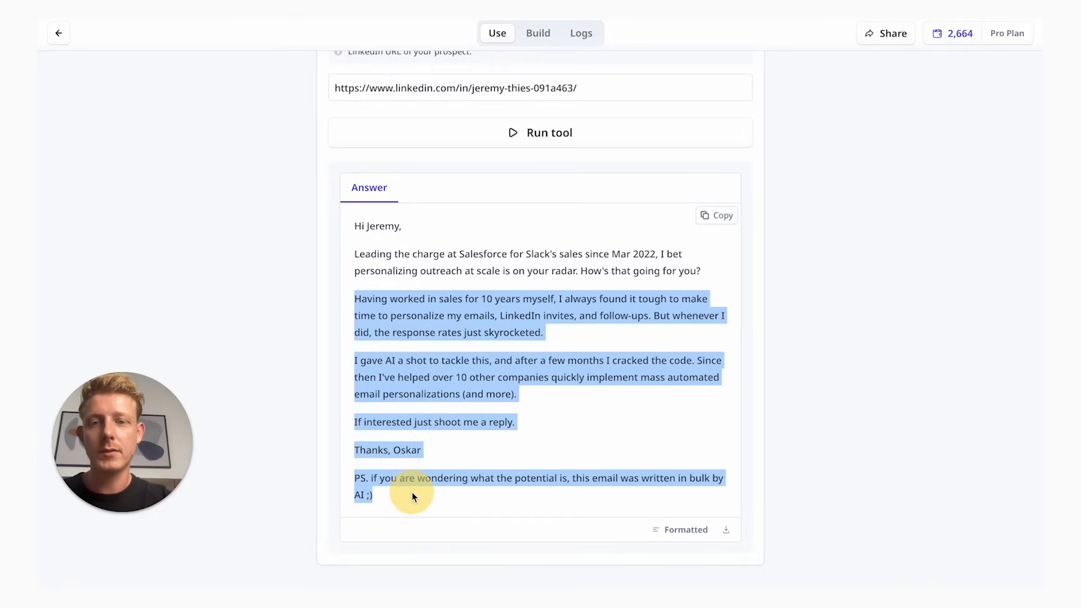
pyautogui.moveTo(363, 225)
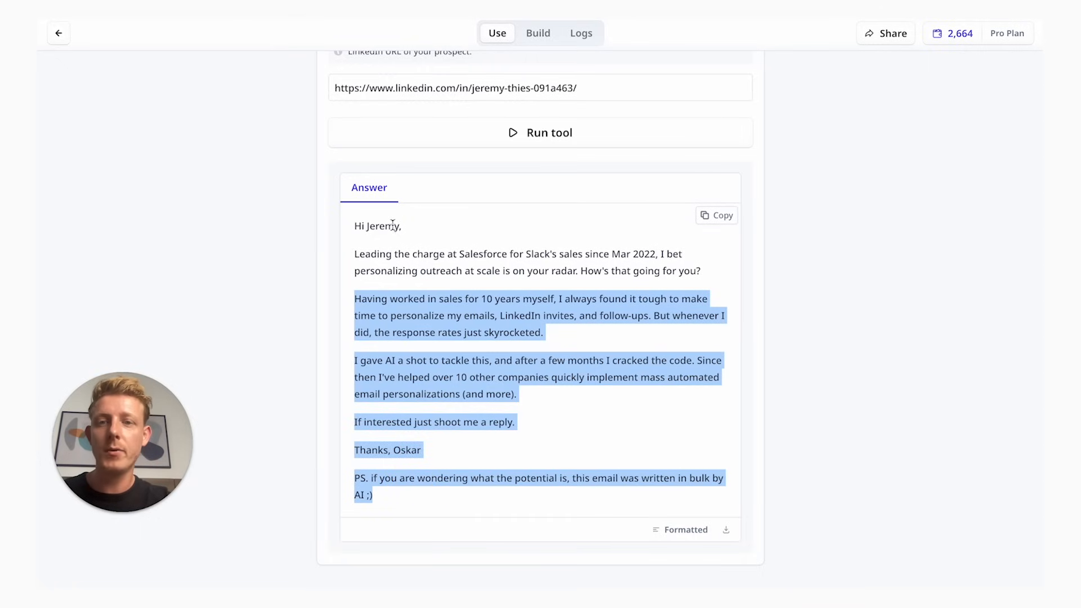
pyautogui.moveTo(424, 257)
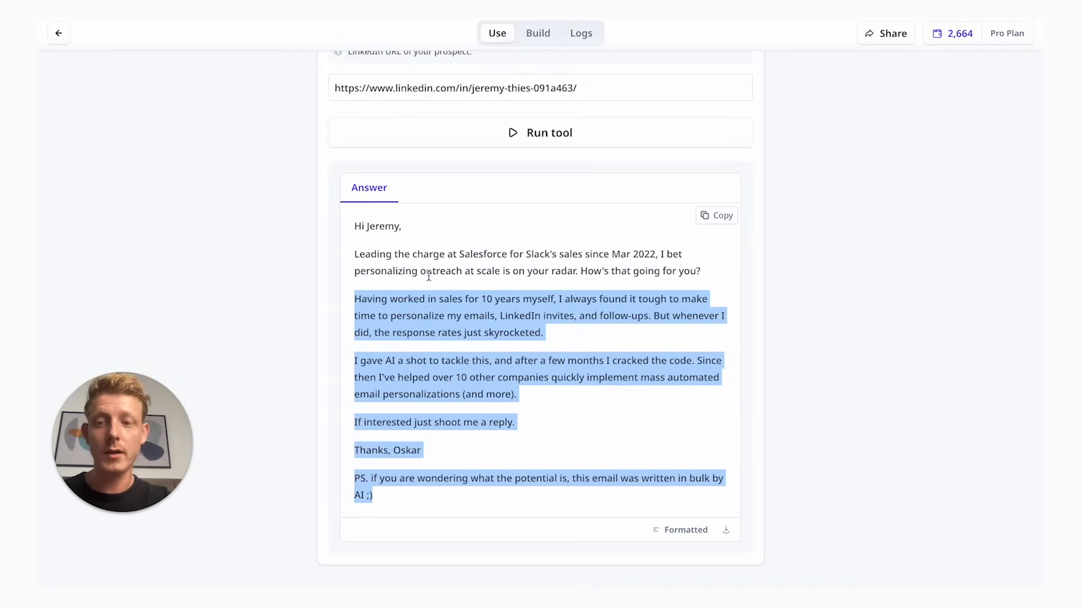
pyautogui.moveTo(441, 274)
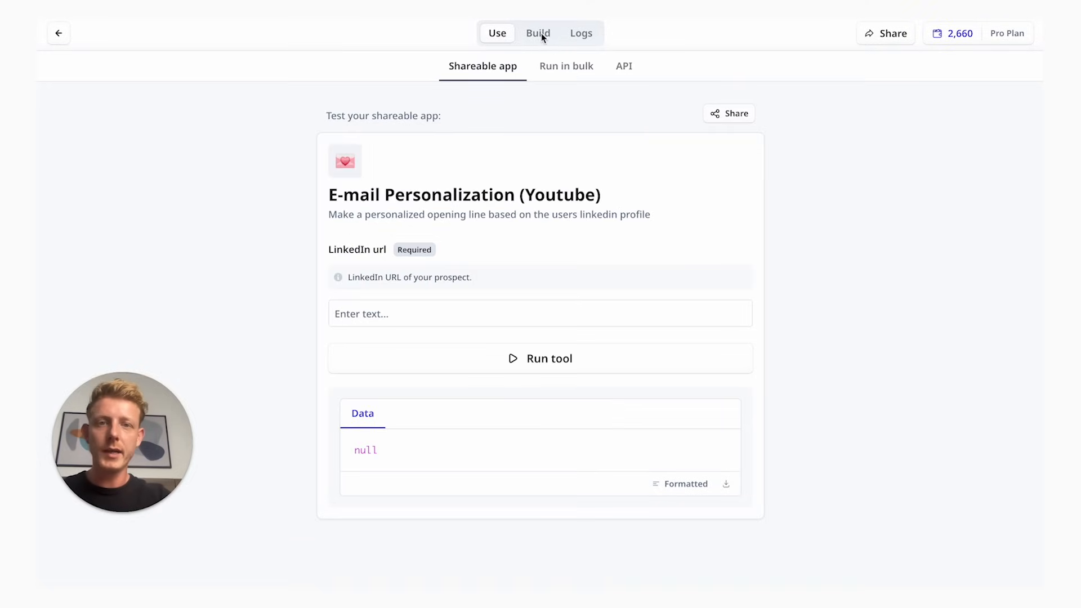
# Switch to the Build view and select the linkedin_url variable feeding the profile-data step
pyautogui.click(539, 33)
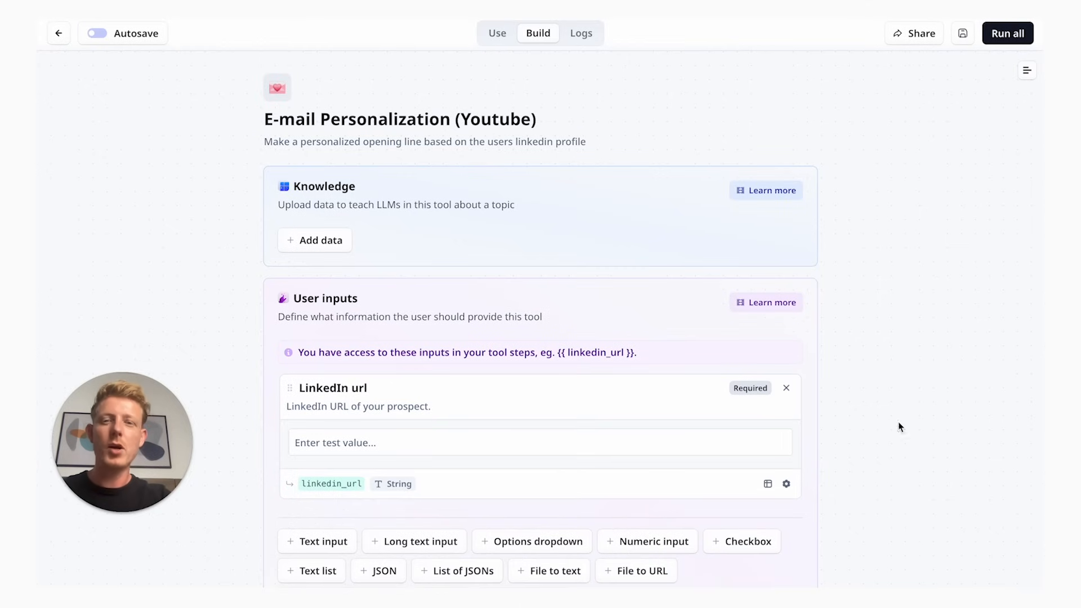
pyautogui.scroll(-3)
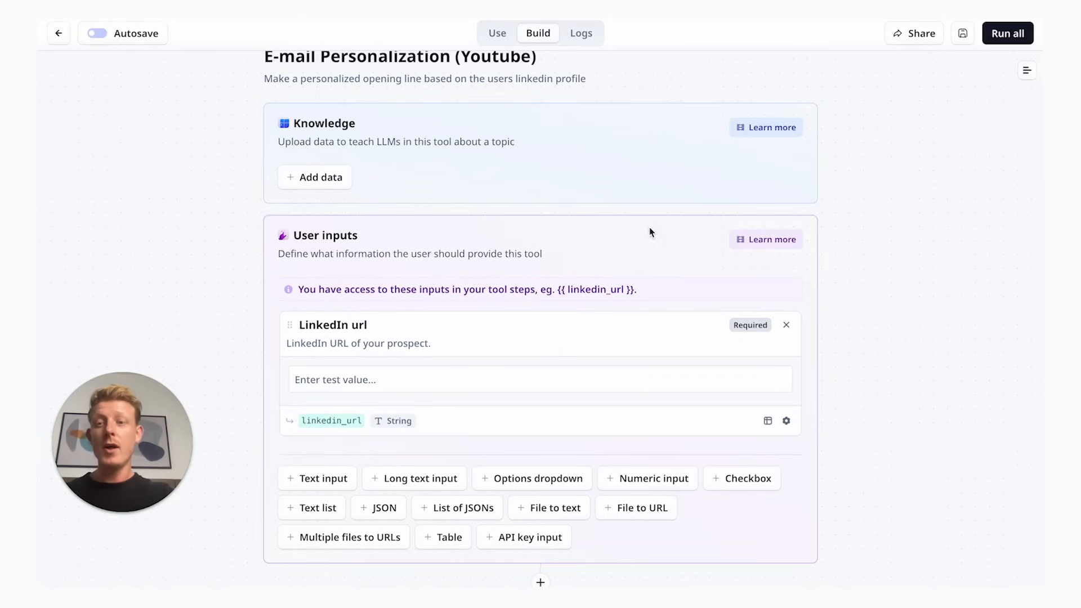
pyautogui.moveTo(849, 229)
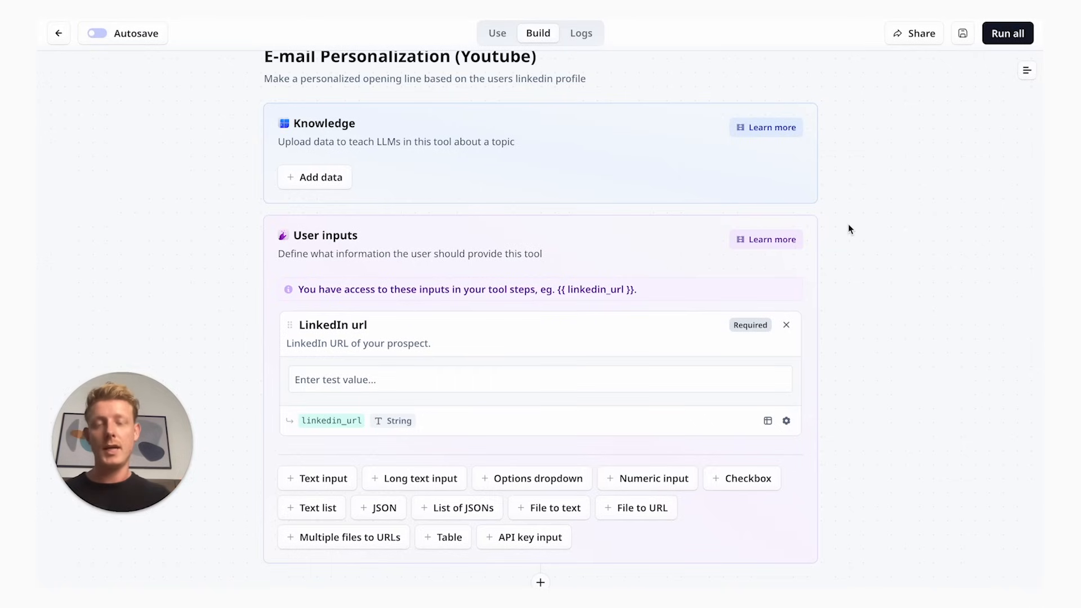
pyautogui.scroll(-3)
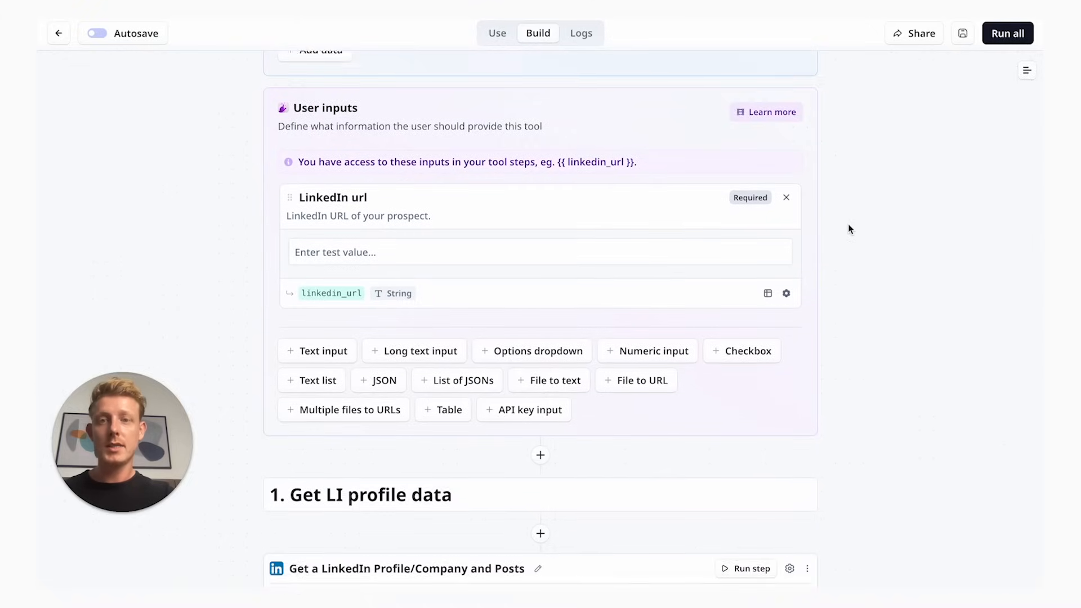
pyautogui.scroll(-3)
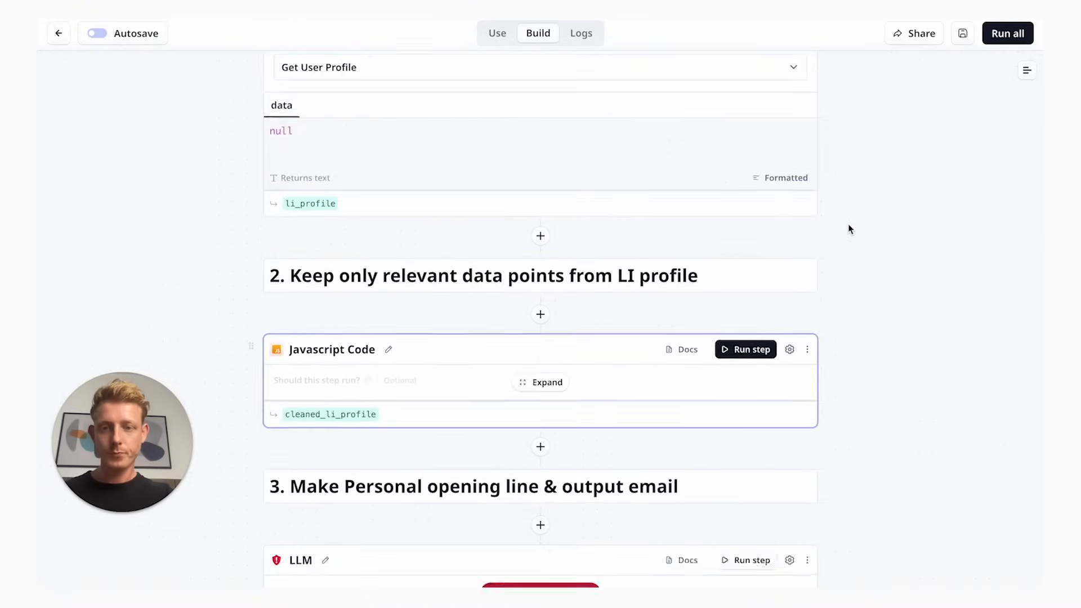
pyautogui.scroll(3)
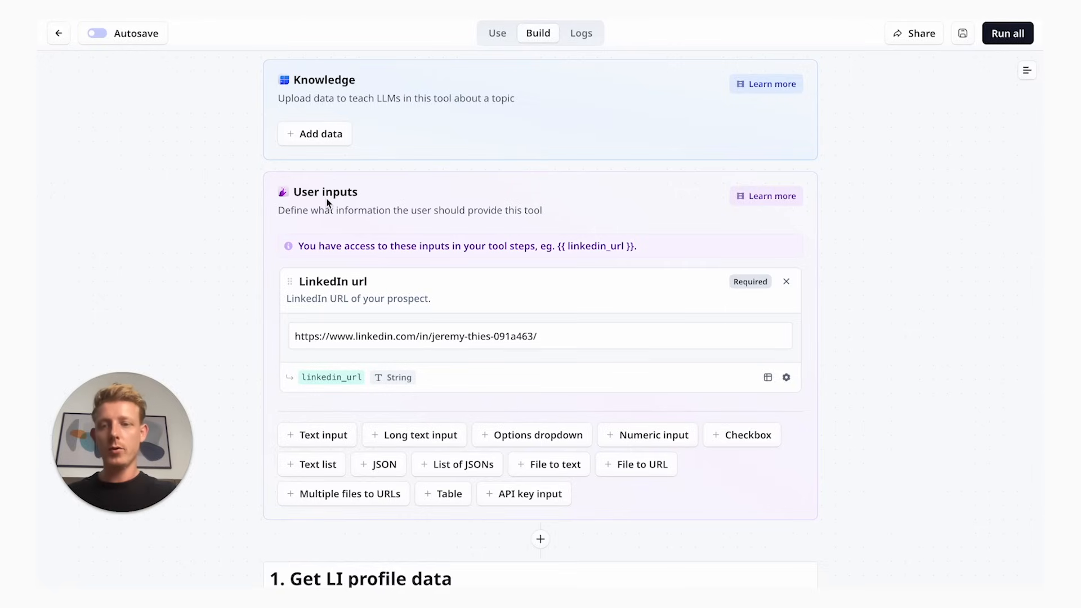
pyautogui.moveTo(371, 339)
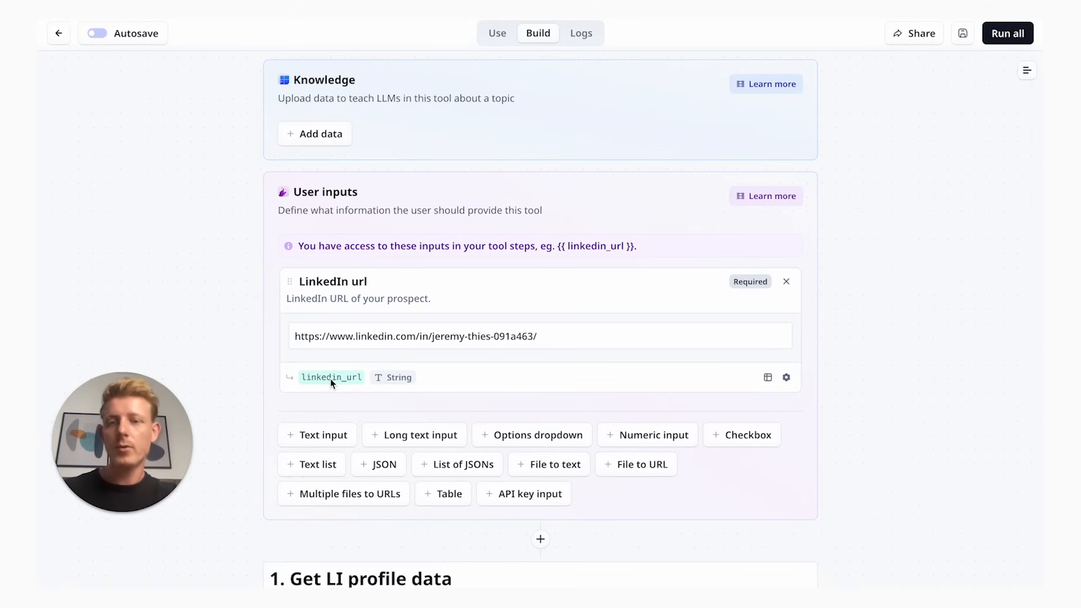
pyautogui.doubleClick(331, 377)
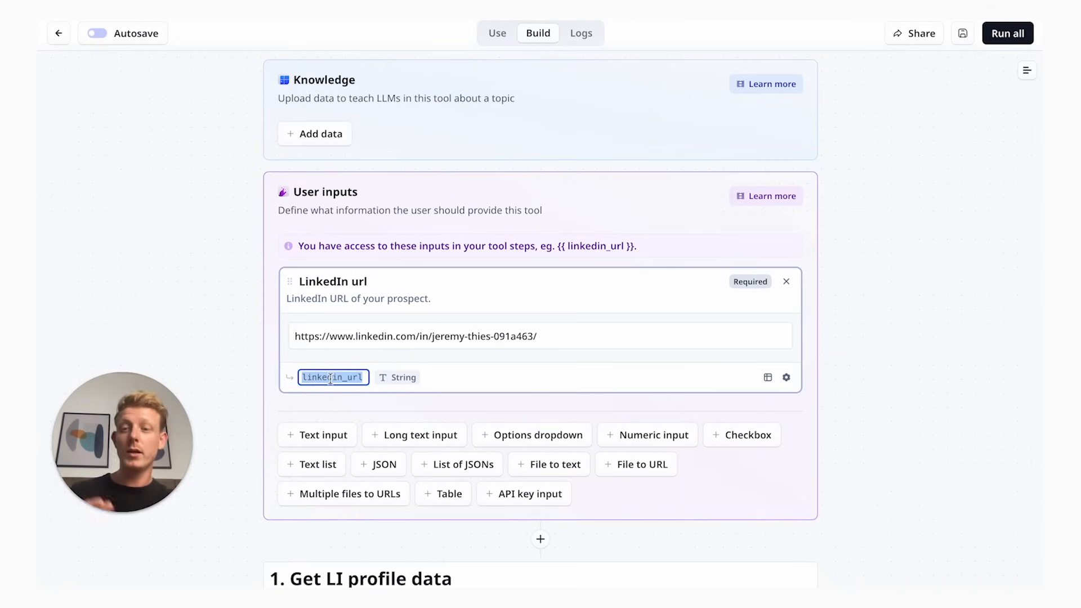
pyautogui.moveTo(641, 416)
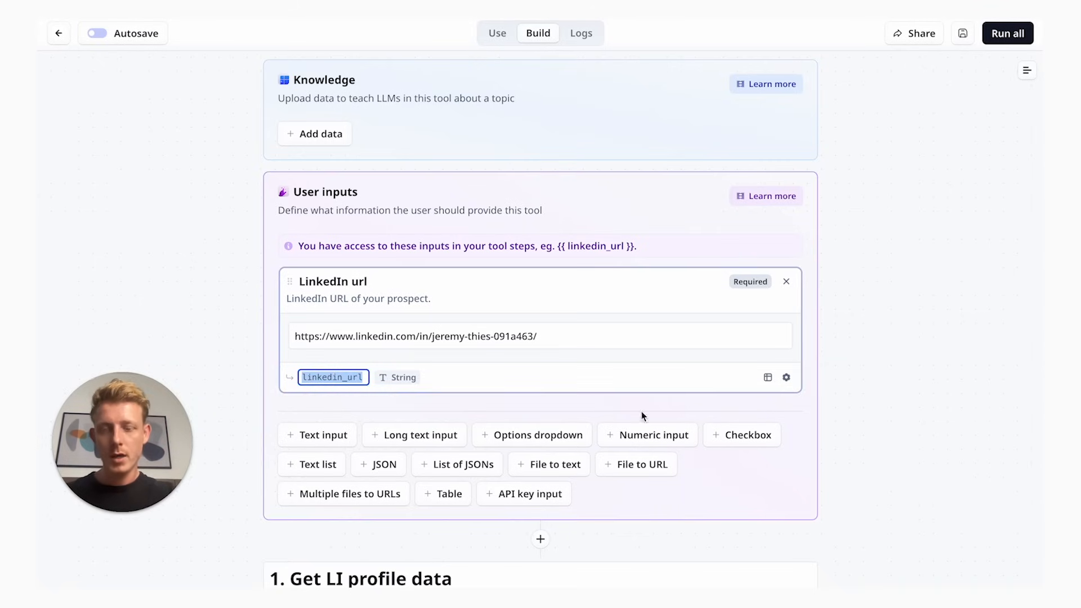
pyautogui.scroll(-3)
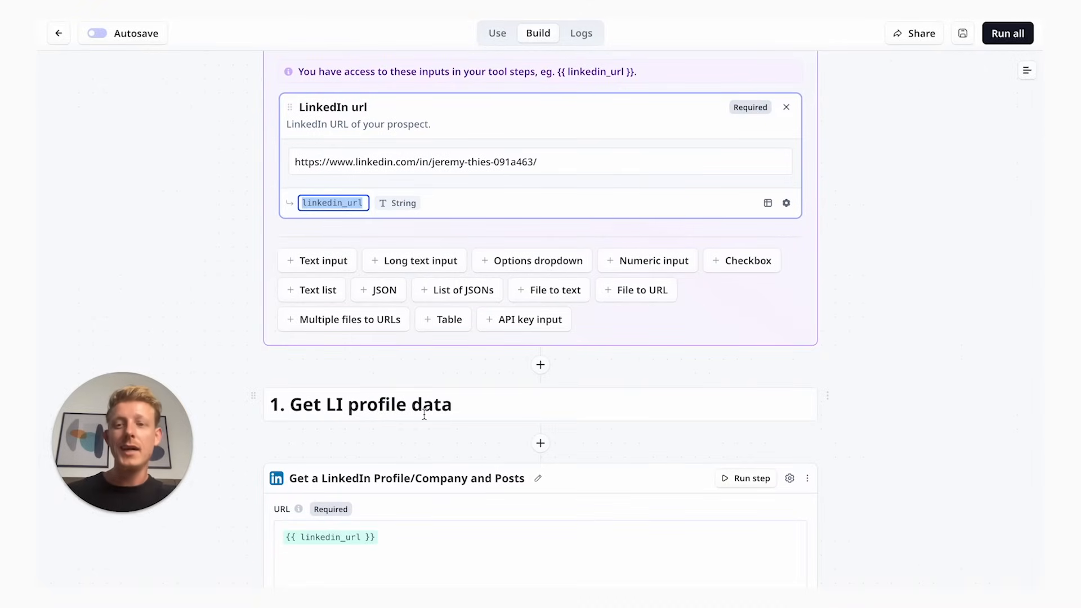
pyautogui.moveTo(418, 453)
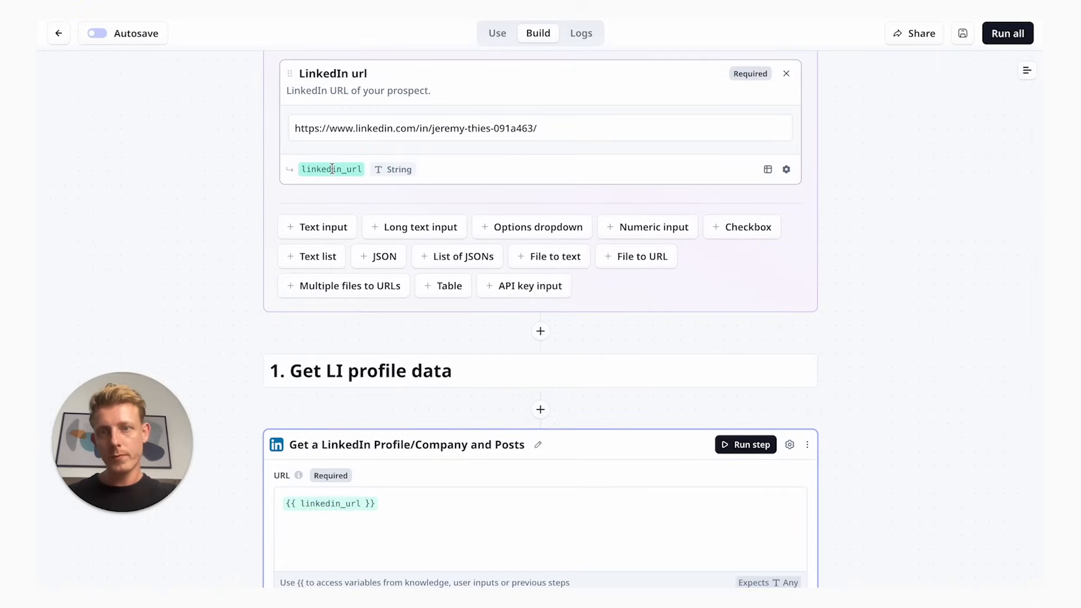
pyautogui.scroll(-3)
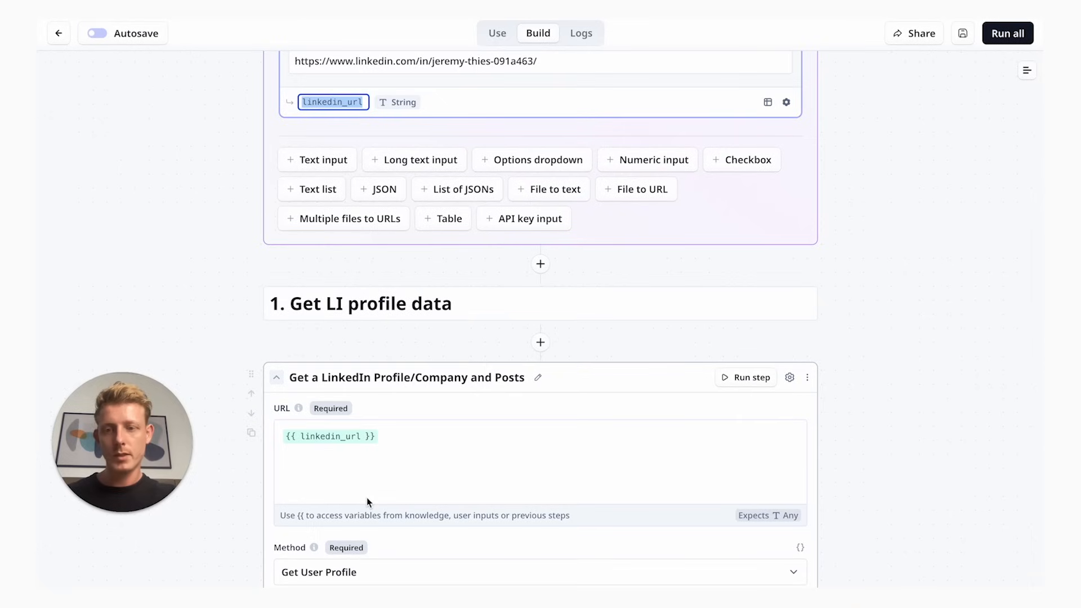
pyautogui.scroll(-3)
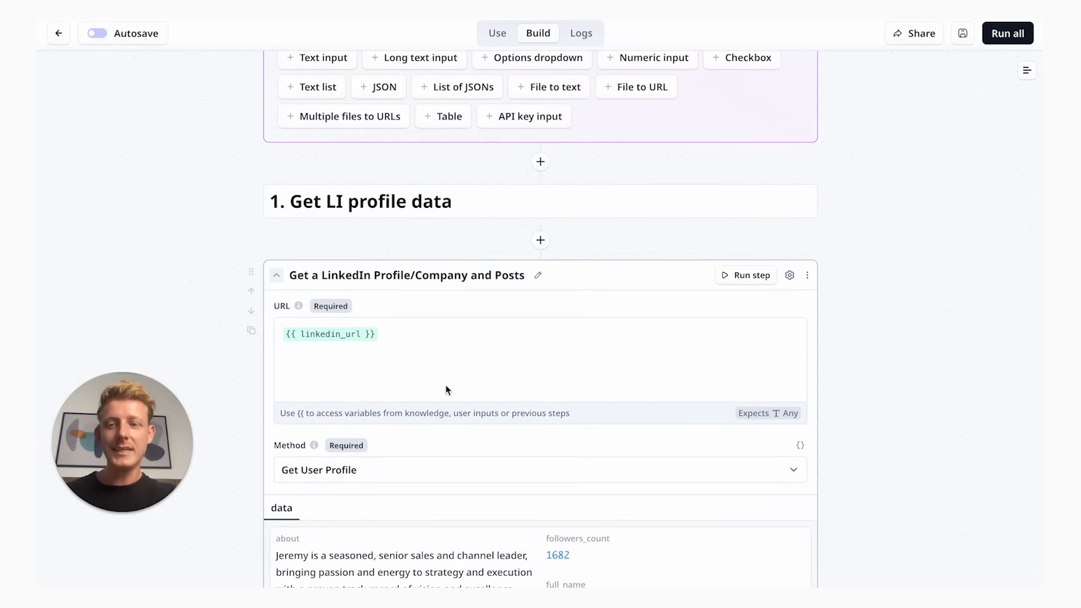
pyautogui.scroll(-3)
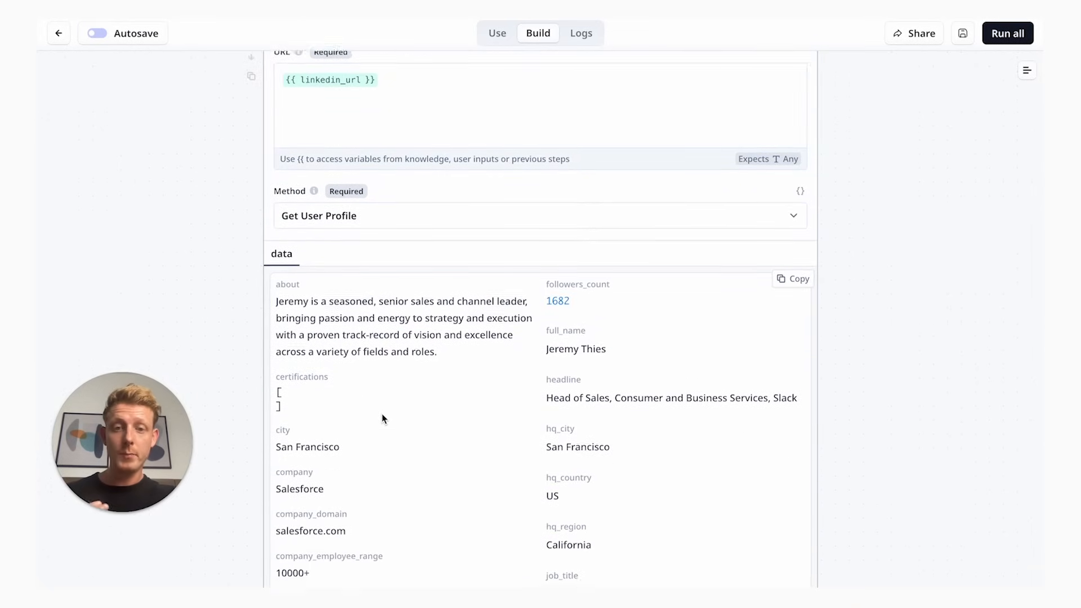
pyautogui.scroll(-3)
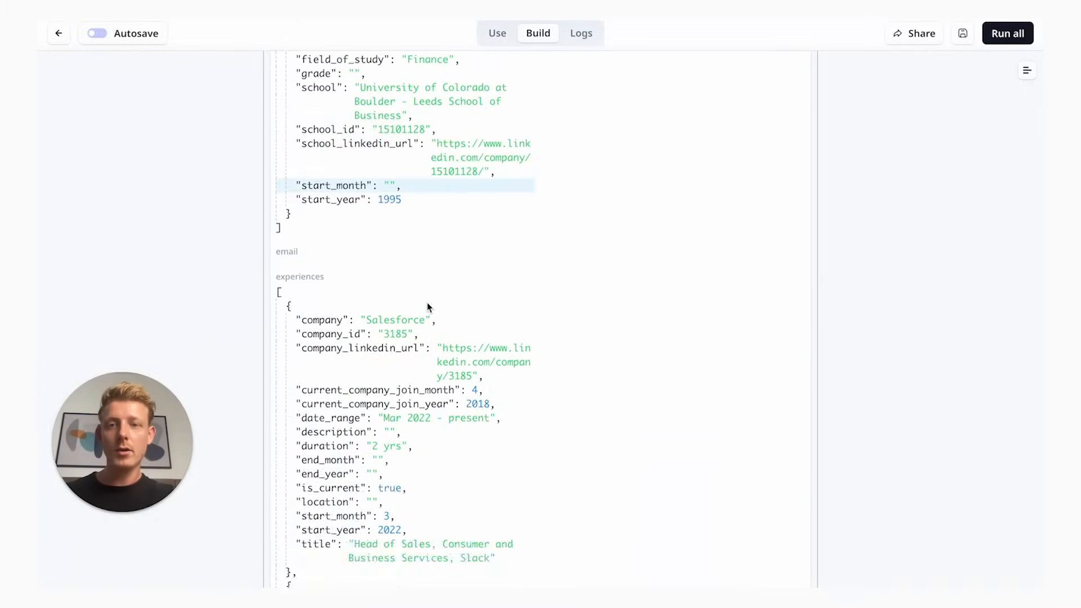
pyautogui.scroll(-3)
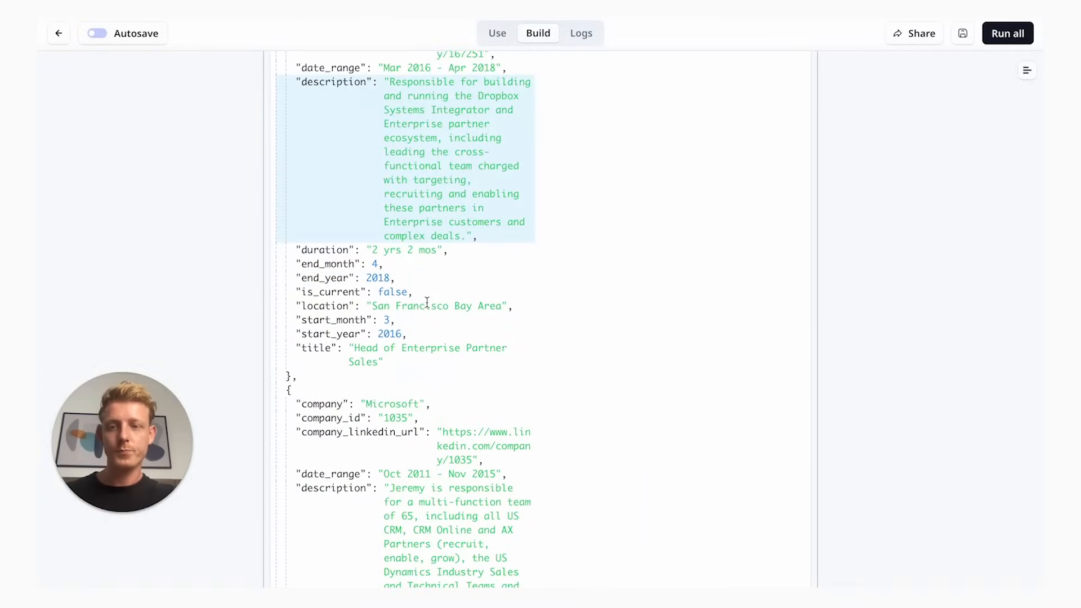
pyautogui.scroll(-3)
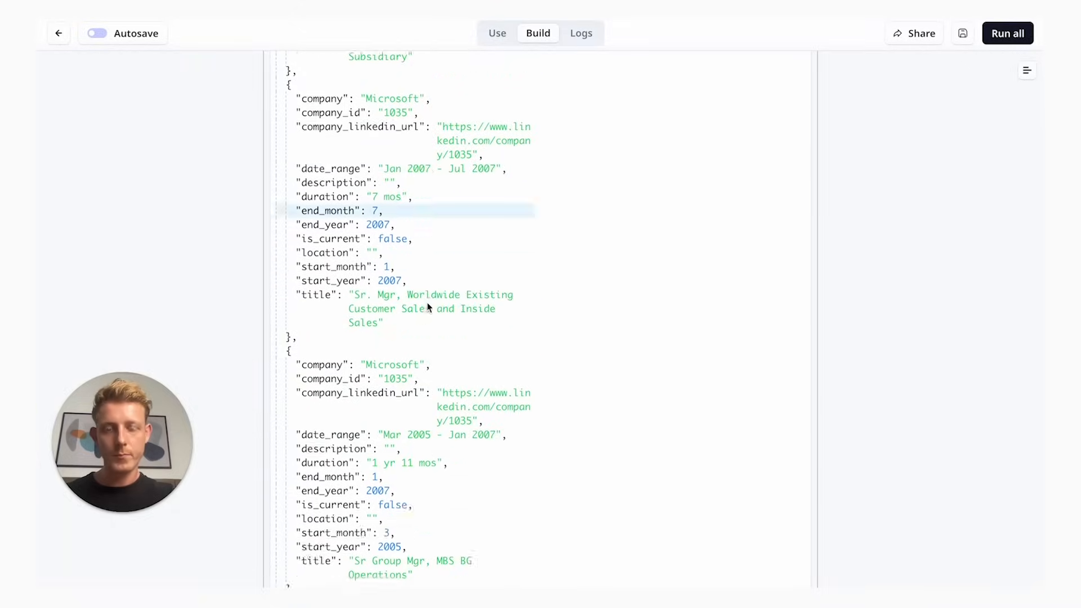
pyautogui.scroll(-3)
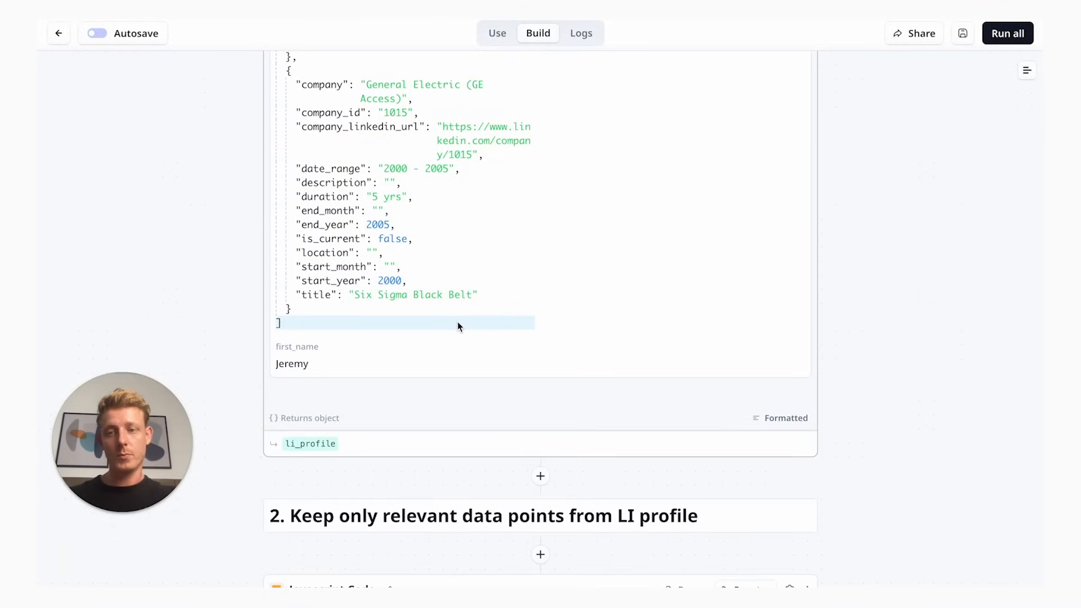
pyautogui.scroll(-3)
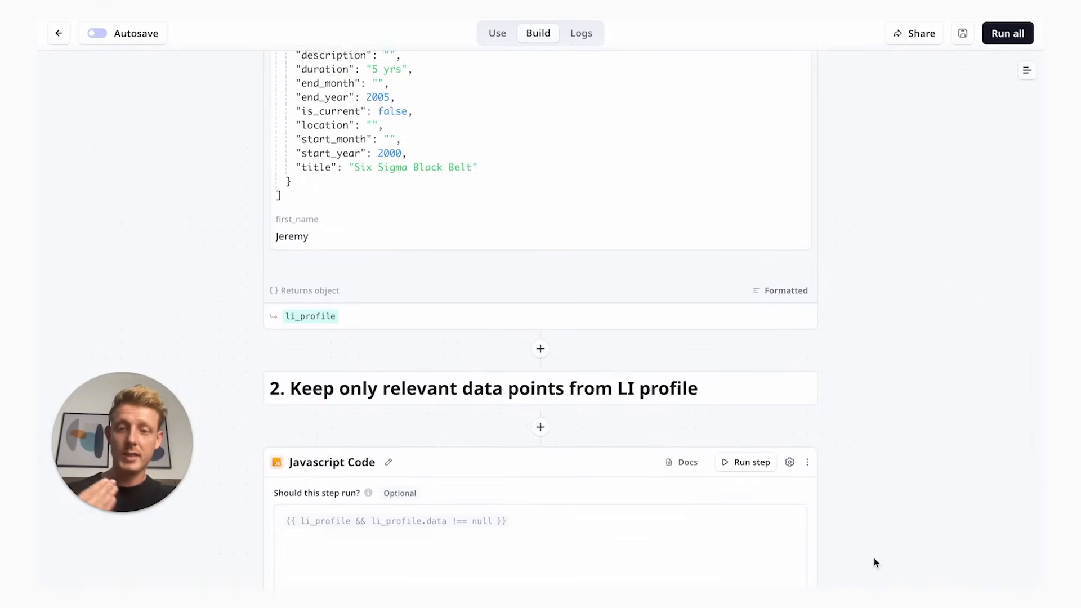
pyautogui.scroll(-3)
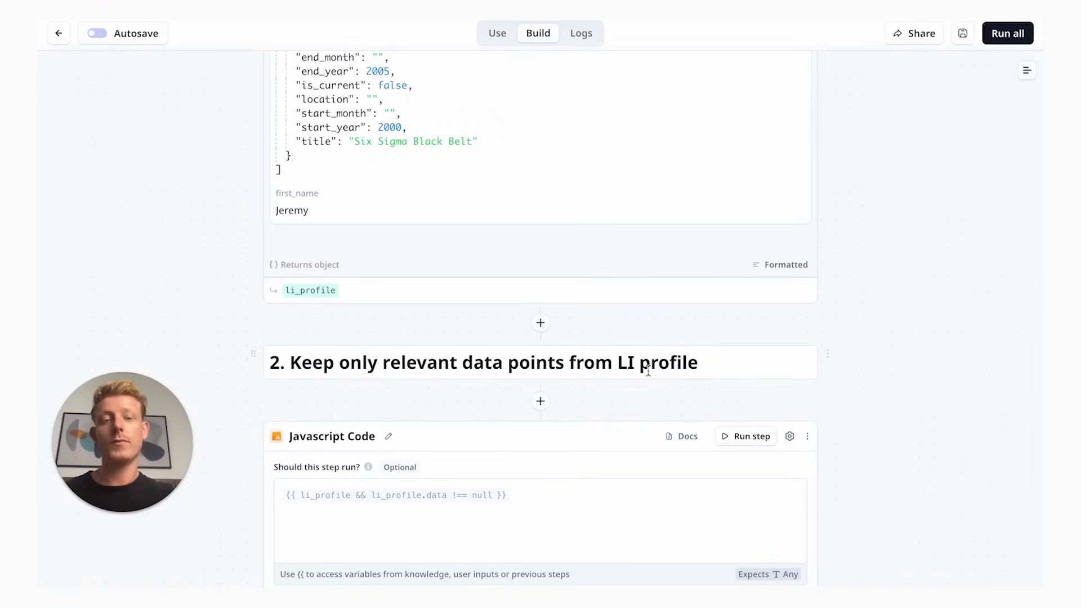
pyautogui.moveTo(830, 367)
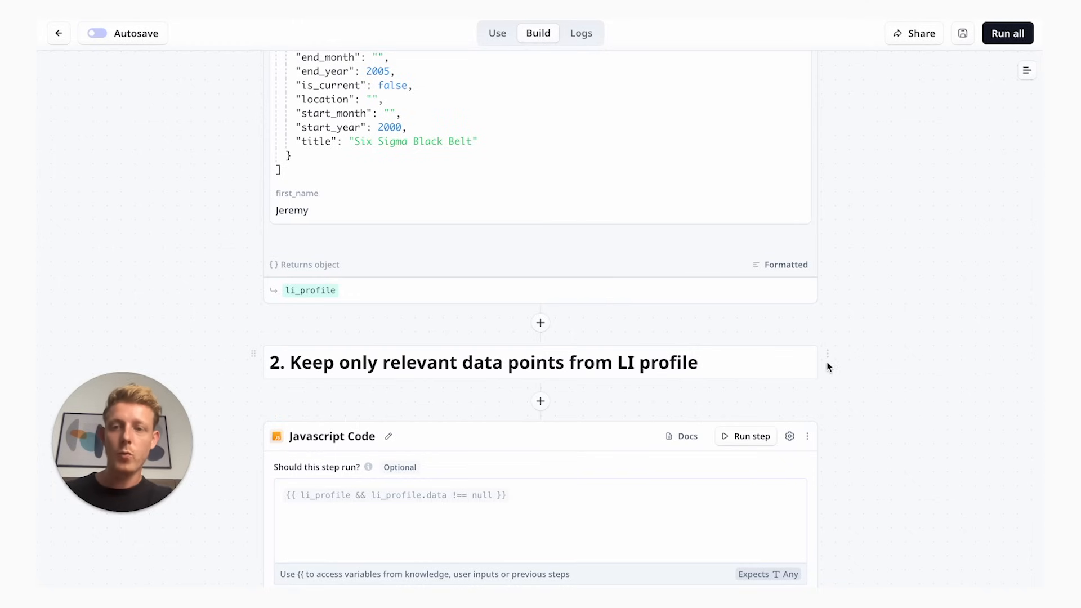
pyautogui.scroll(-3)
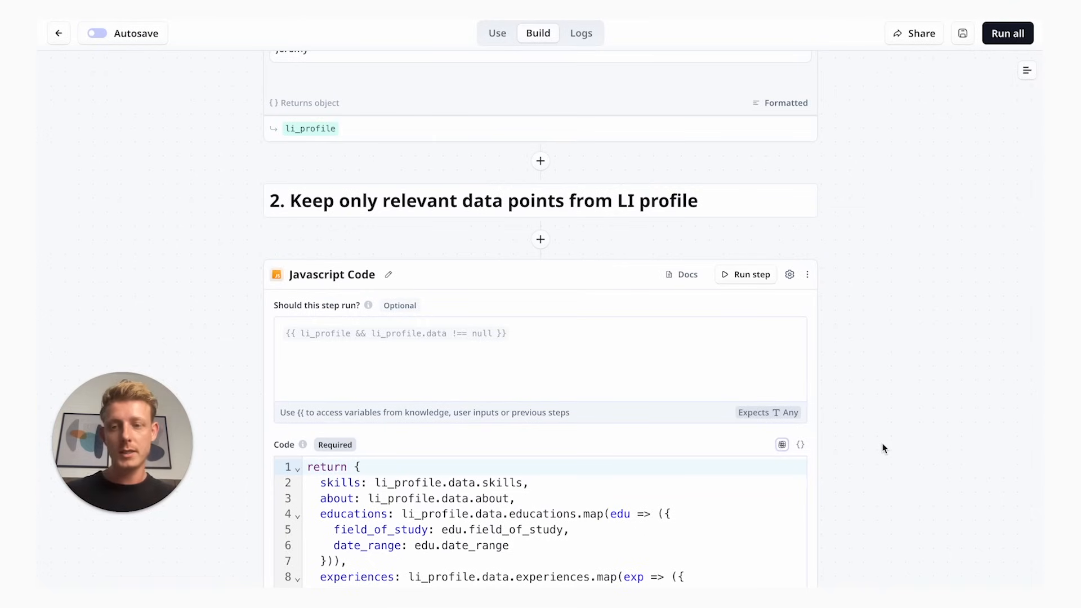
pyautogui.scroll(-3)
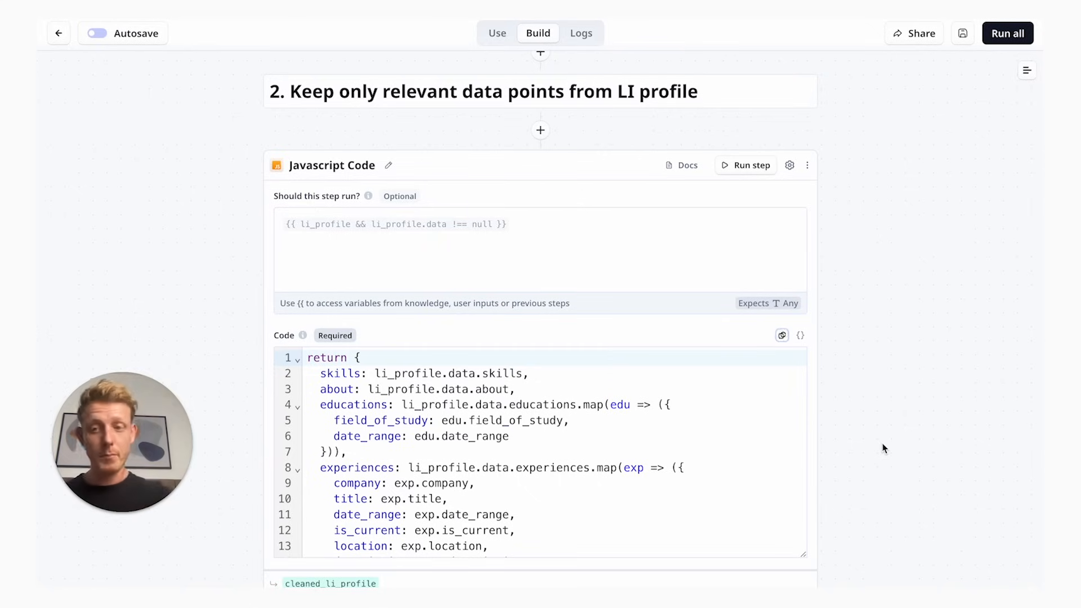
pyautogui.scroll(-3)
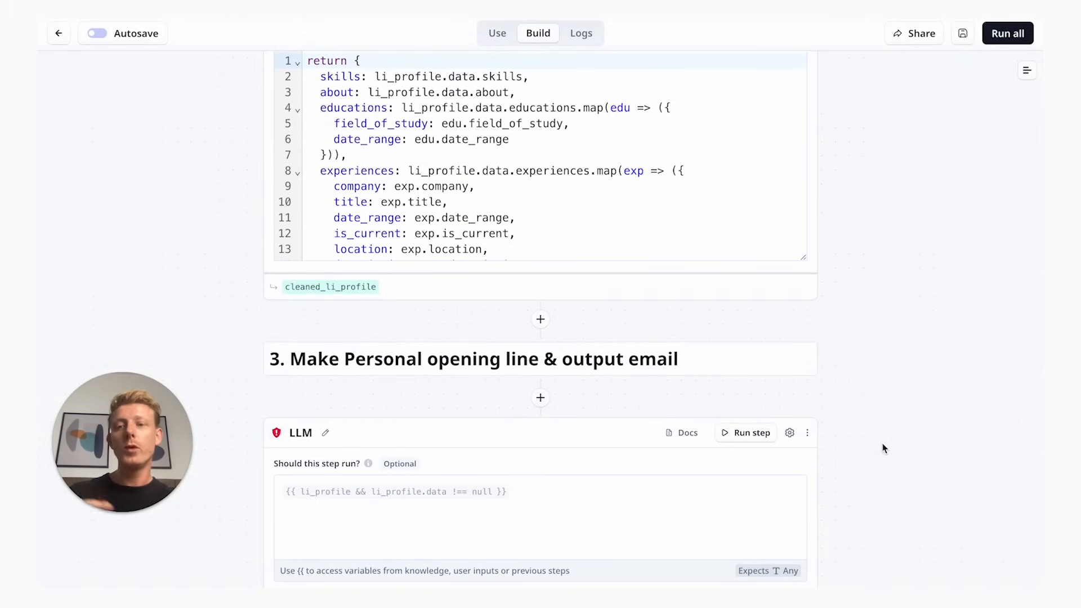
pyautogui.scroll(-3)
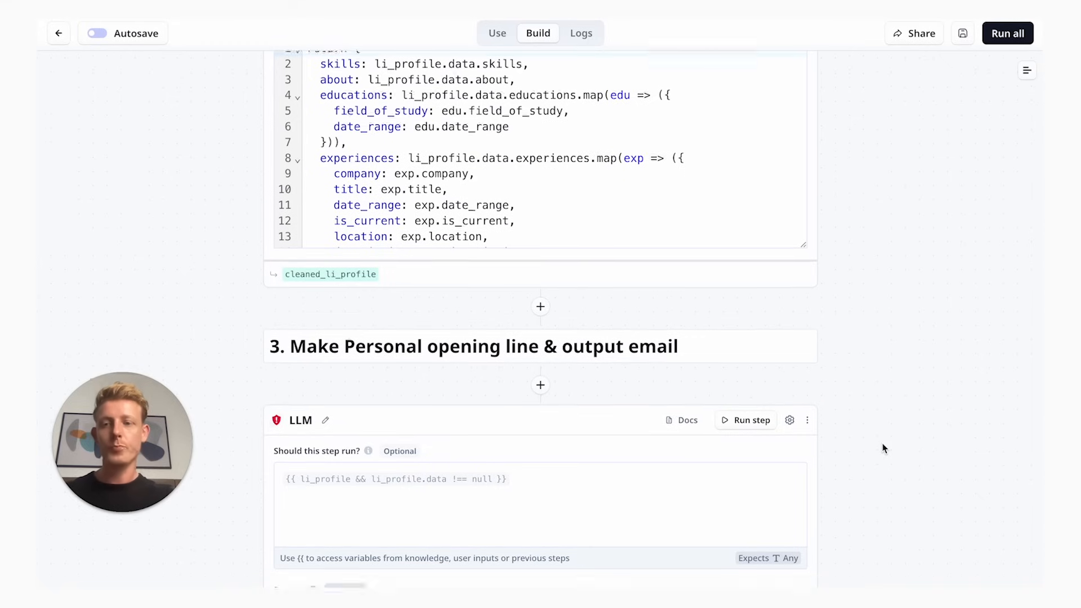
pyautogui.scroll(-3)
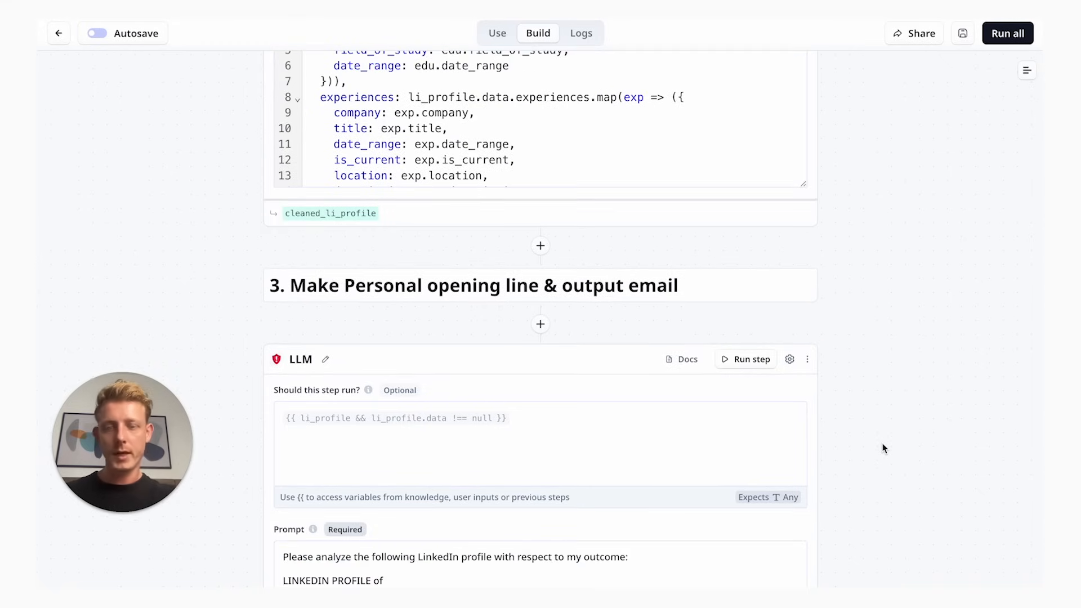
pyautogui.scroll(-3)
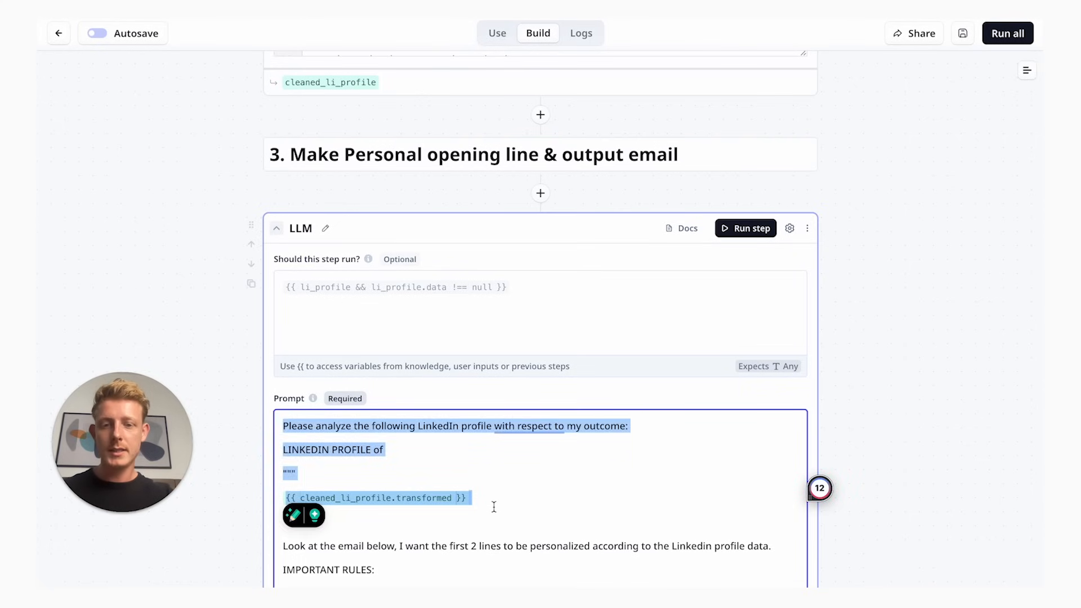
pyautogui.scroll(-3)
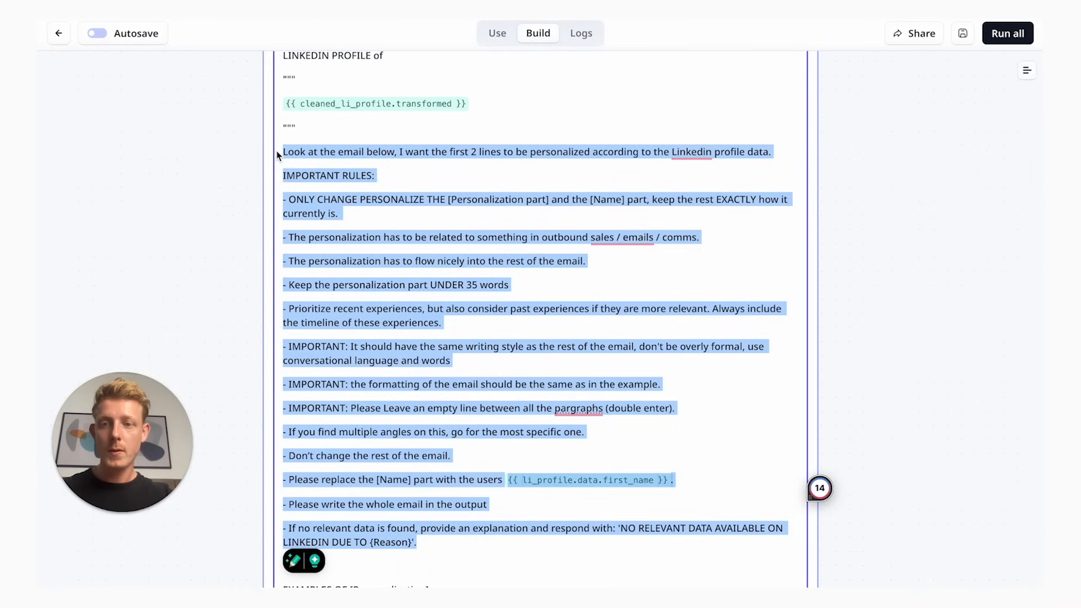
pyautogui.scroll(-3)
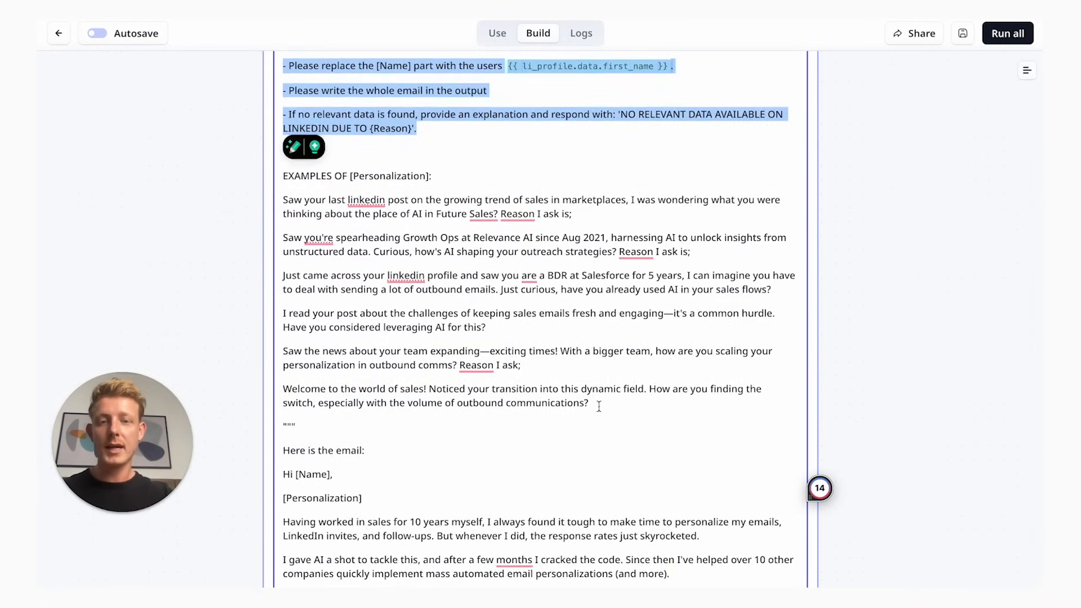
pyautogui.scroll(-3)
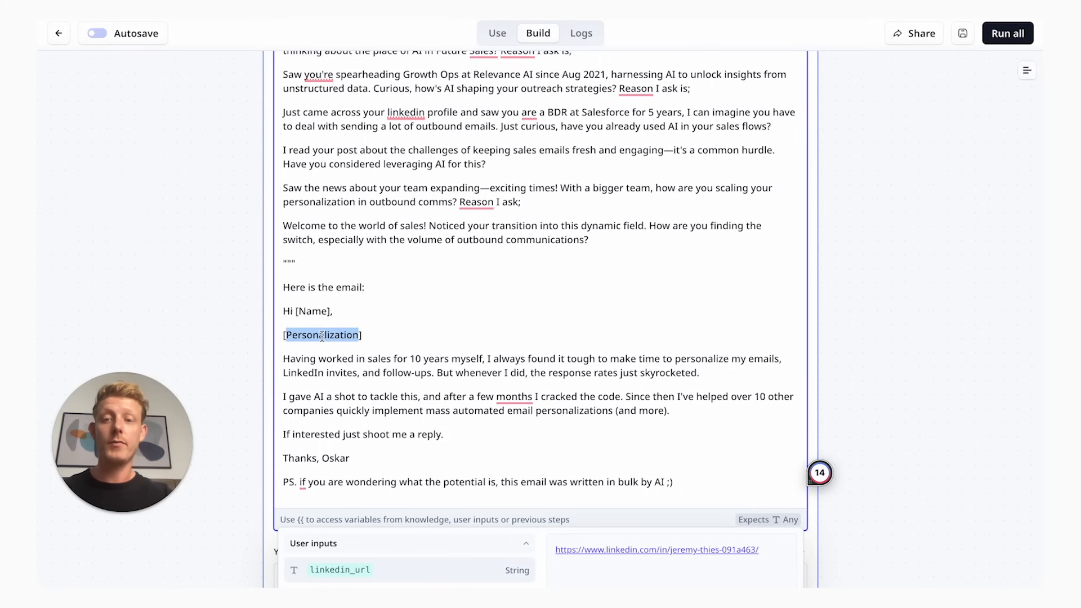
pyautogui.scroll(3)
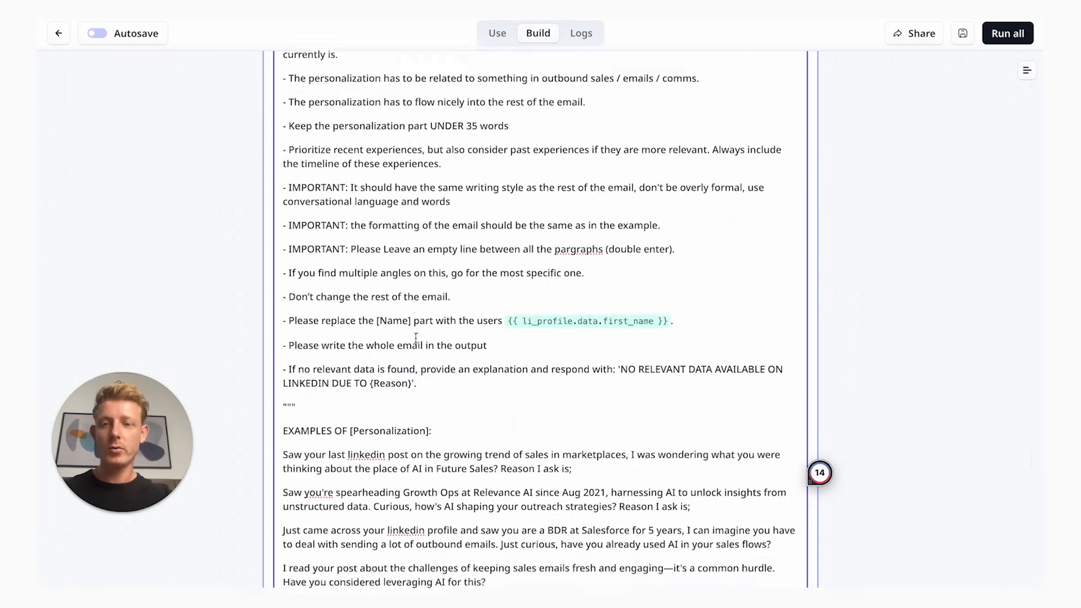
pyautogui.scroll(3)
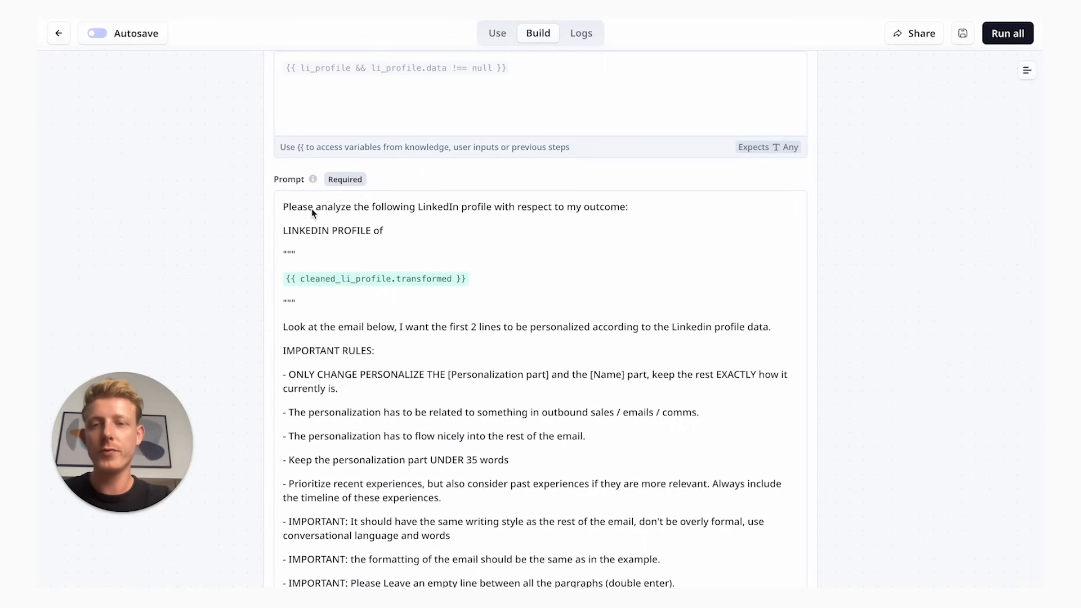
pyautogui.moveTo(285, 209)
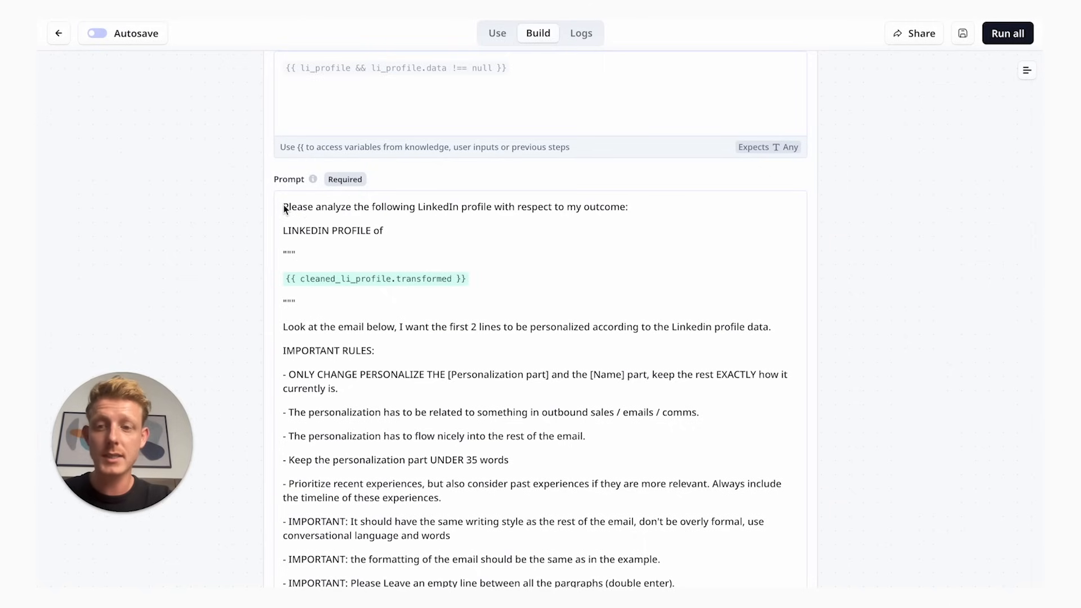
pyautogui.moveTo(511, 284)
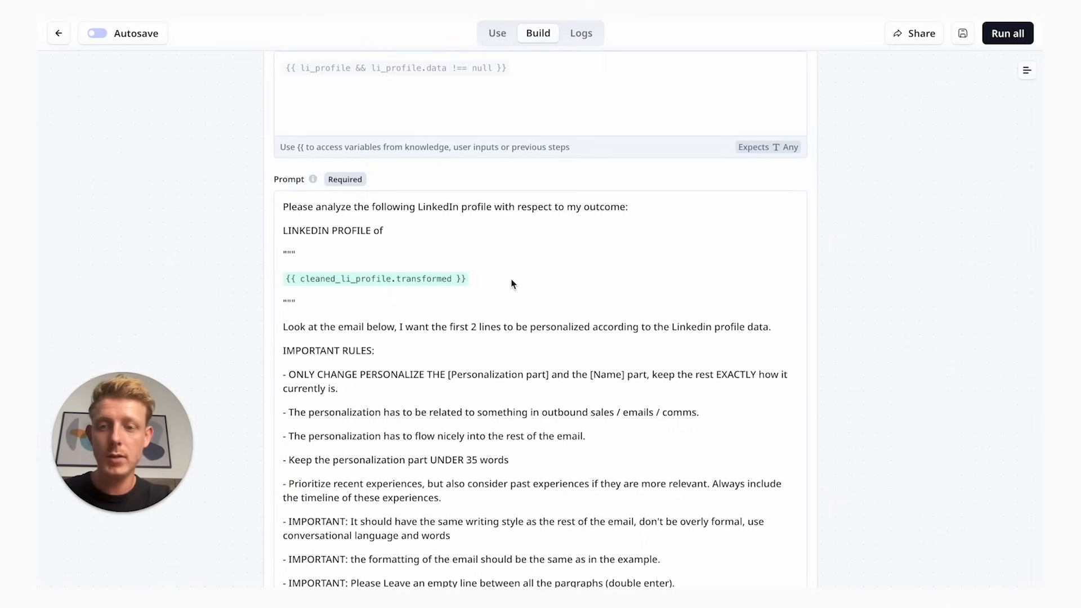
pyautogui.moveTo(364, 284)
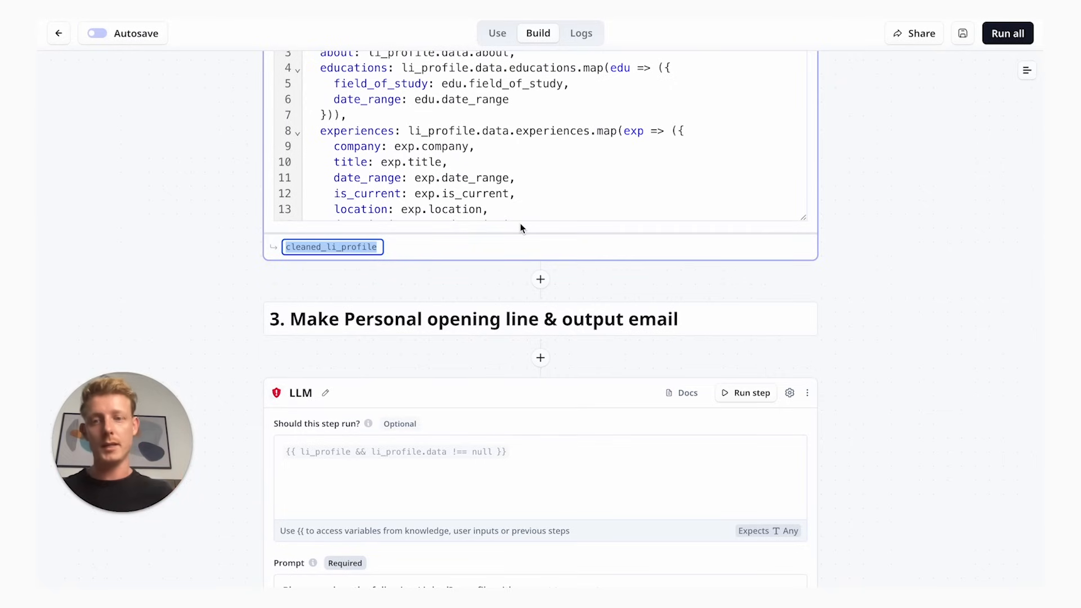
pyautogui.scroll(-3)
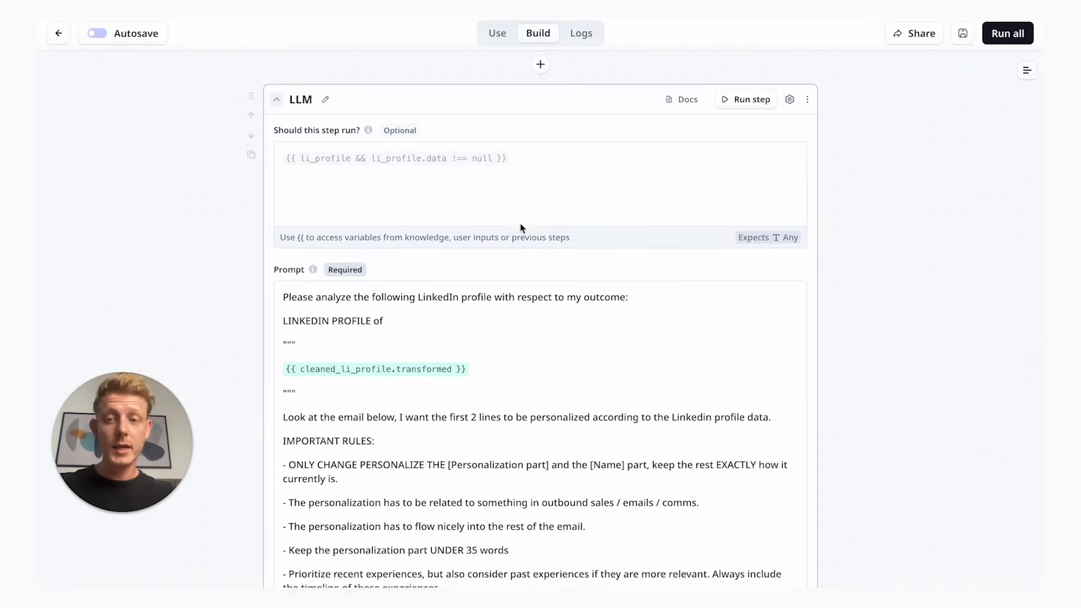
# Inspect the cleaned_li_profile.transformed variable and review the prompt's IMPORTANT RULES
pyautogui.click(376, 370)
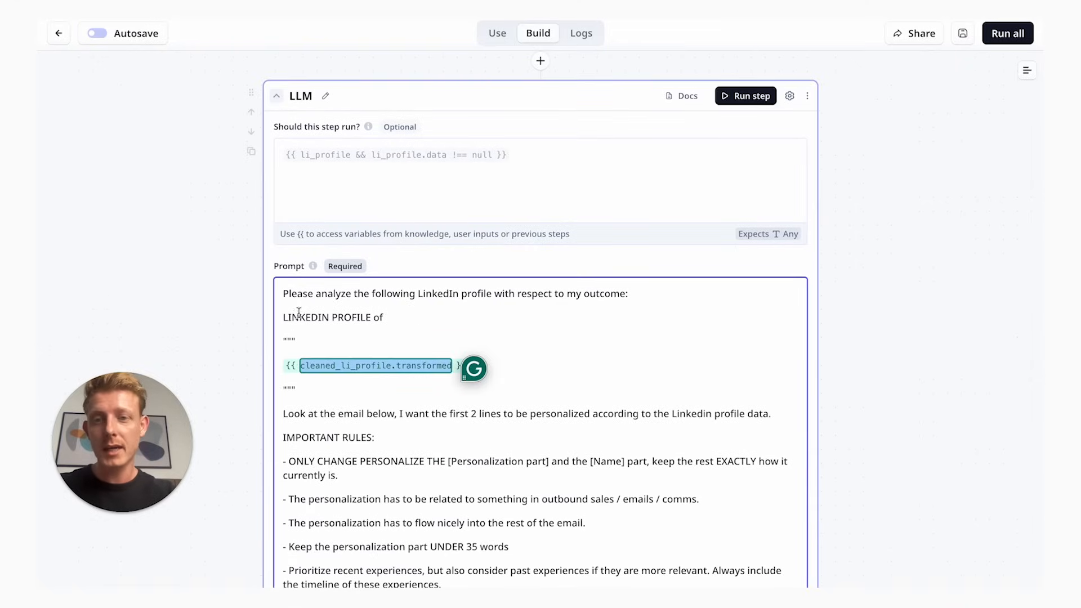
pyautogui.scroll(-3)
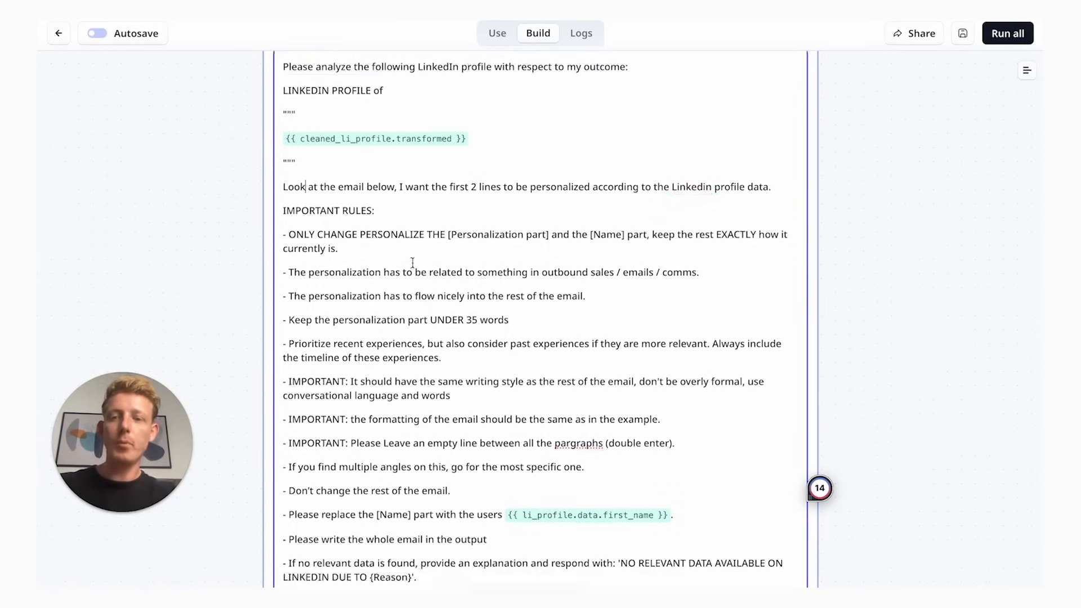
pyautogui.scroll(-3)
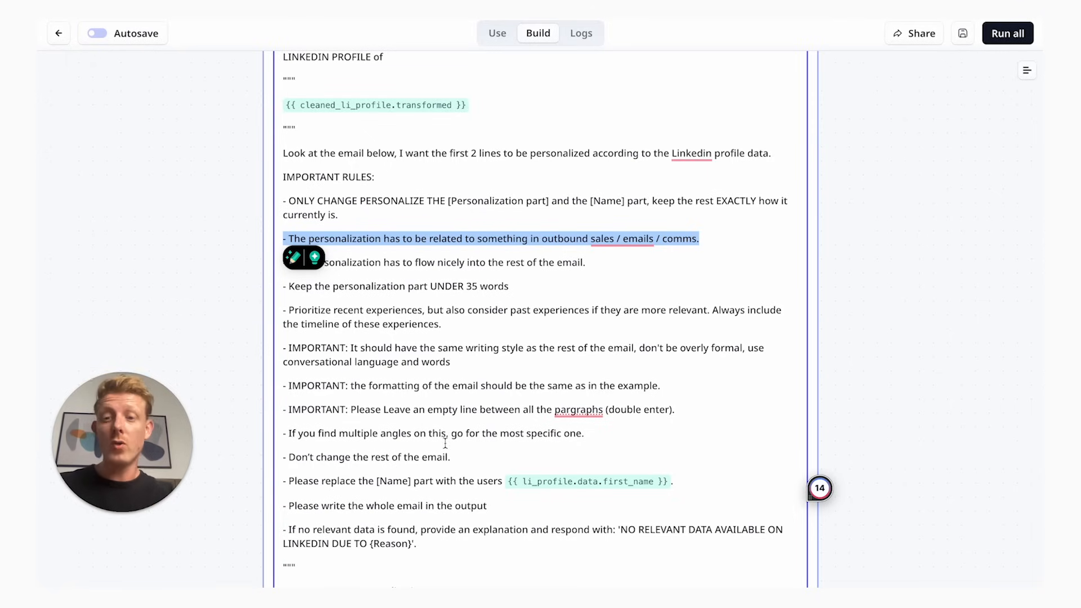
pyautogui.scroll(-3)
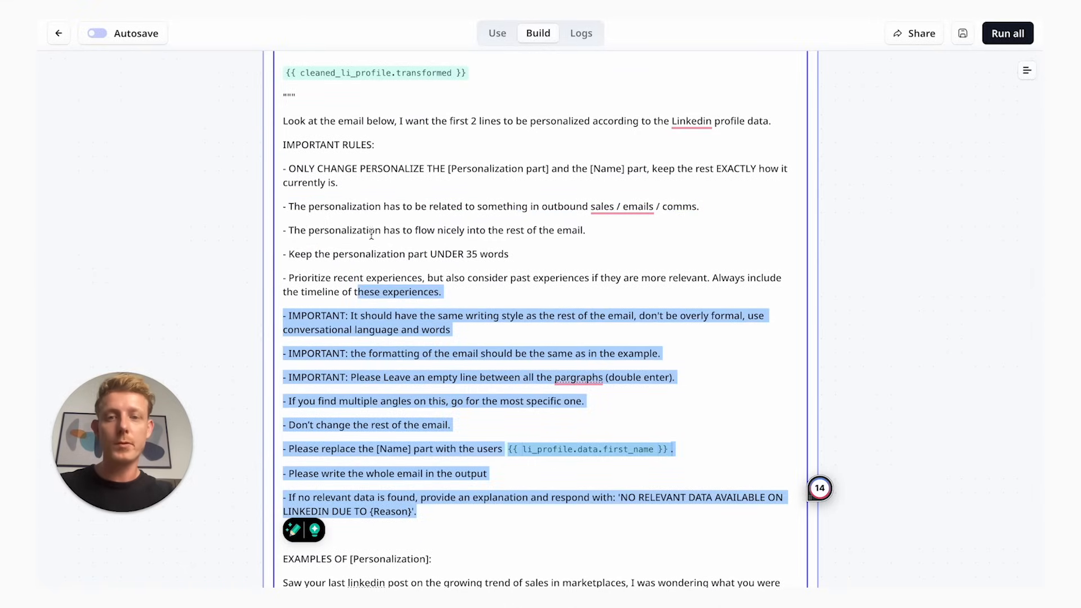
pyautogui.moveTo(581, 240)
pyautogui.write('"""')
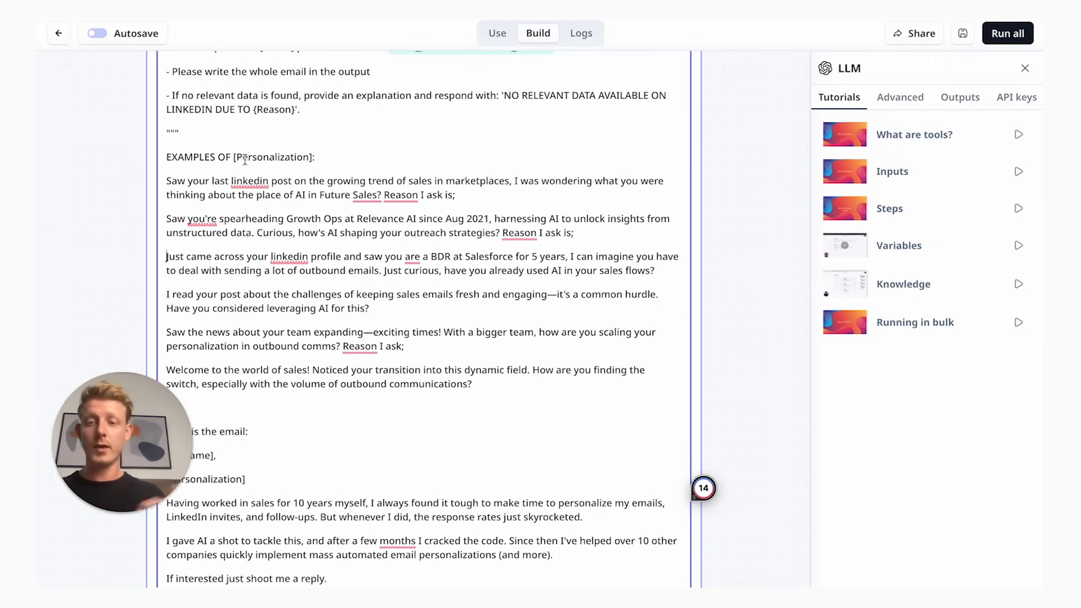
pyautogui.scroll(-3)
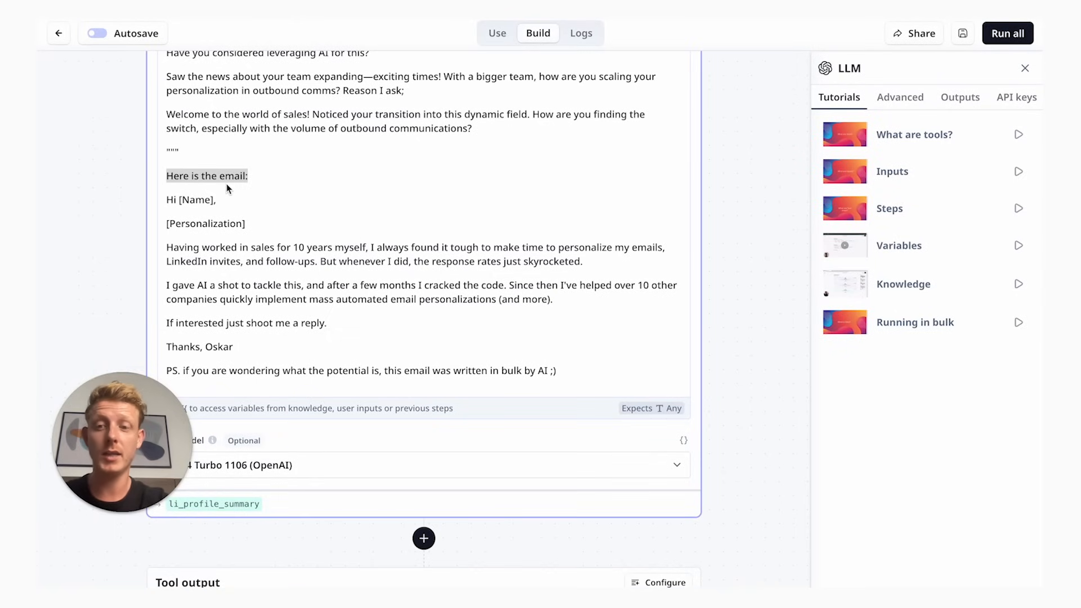
pyautogui.moveTo(554, 382)
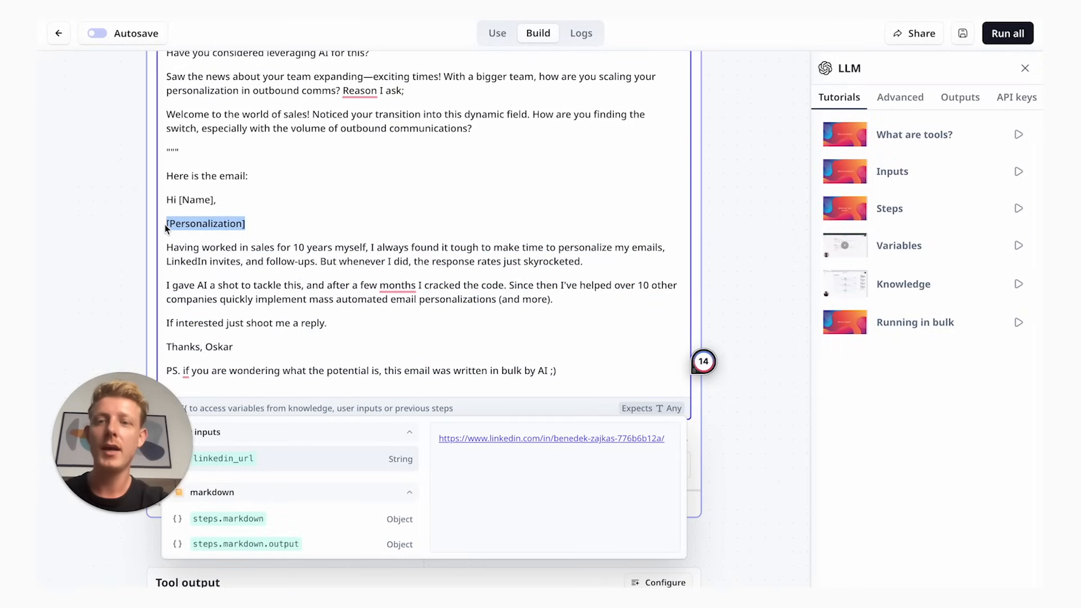
pyautogui.click(208, 199)
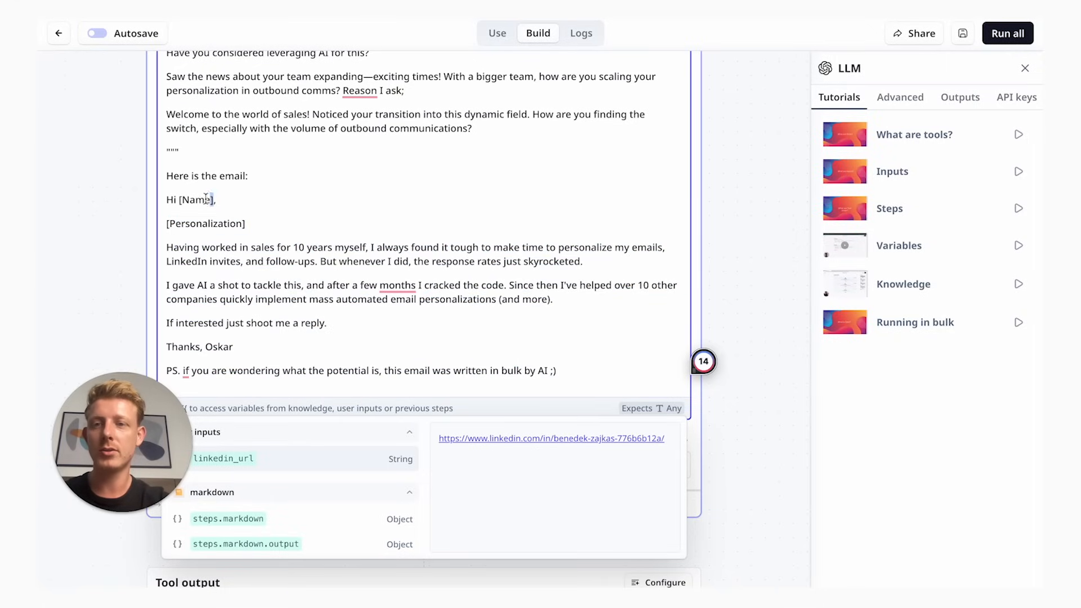
pyautogui.click(1025, 68)
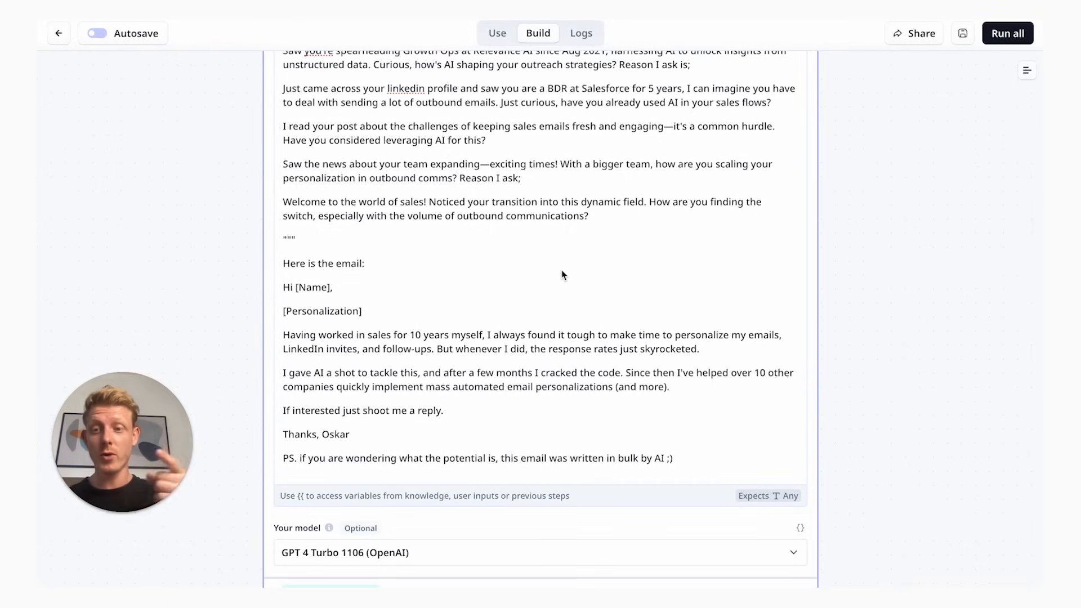
pyautogui.scroll(3)
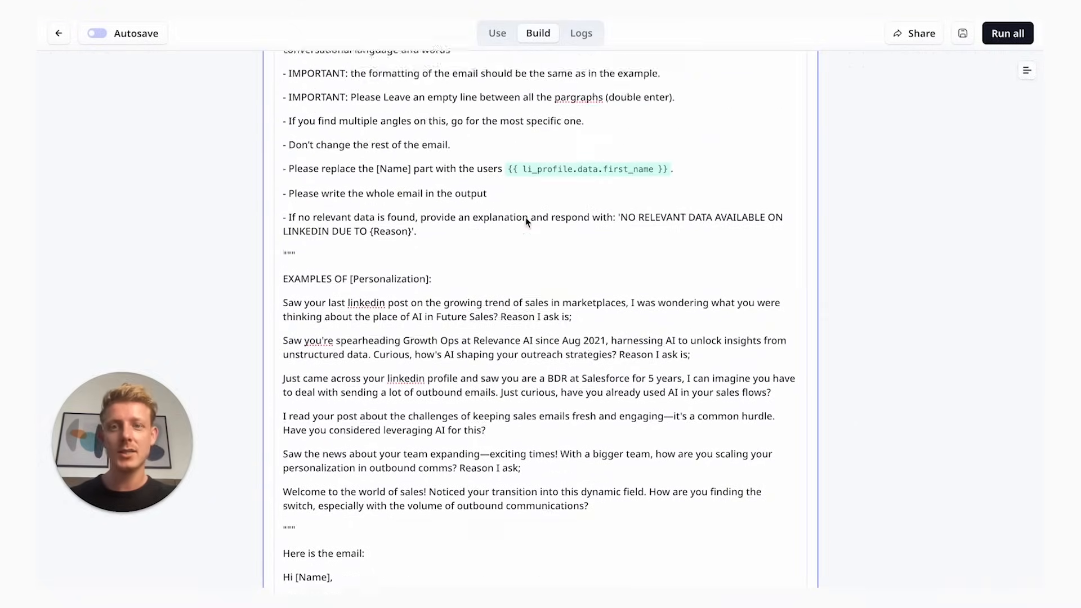
pyautogui.scroll(3)
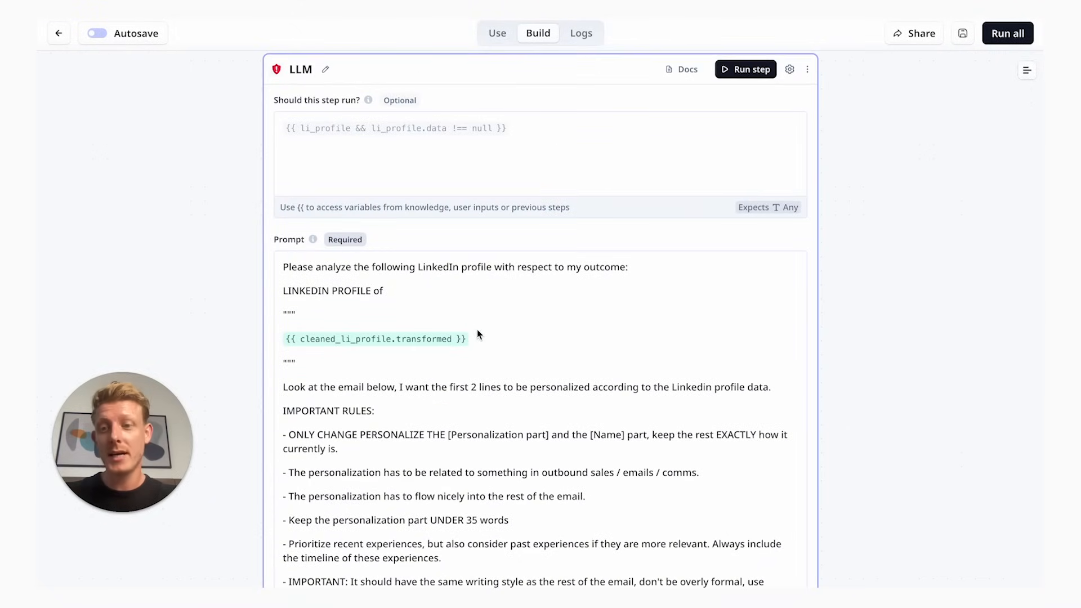
pyautogui.scroll(-3)
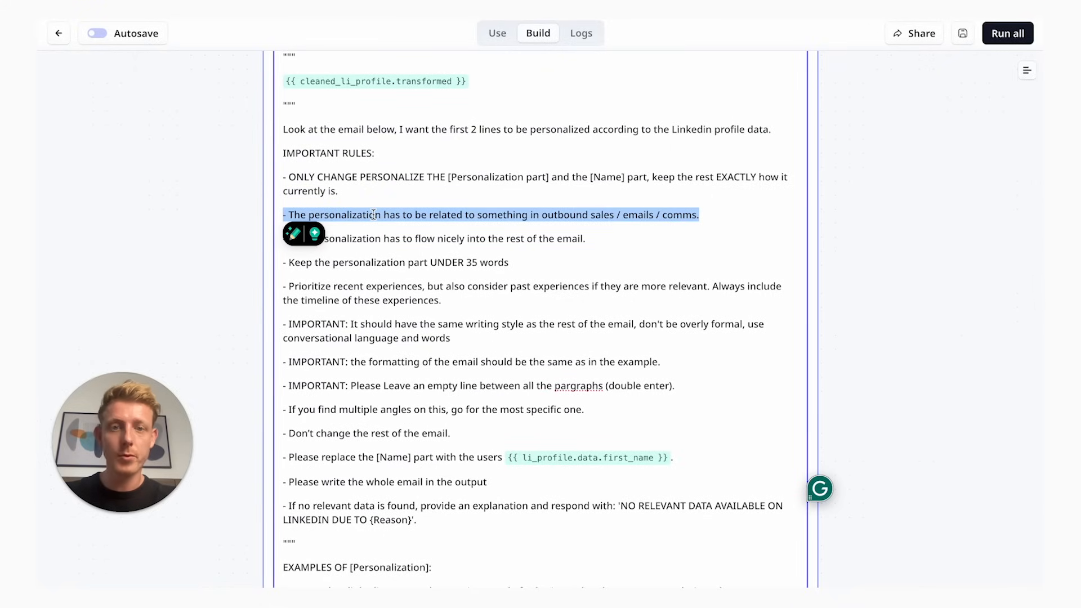
pyautogui.scroll(-3)
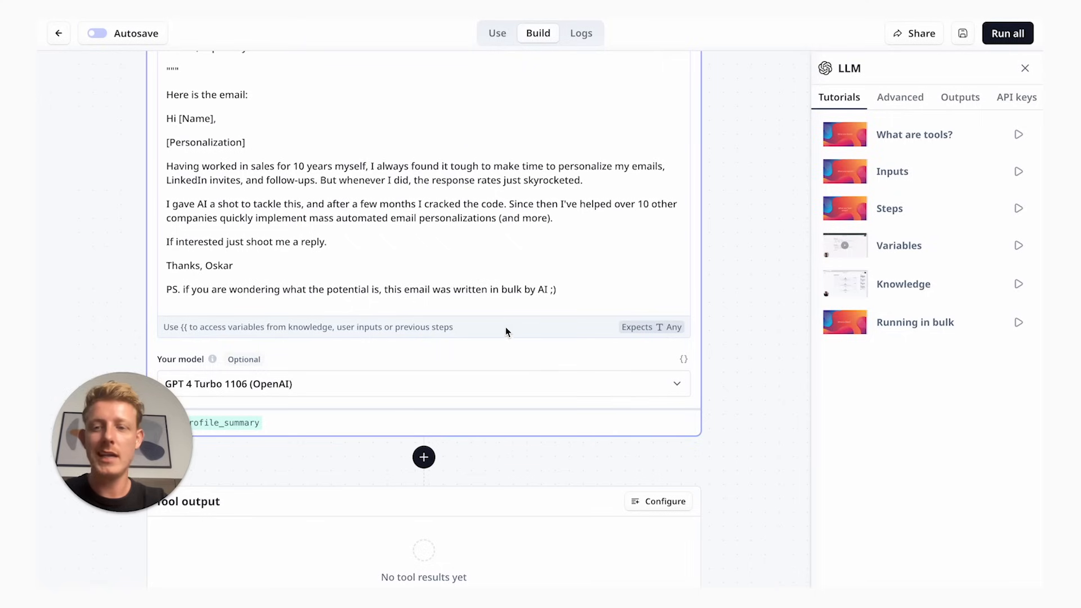
pyautogui.moveTo(449, 392)
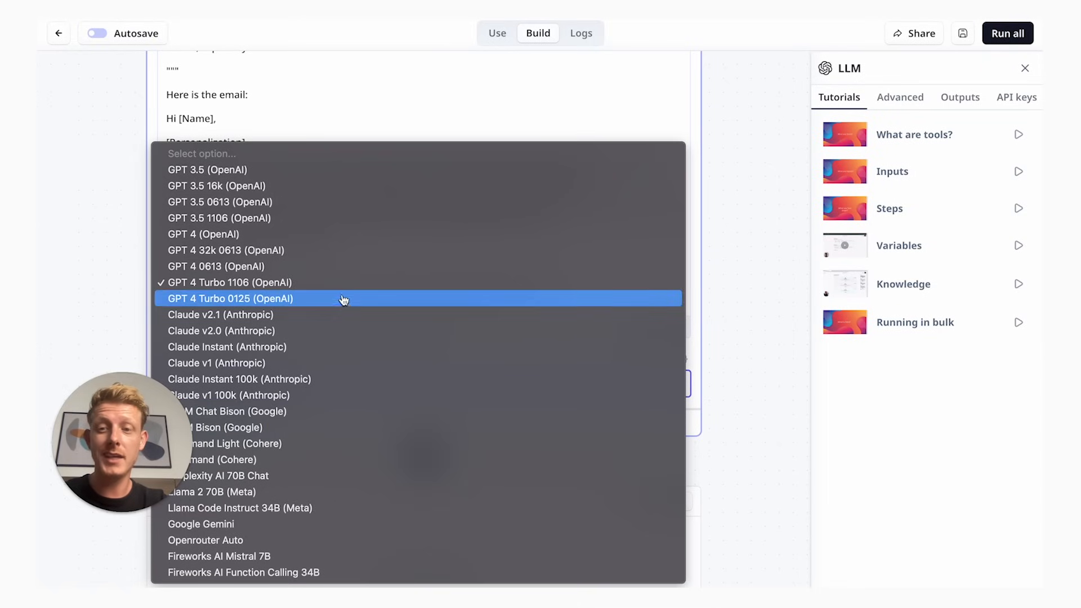
pyautogui.moveTo(338, 284)
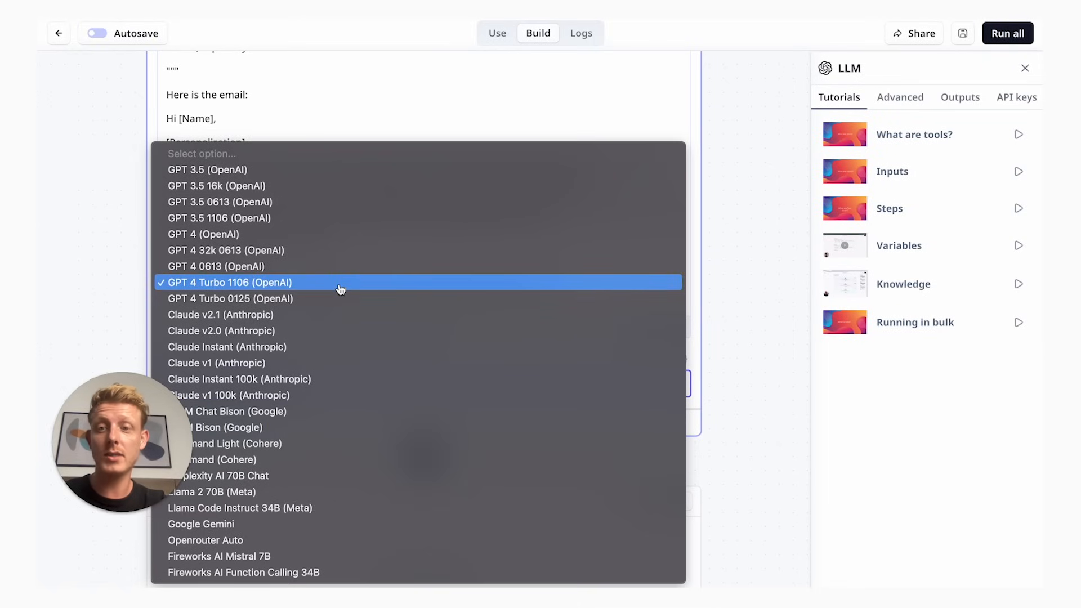
pyautogui.click(228, 282)
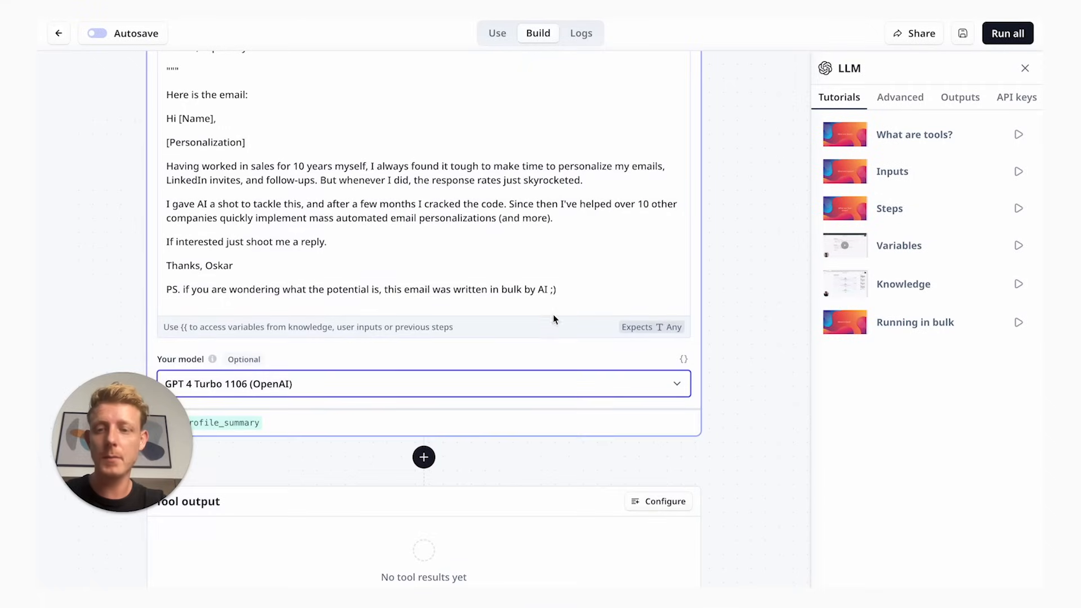
pyautogui.moveTo(722, 309)
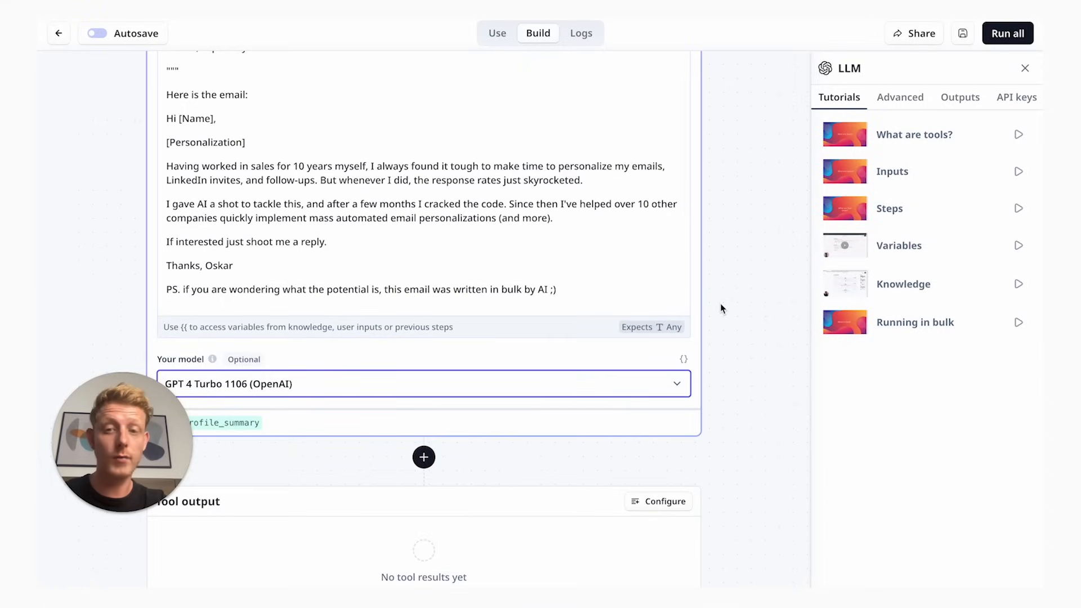
pyautogui.click(1024, 69)
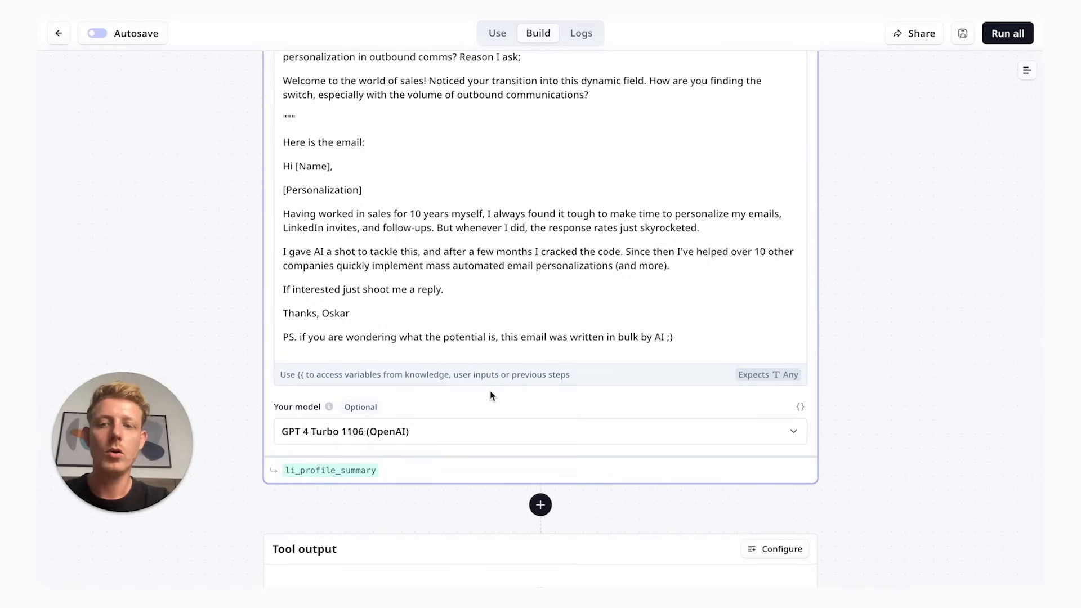
pyautogui.moveTo(858, 424)
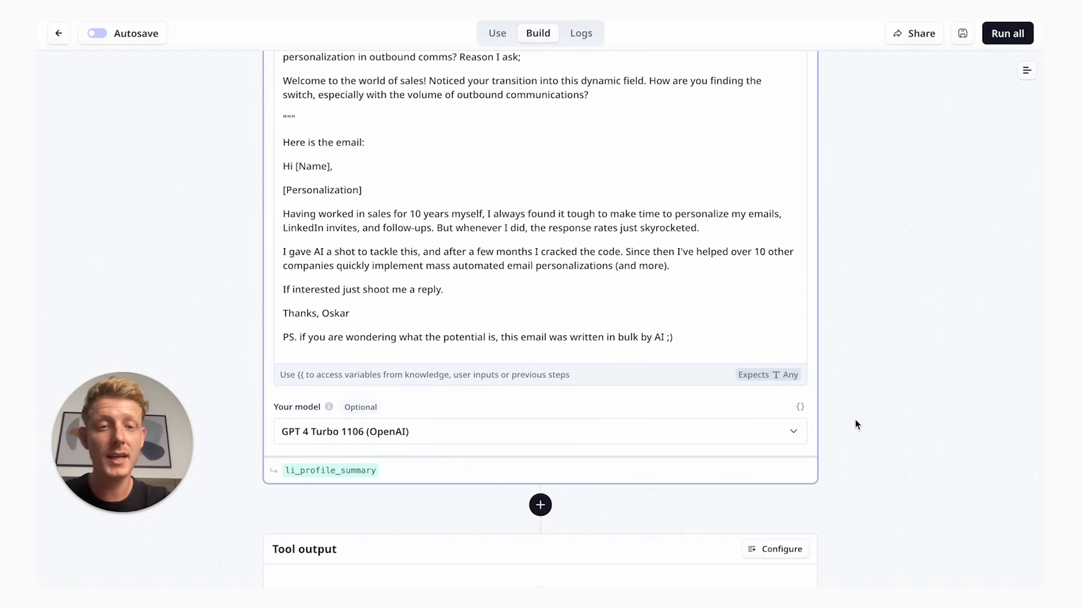
pyautogui.moveTo(853, 378)
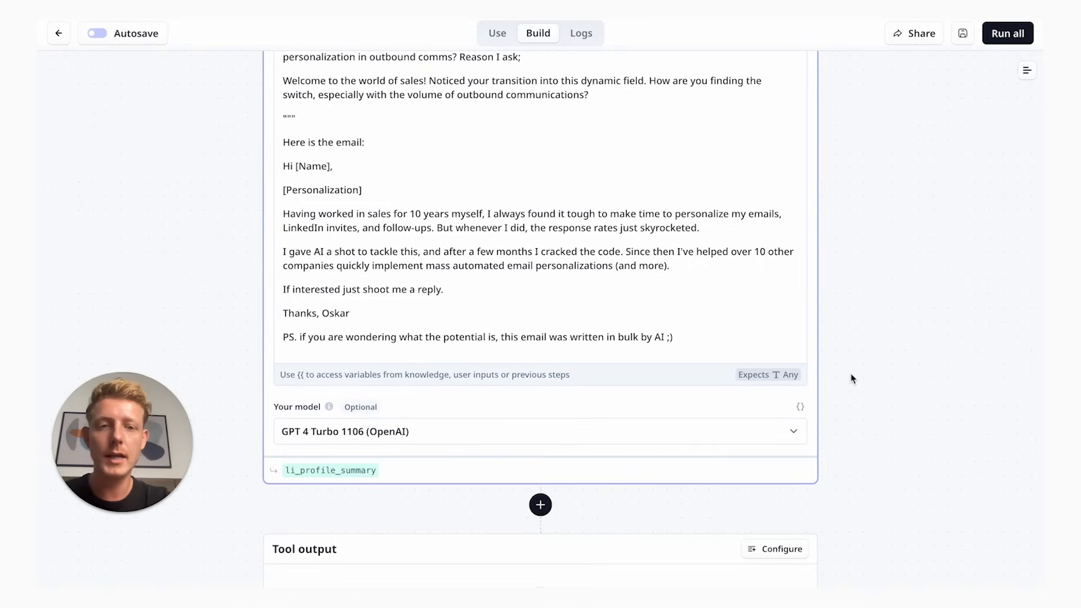
pyautogui.moveTo(845, 361)
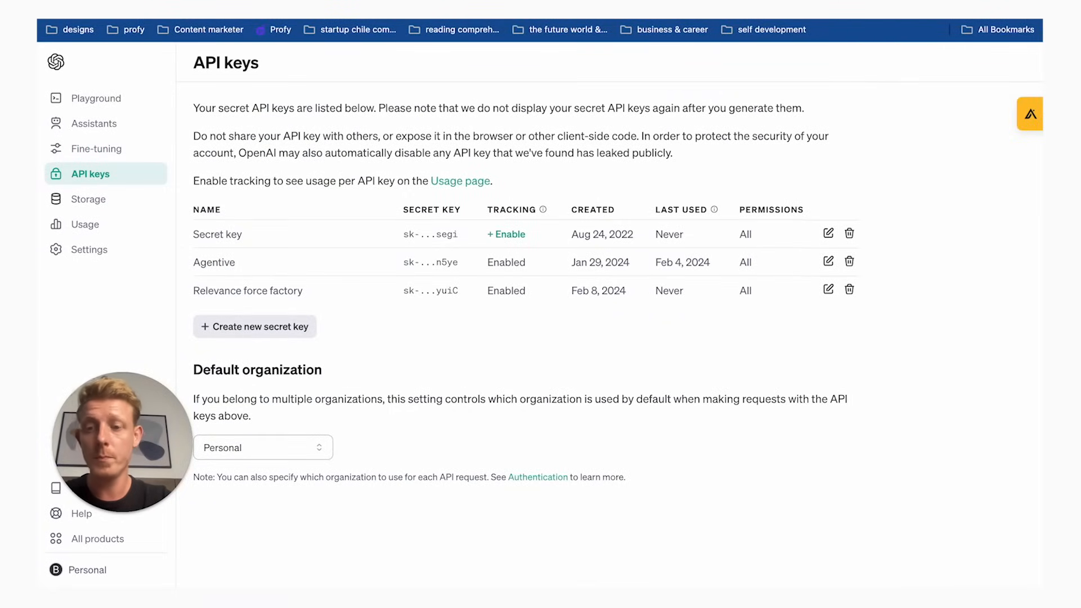
pyautogui.moveTo(97, 149)
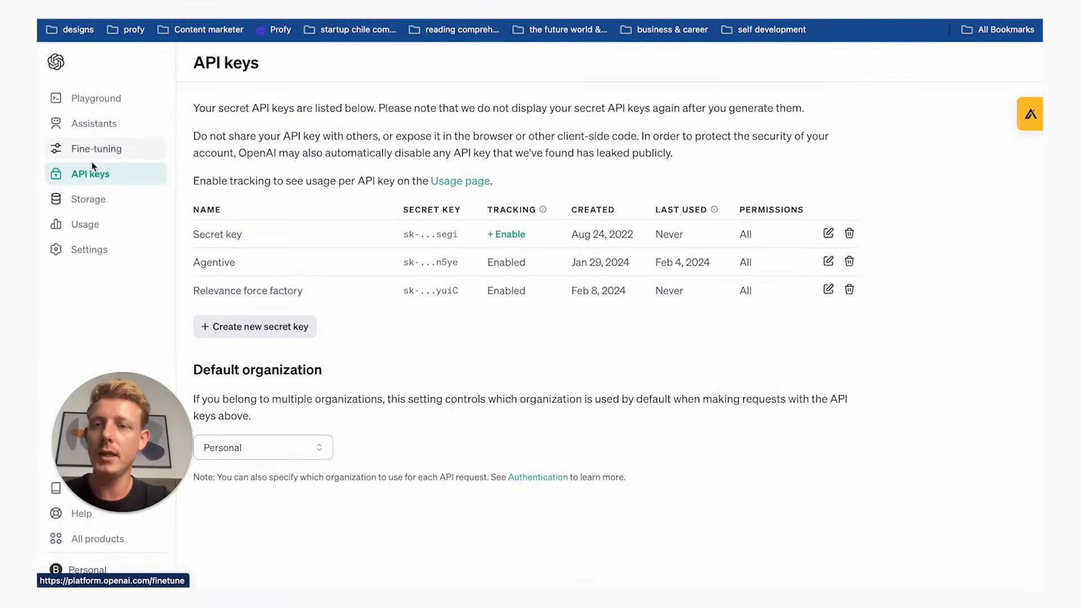
pyautogui.moveTo(90, 178)
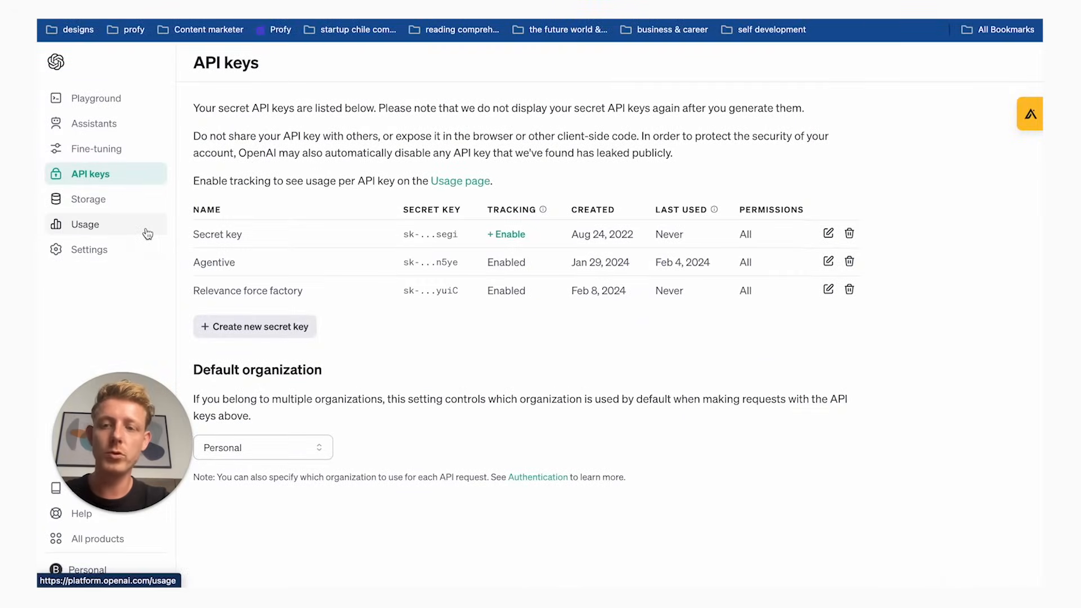
pyautogui.moveTo(497, 357)
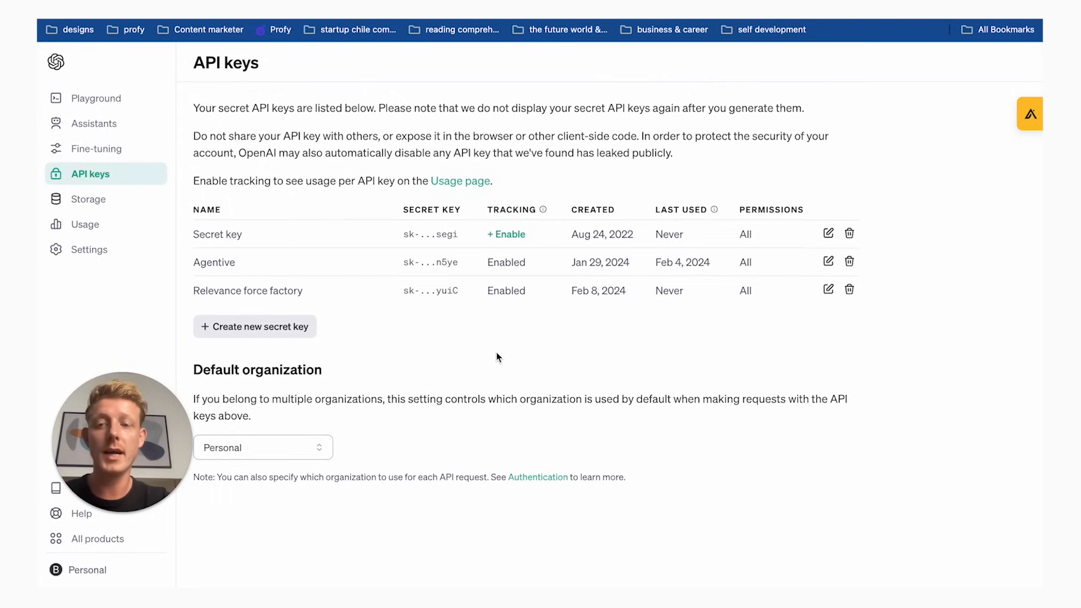
pyautogui.moveTo(520, 345)
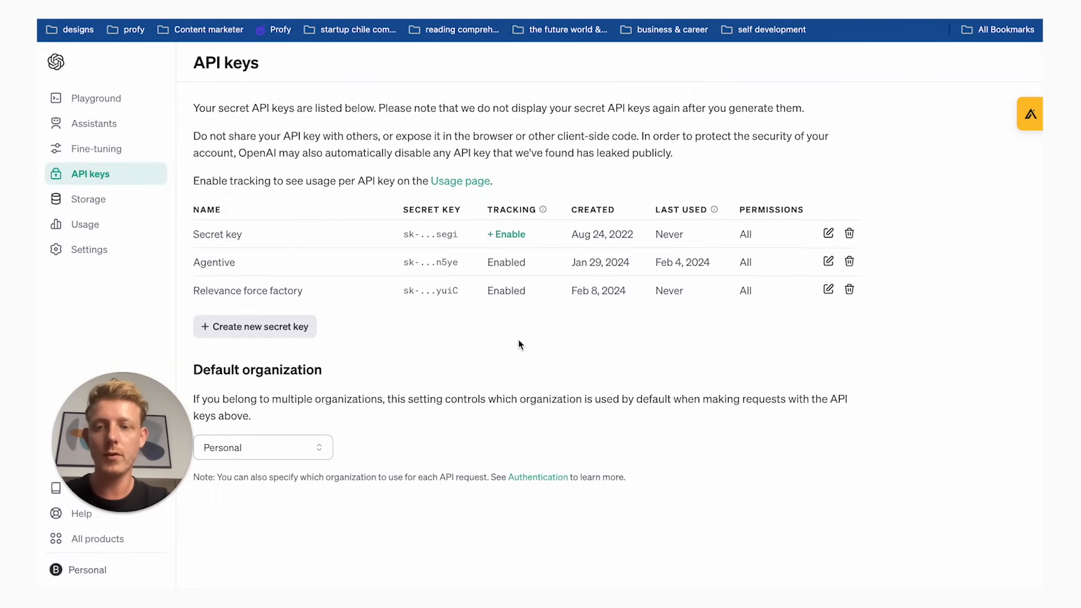
pyautogui.moveTo(538, 338)
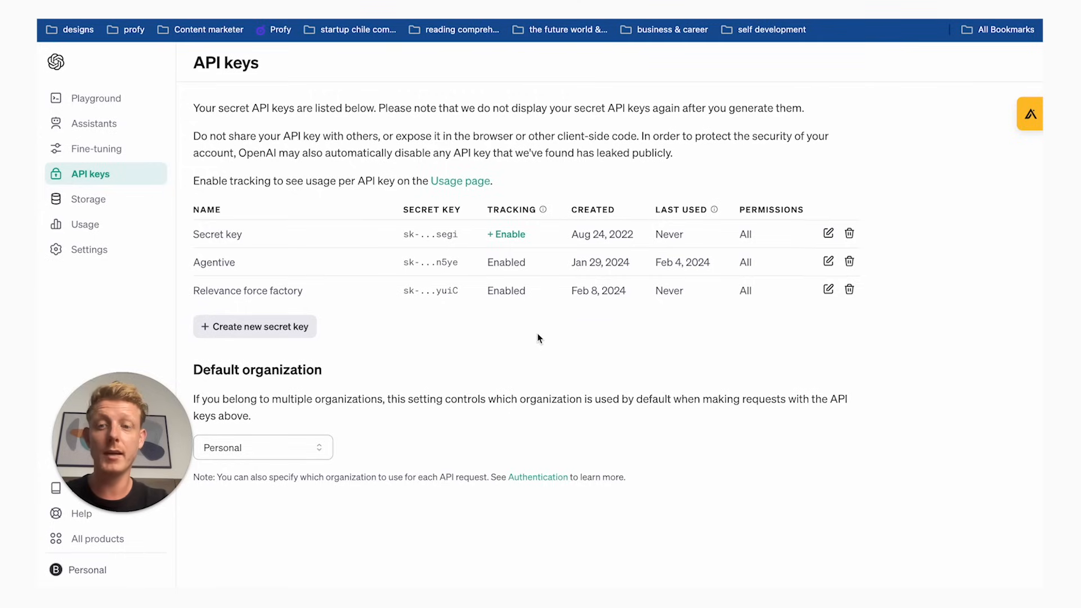
pyautogui.moveTo(455, 337)
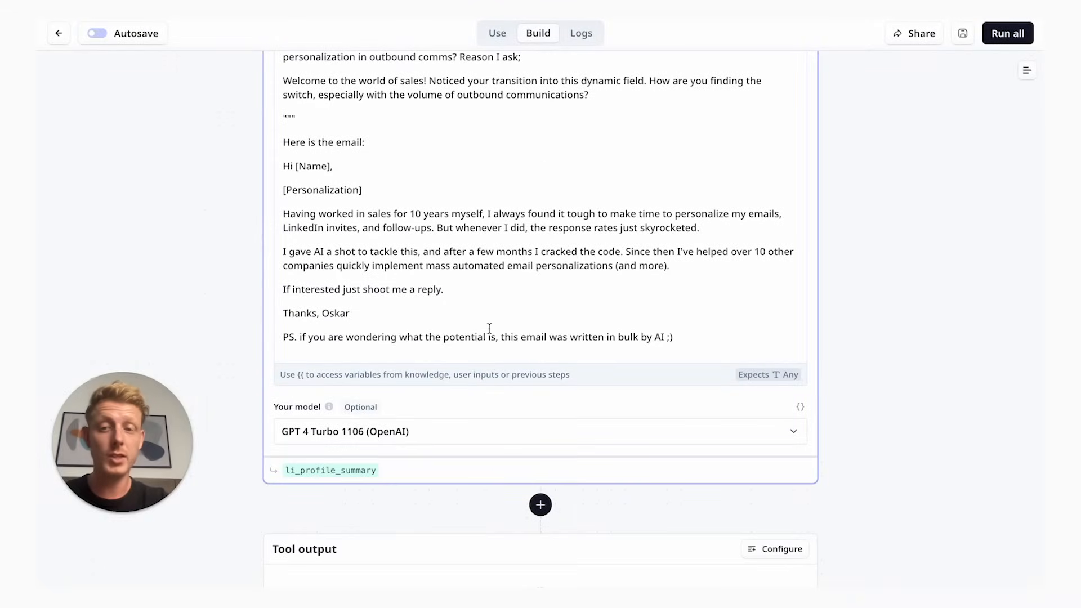
pyautogui.moveTo(451, 420)
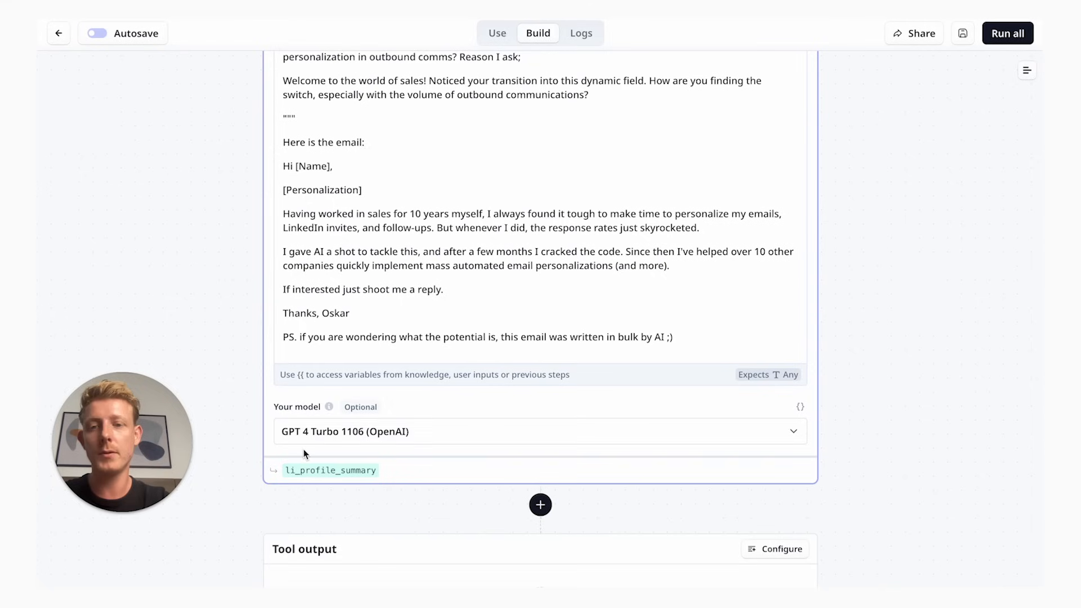
pyautogui.moveTo(876, 388)
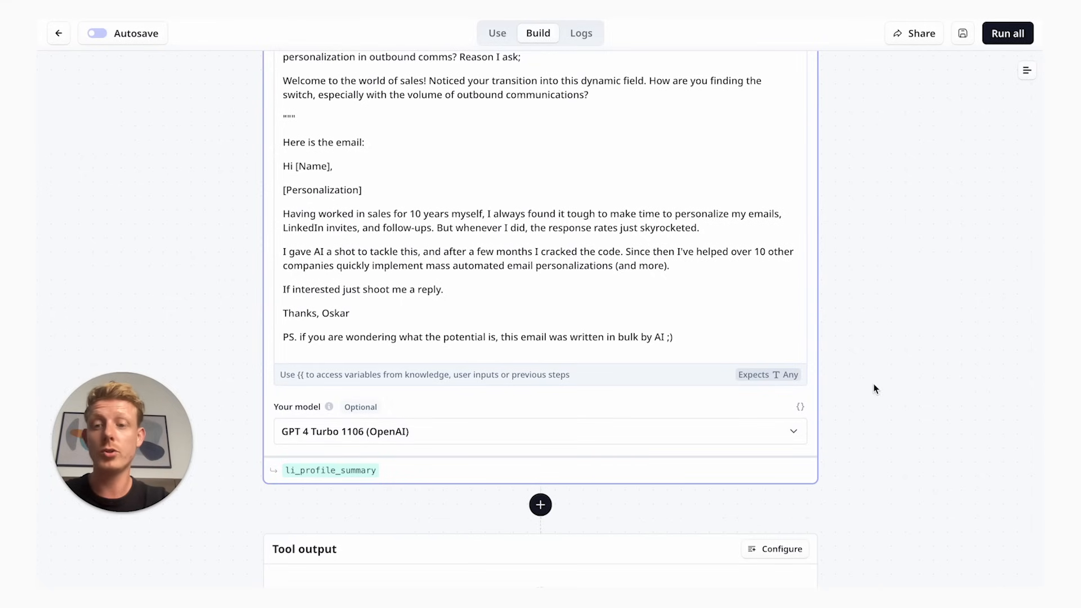
# Scroll back up through the LLM step's prompt in the builder
pyautogui.scroll(3)
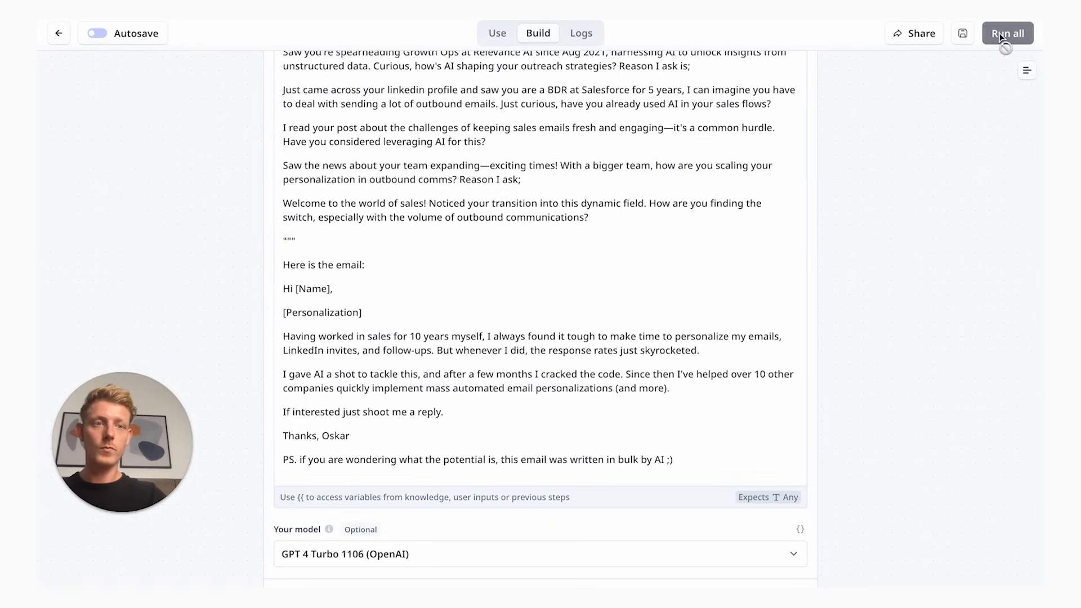
# Run all steps and scroll to the LLM answer and Tool output
pyautogui.scroll(3)
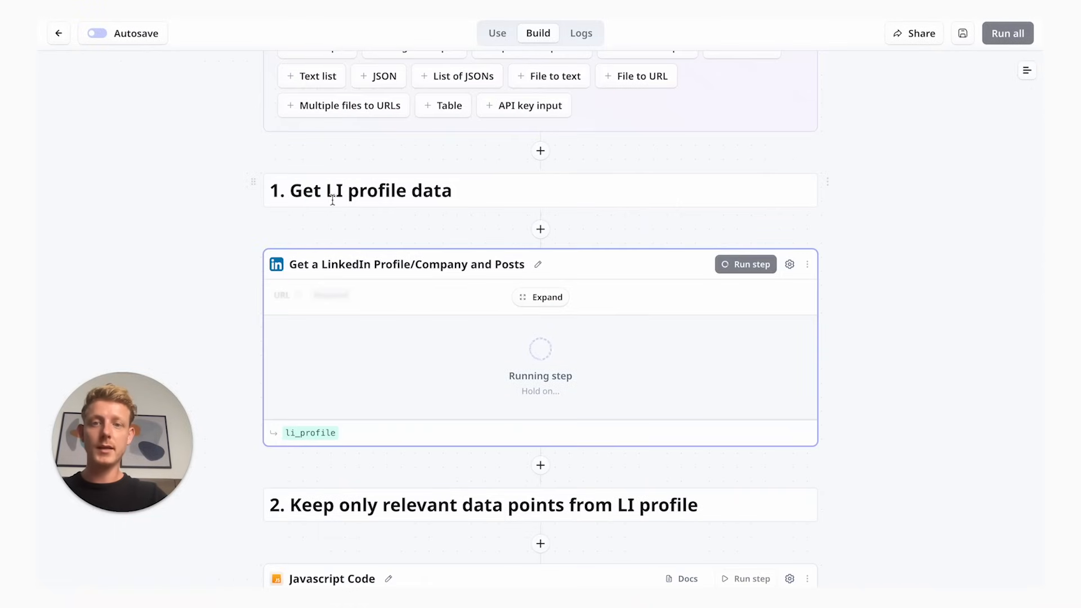
pyautogui.scroll(-3)
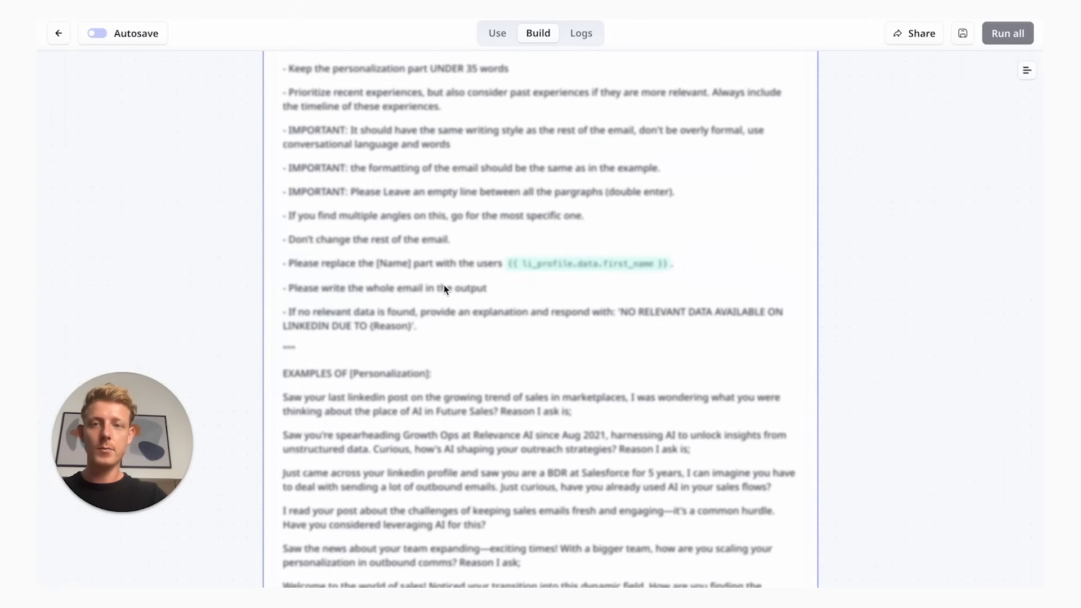
pyautogui.moveTo(483, 372)
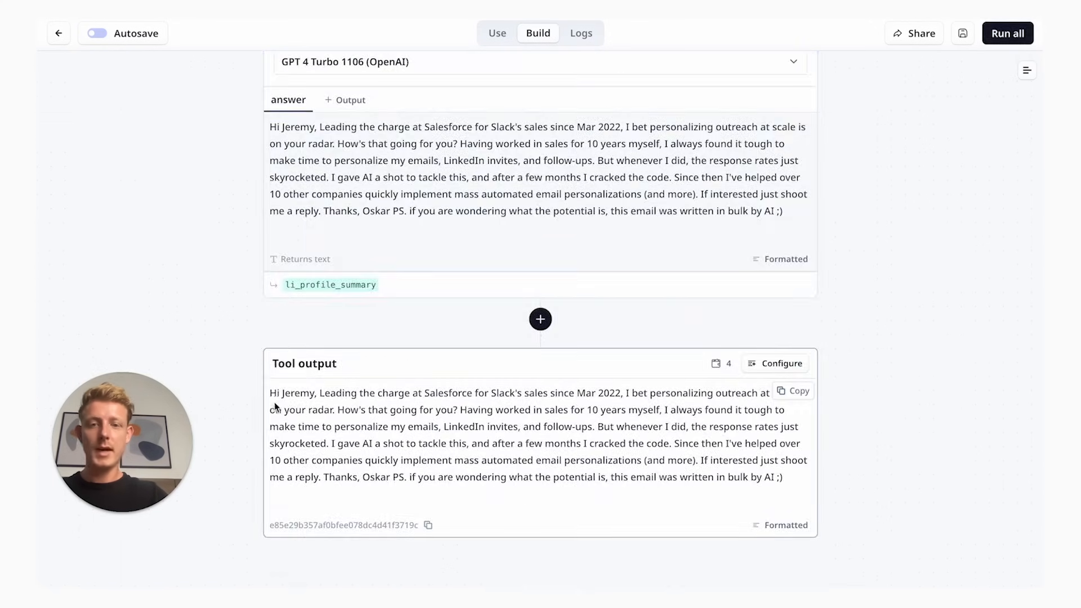
pyautogui.moveTo(913, 442)
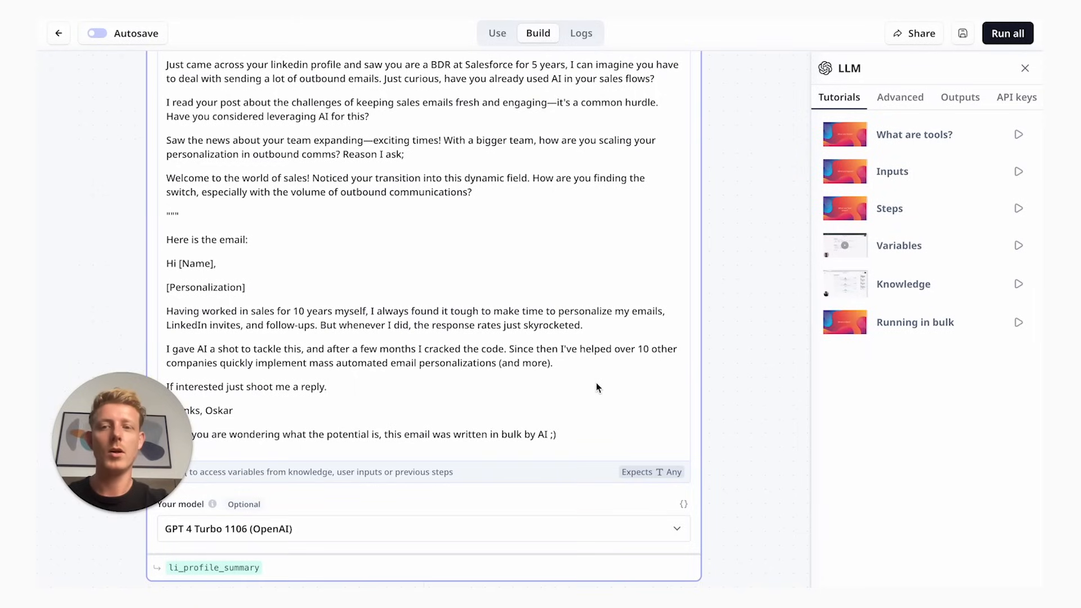
pyautogui.moveTo(524, 153)
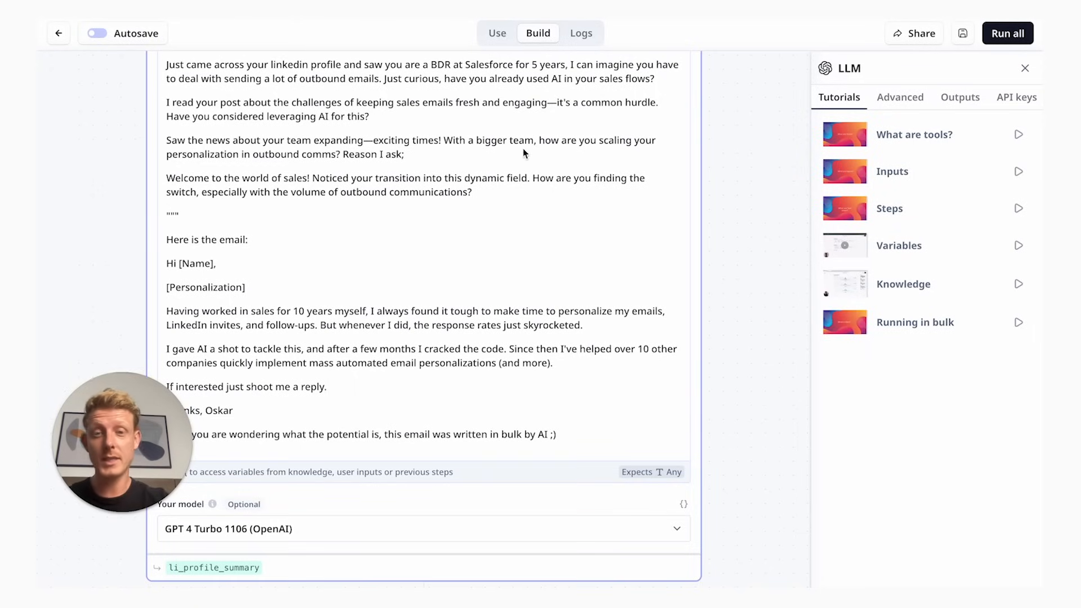
pyautogui.moveTo(497, 33)
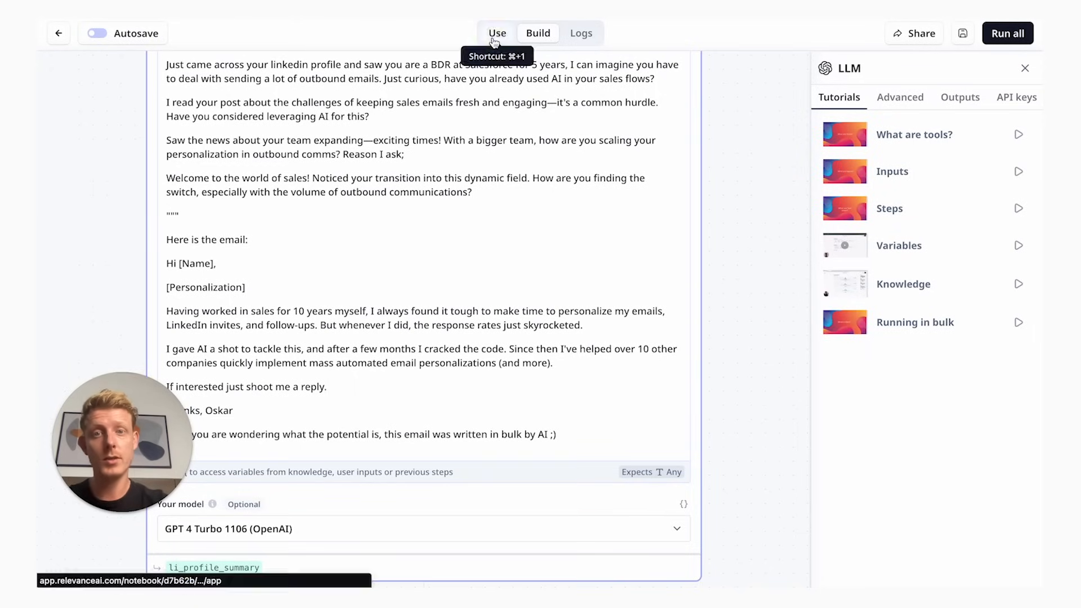
# Go to the tool's Use page and show the ways to start a bulk run
pyautogui.click(496, 33)
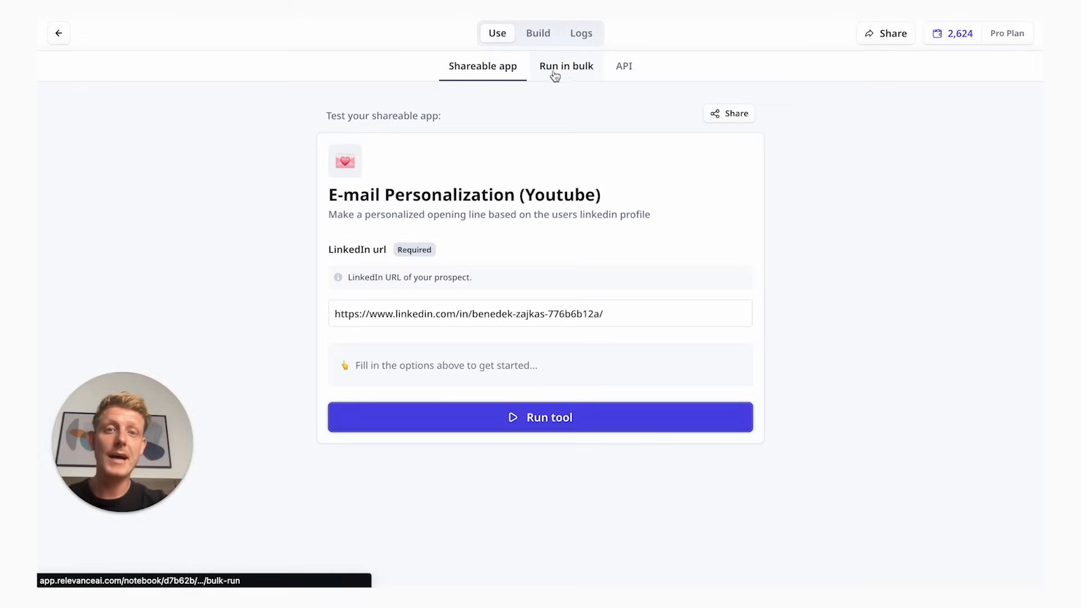
pyautogui.click(566, 66)
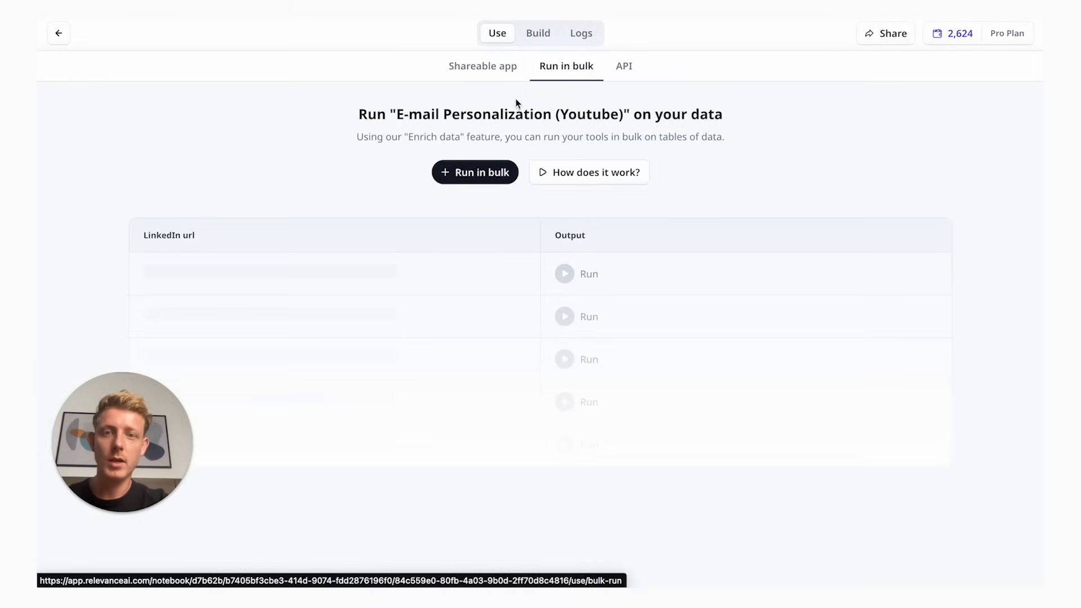
pyautogui.click(475, 171)
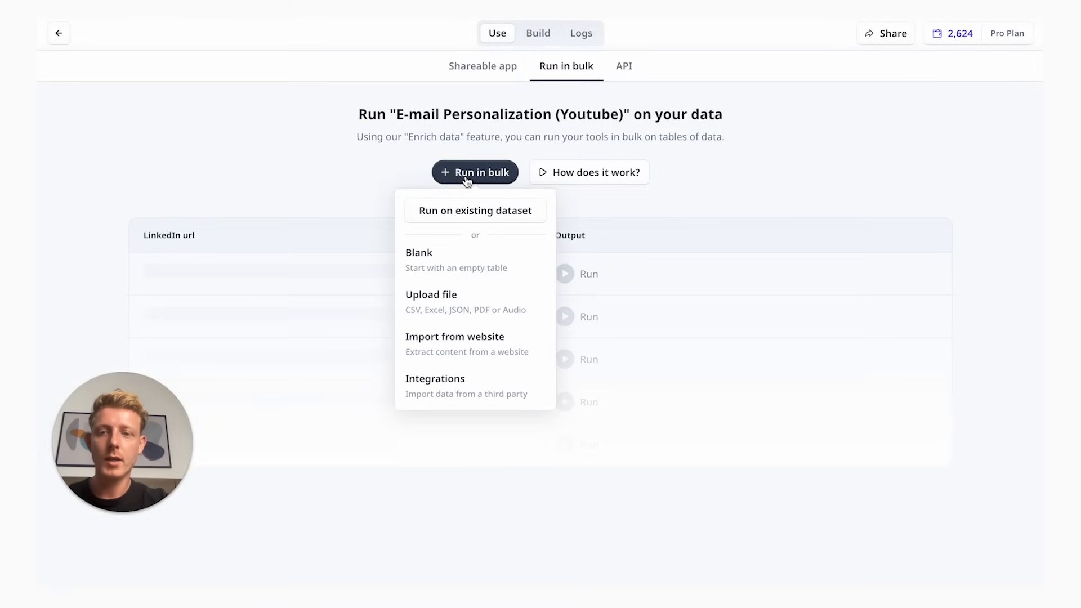
pyautogui.moveTo(467, 387)
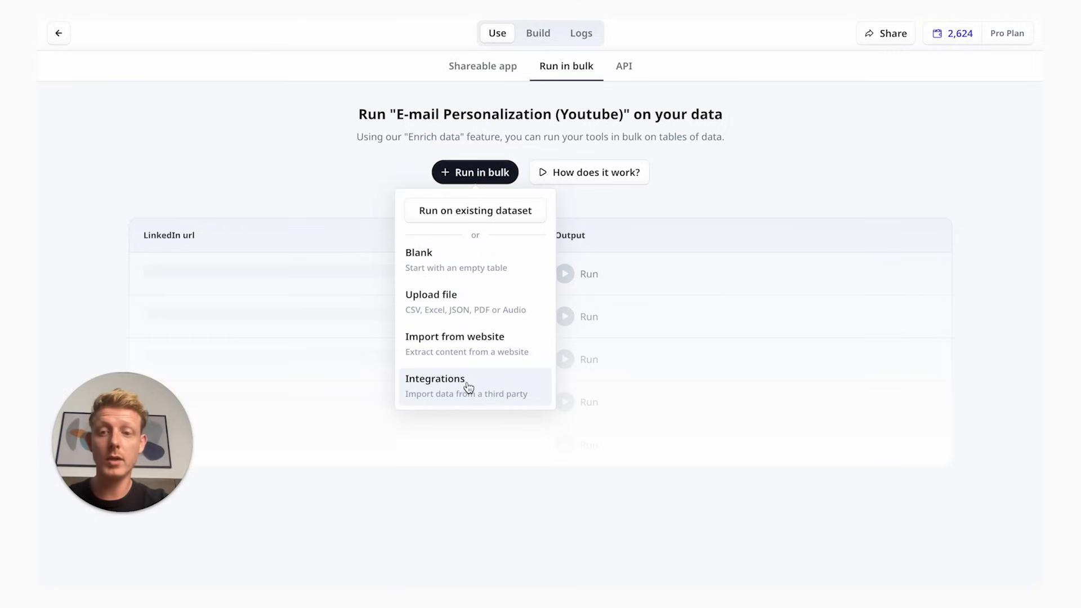
pyautogui.moveTo(481, 386)
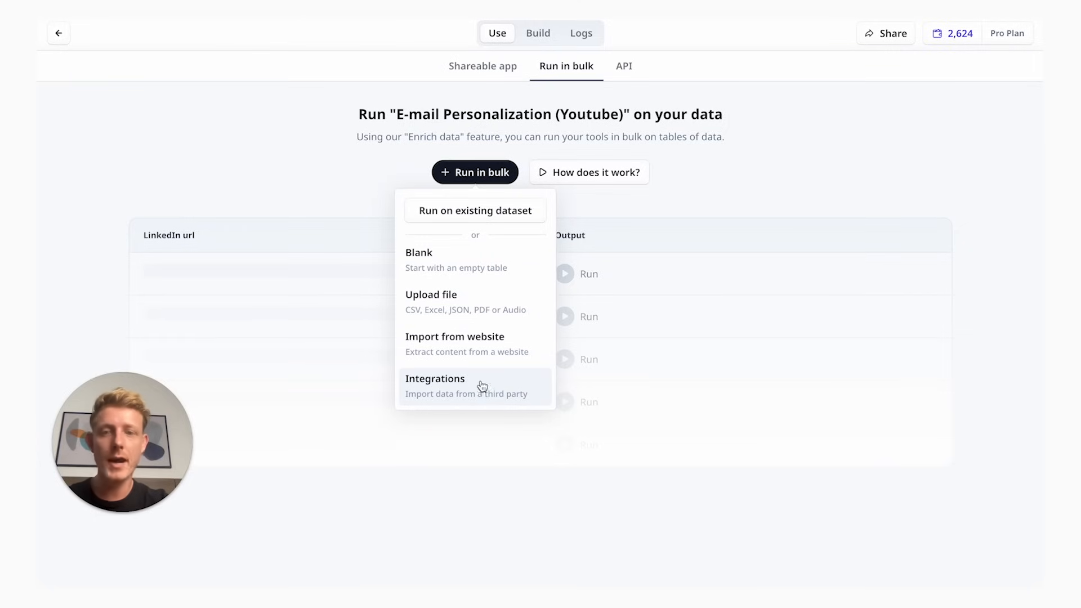
pyautogui.moveTo(416, 348)
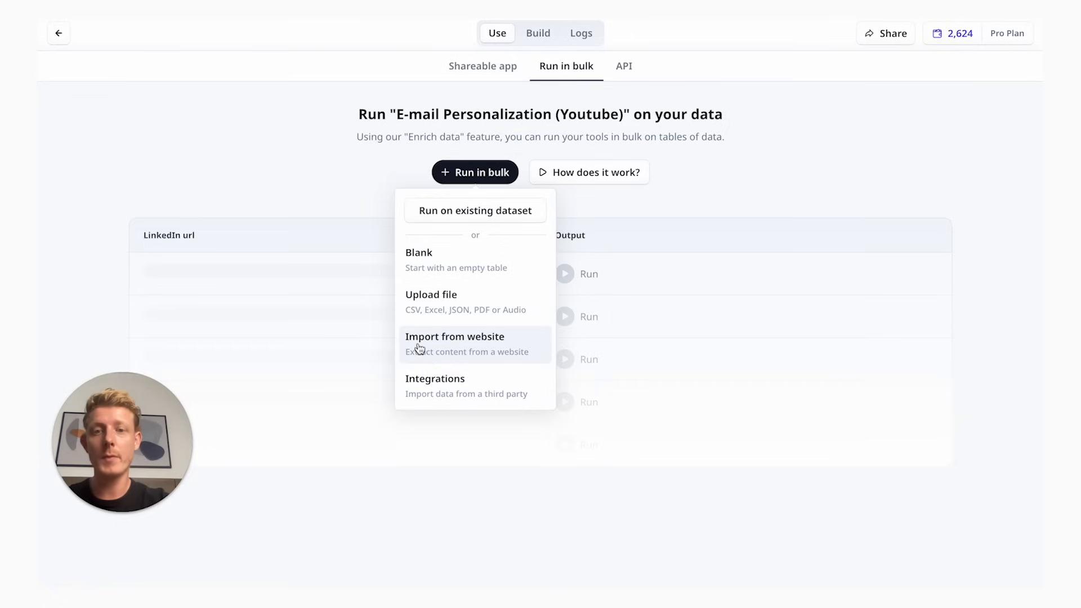
pyautogui.moveTo(421, 282)
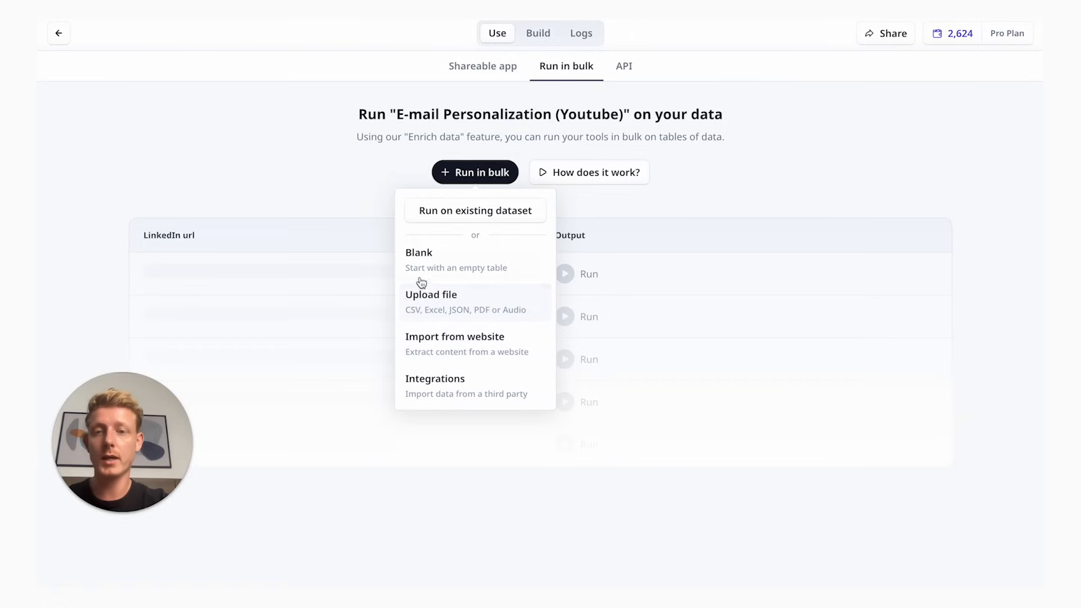
pyautogui.moveTo(445, 217)
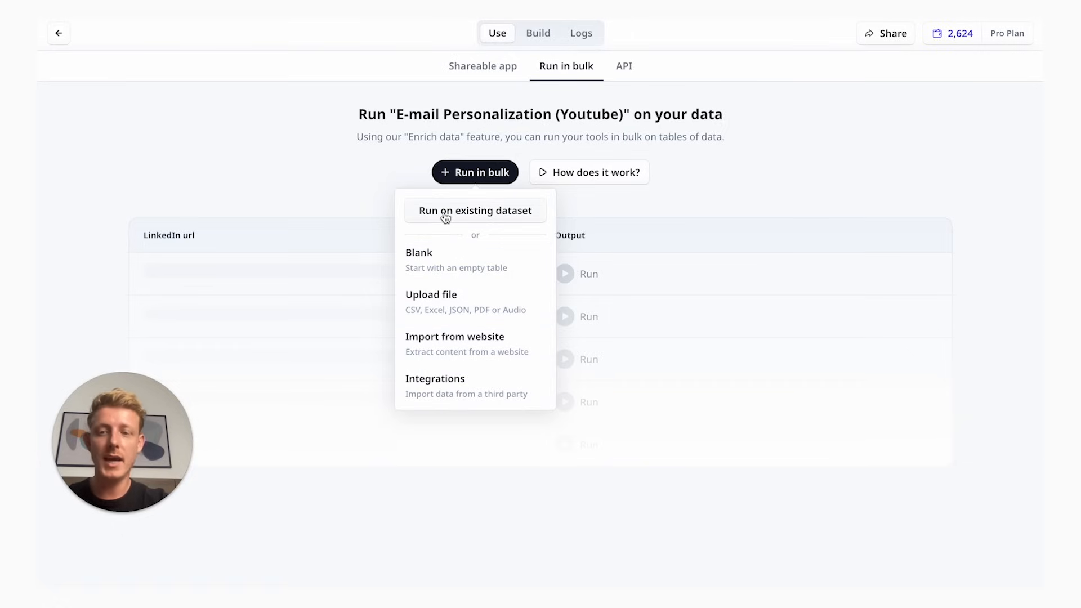
# Choose Run on existing dataset with the youtube_example table and confirm going to its setup
pyautogui.click(475, 210)
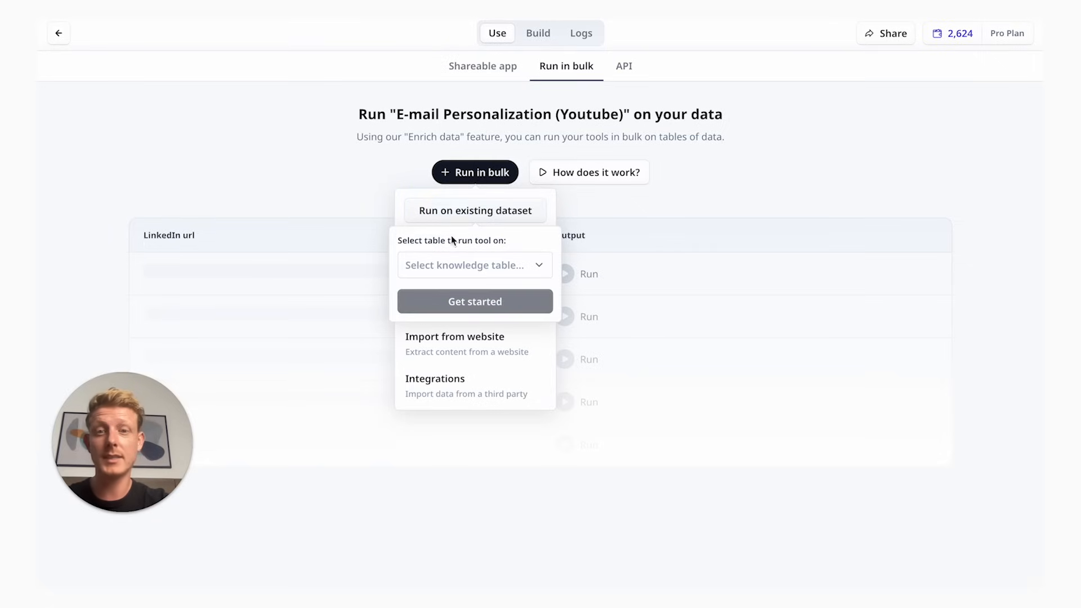
pyautogui.click(468, 264)
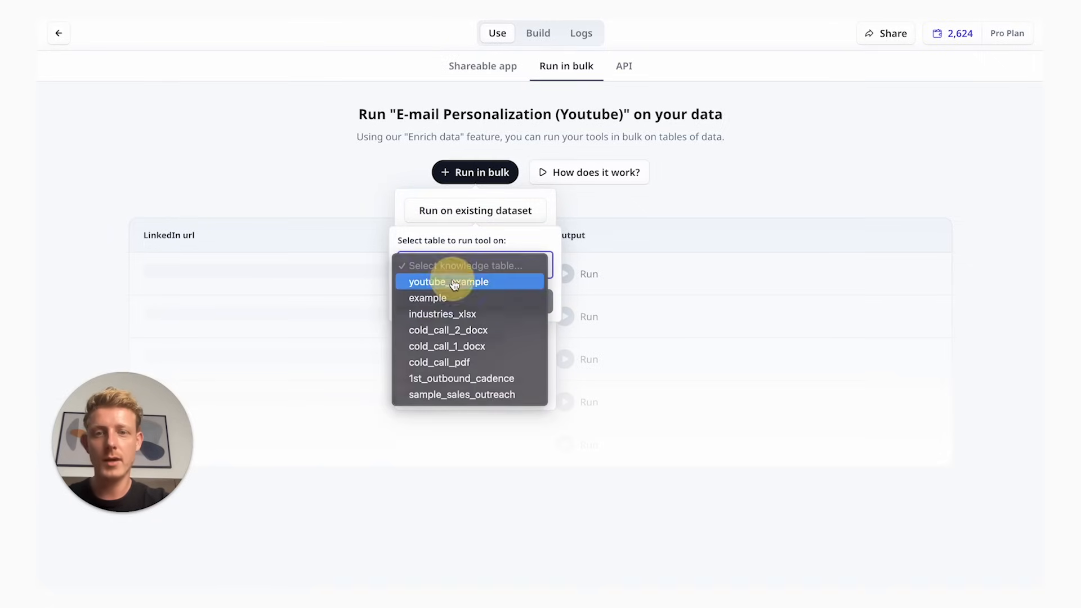
pyautogui.click(448, 282)
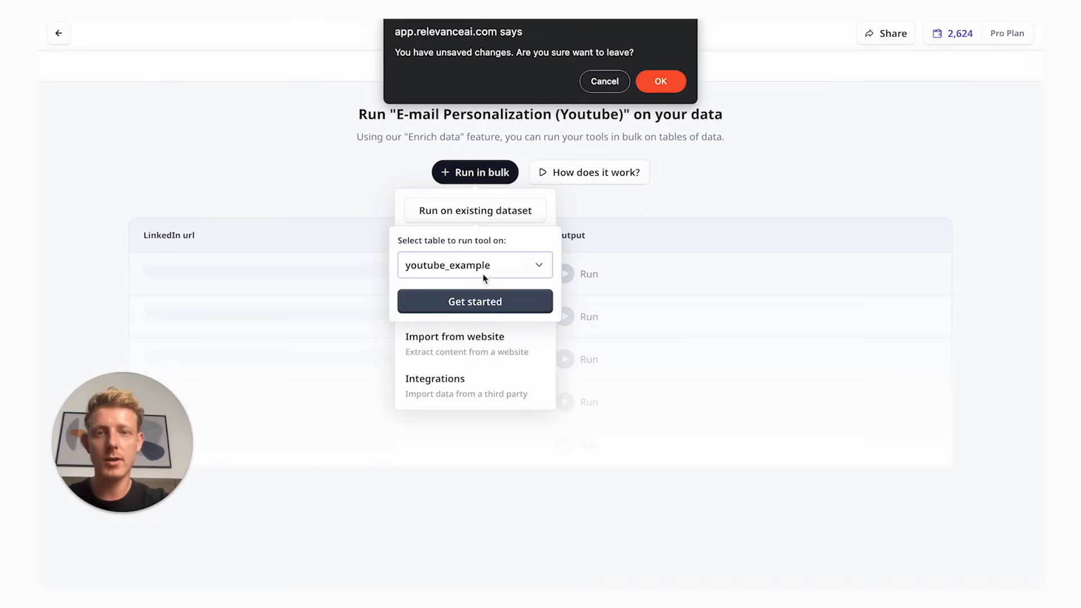
pyautogui.click(659, 81)
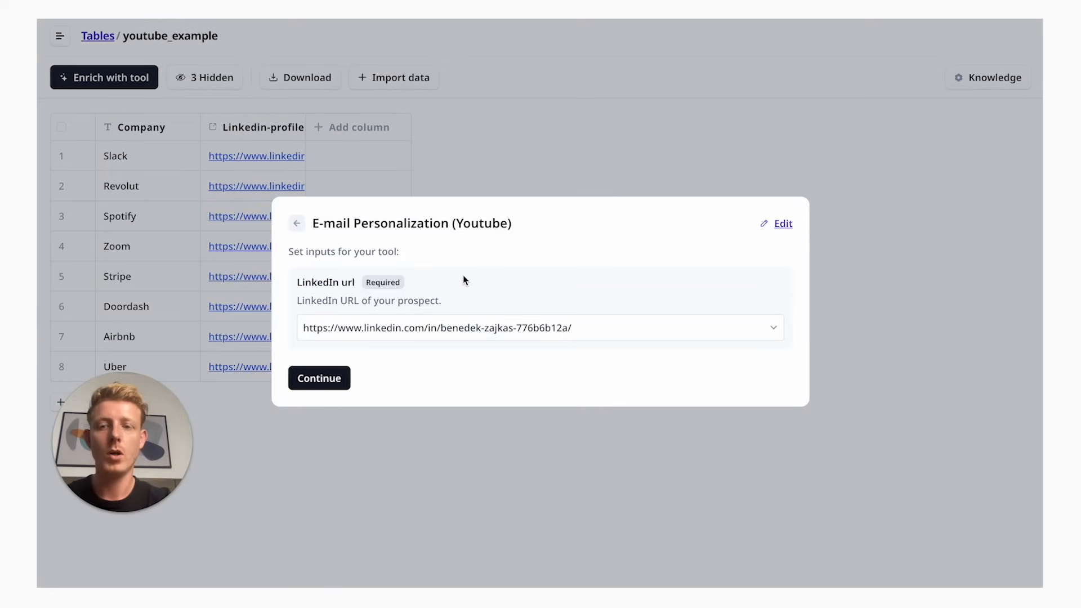
pyautogui.moveTo(366, 316)
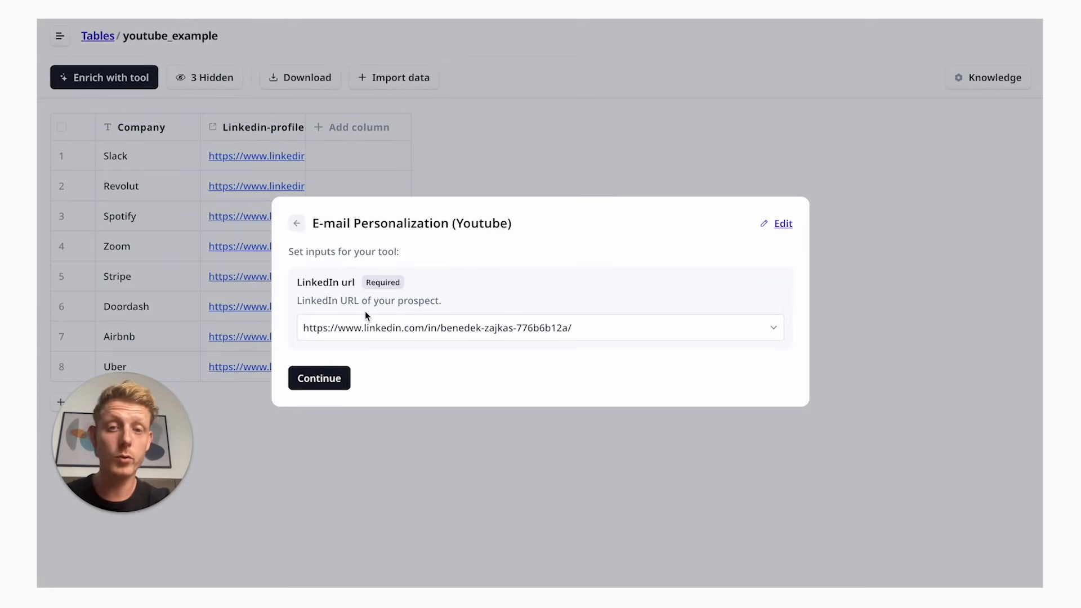
pyautogui.moveTo(384, 292)
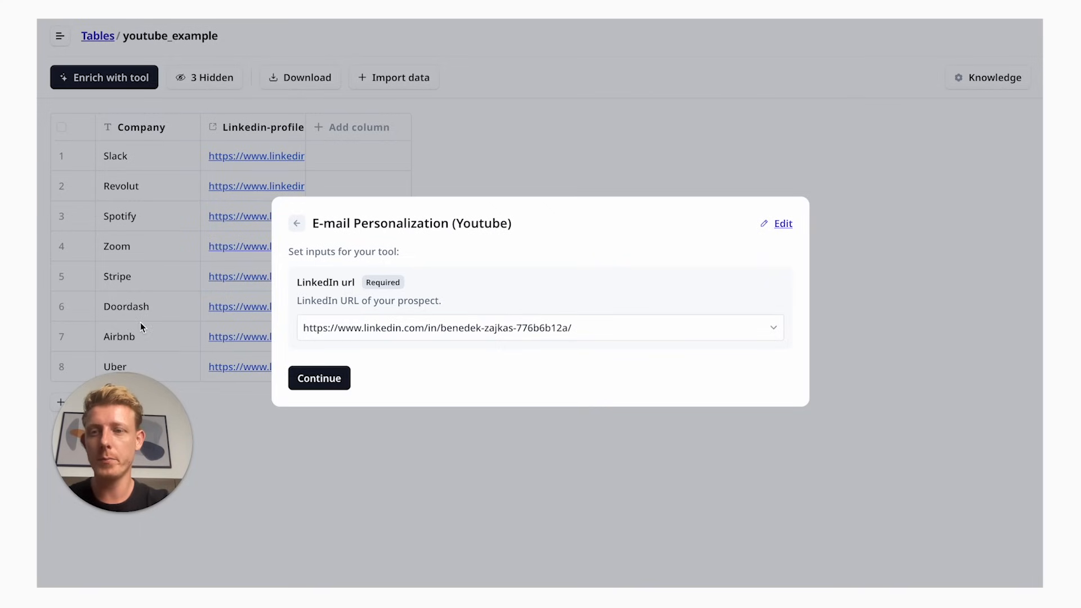
pyautogui.moveTo(260, 347)
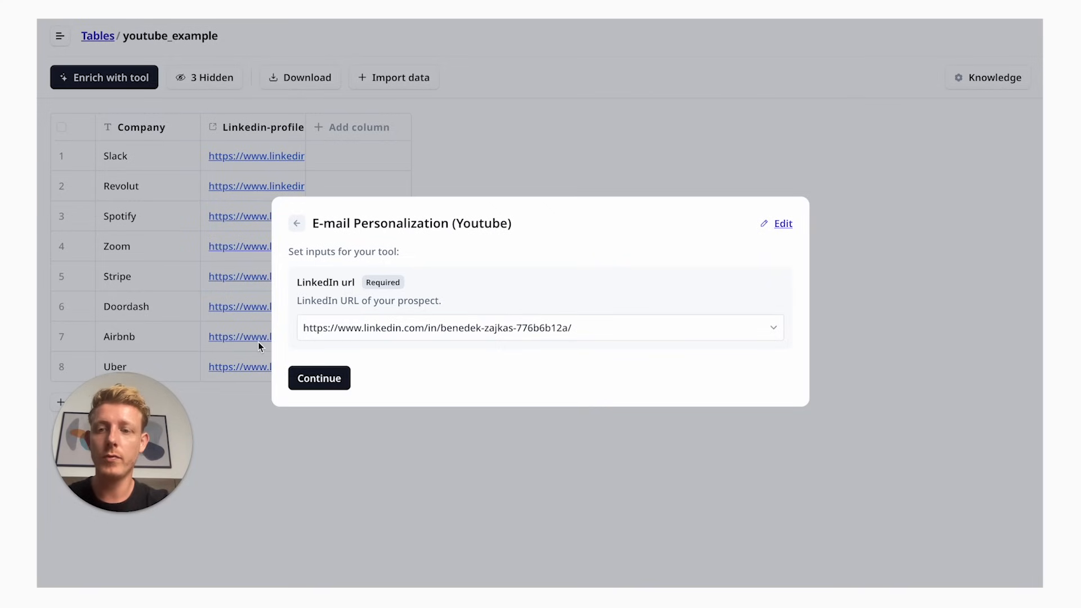
pyautogui.moveTo(369, 263)
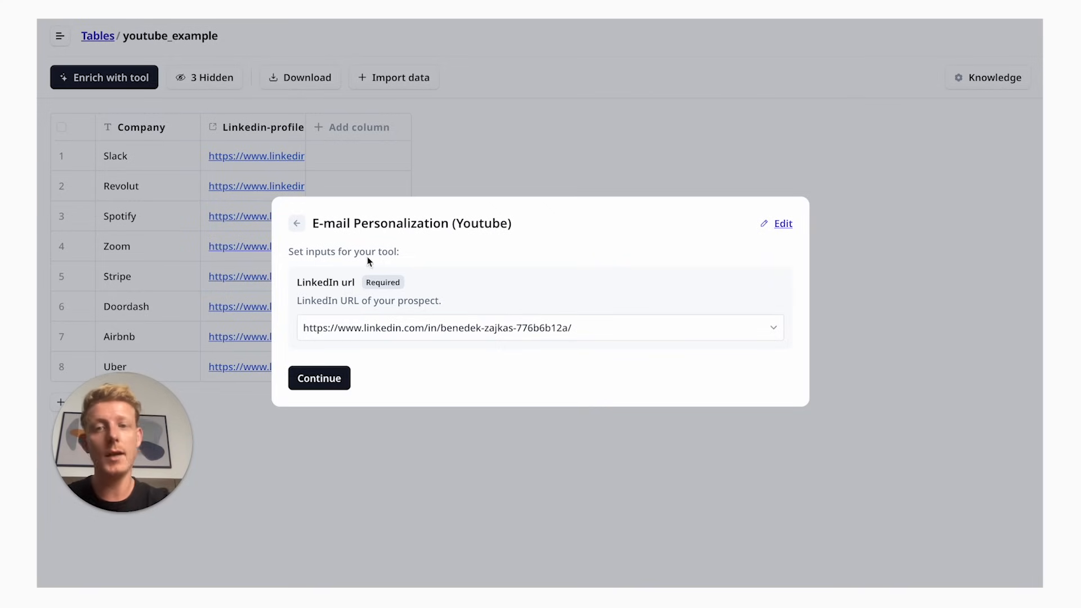
pyautogui.moveTo(388, 328)
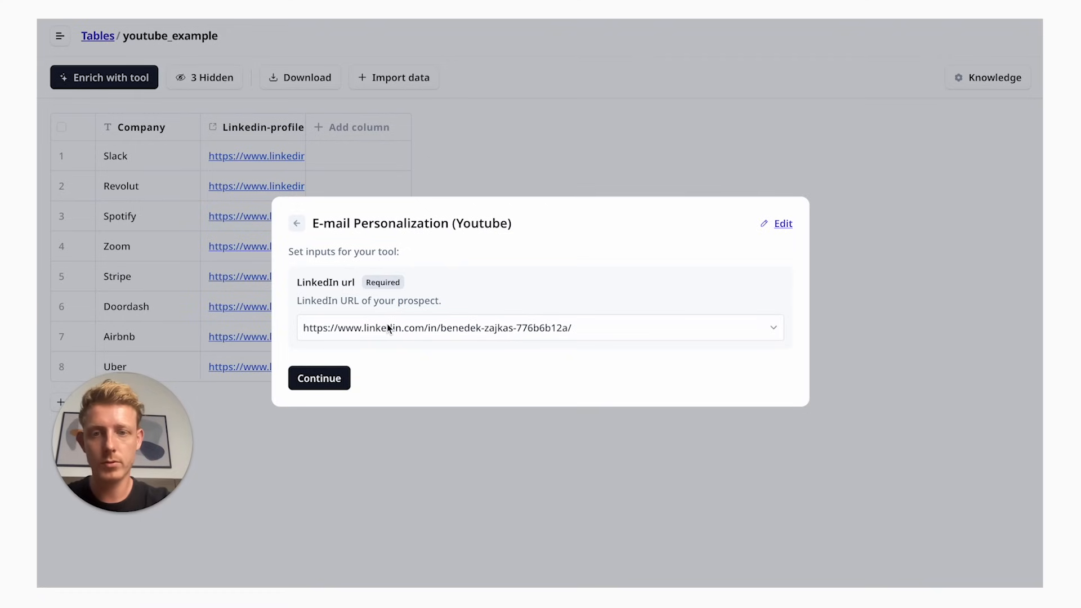
# Map the Linkedin-profile column to the LinkedIn url input and save the tool column without running
pyautogui.click(773, 328)
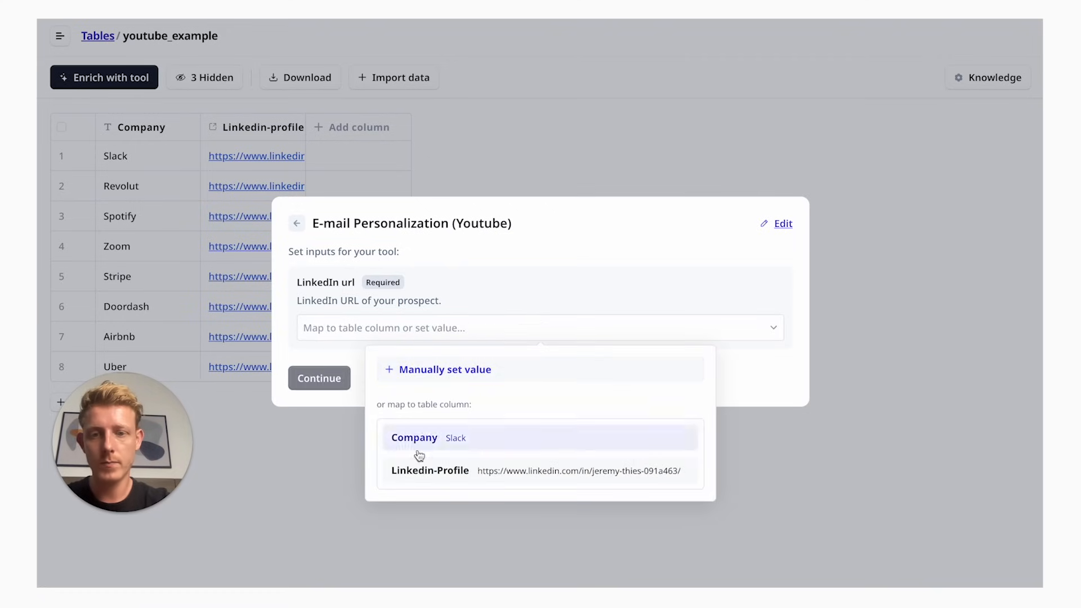
pyautogui.click(429, 471)
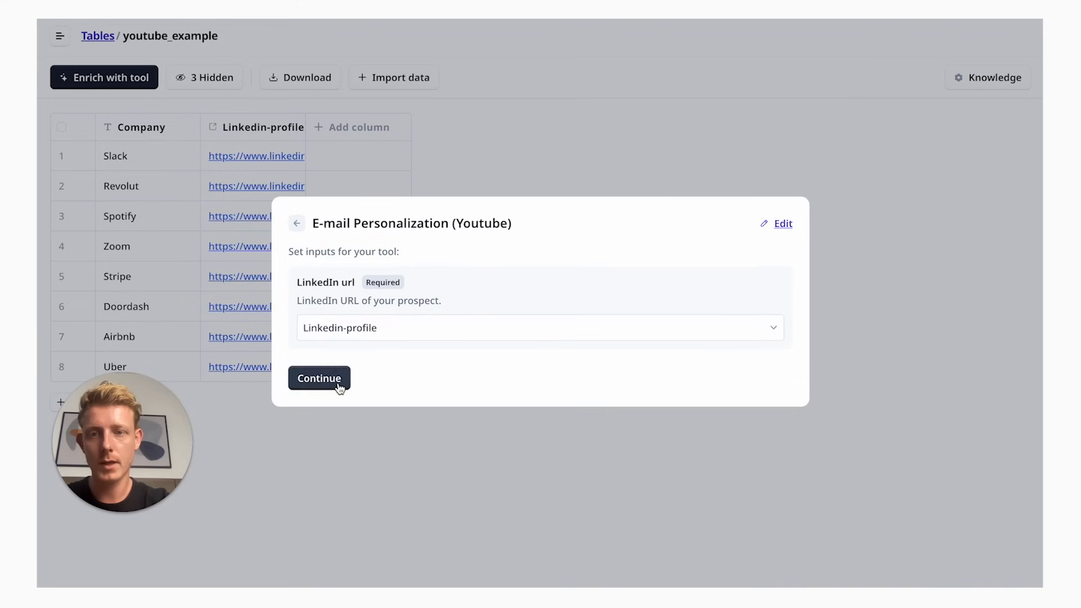
pyautogui.click(318, 379)
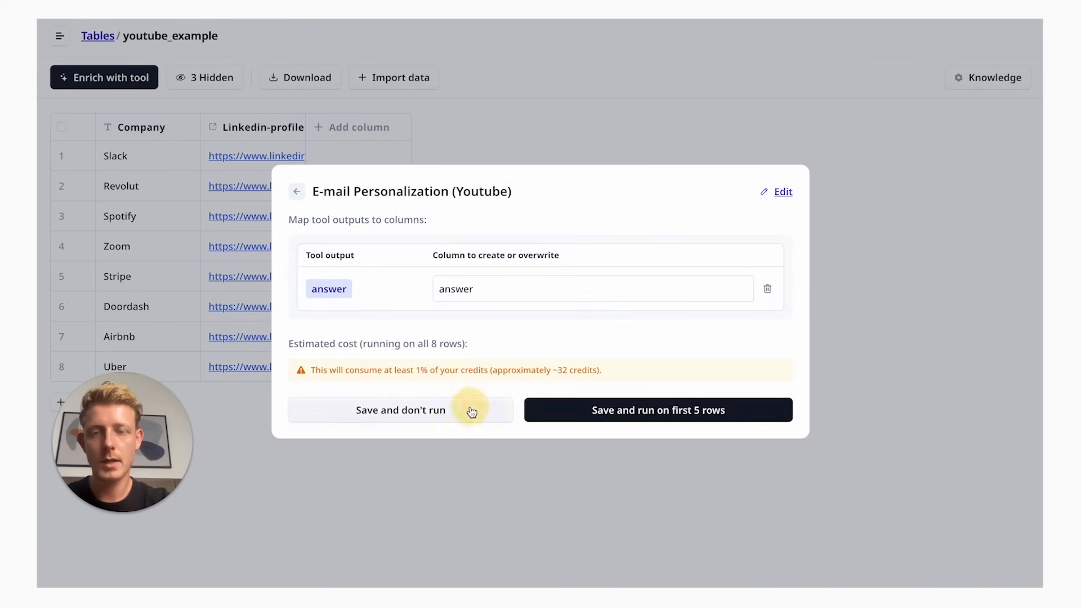
pyautogui.click(400, 409)
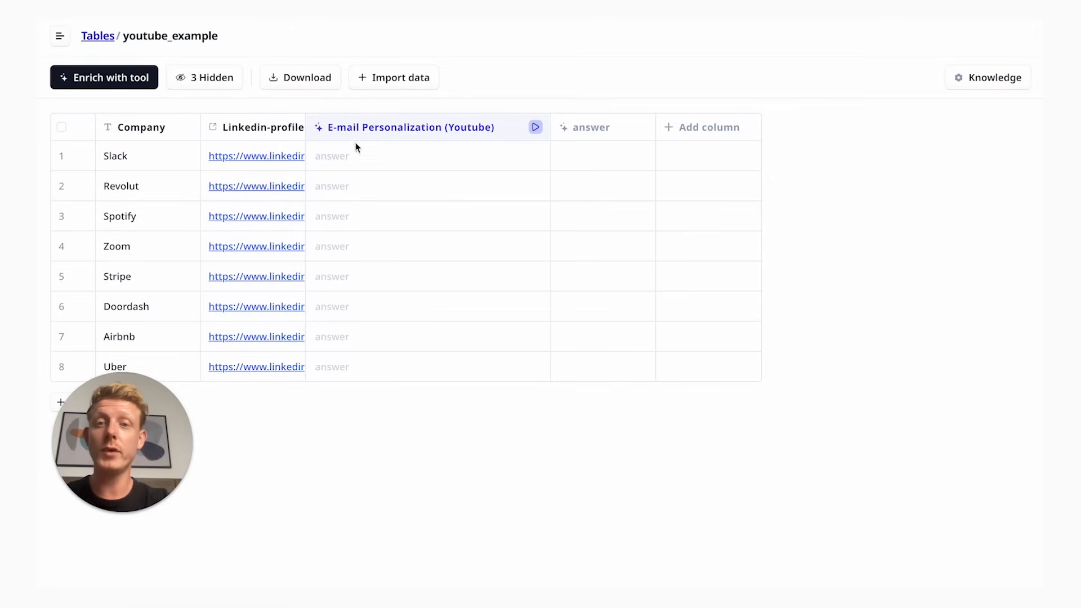
pyautogui.moveTo(486, 132)
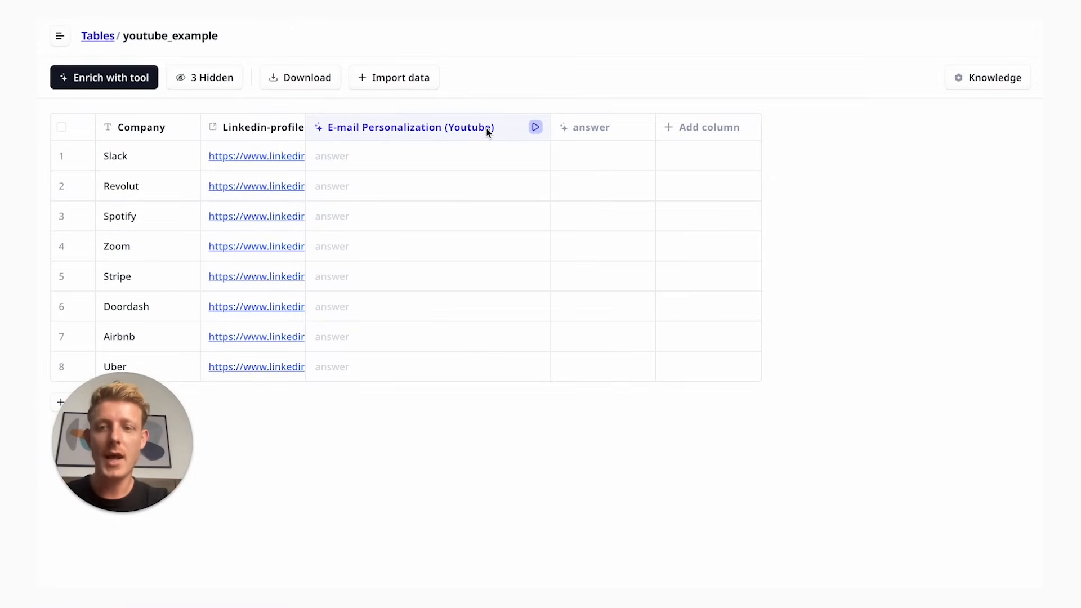
pyautogui.moveTo(510, 128)
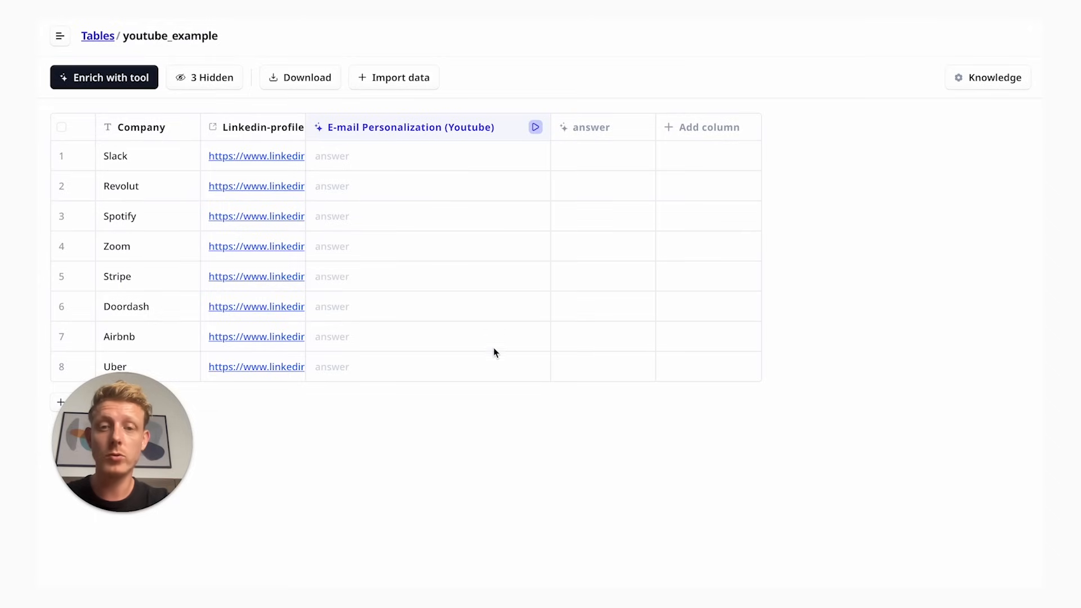
pyautogui.moveTo(145, 170)
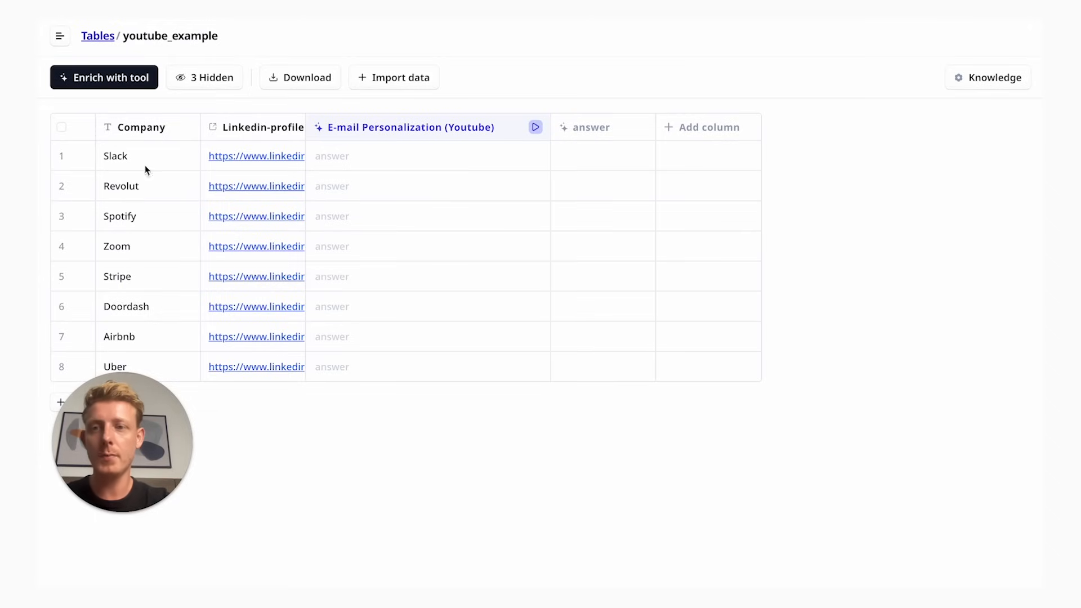
pyautogui.moveTo(408, 433)
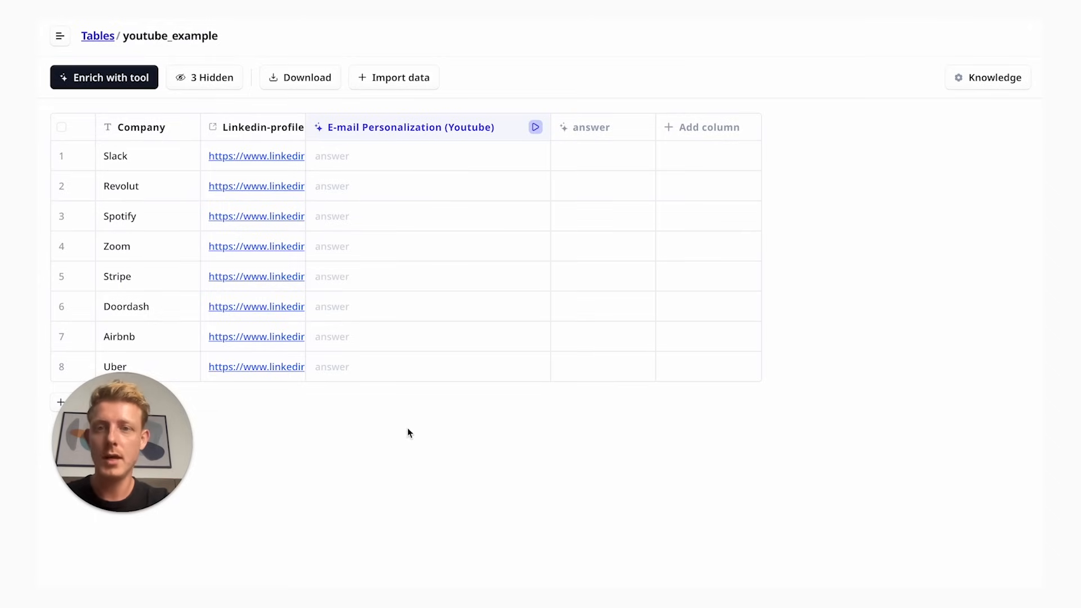
pyautogui.moveTo(343, 156)
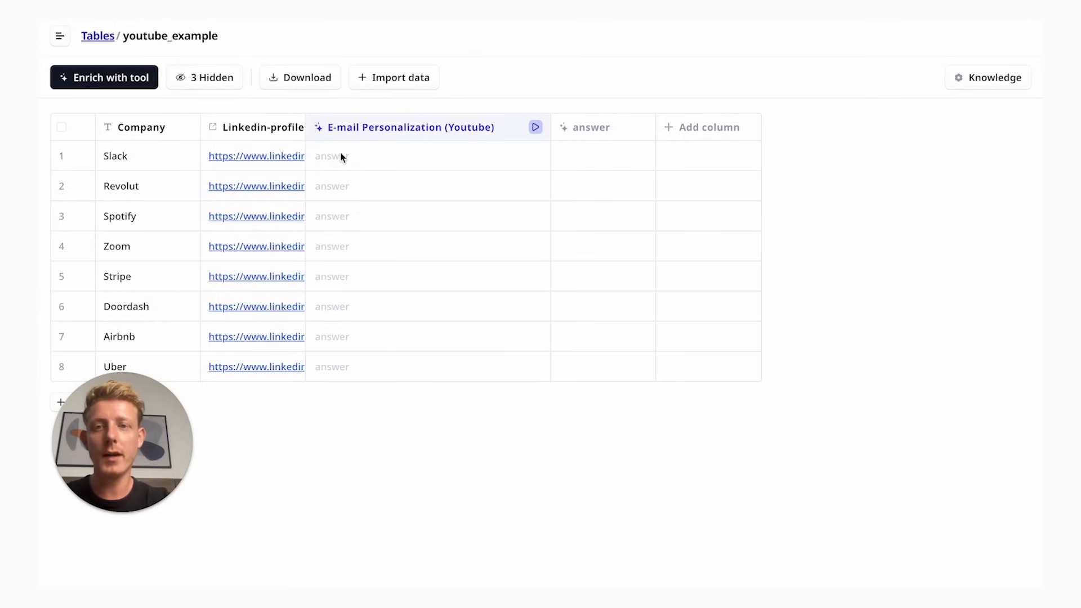
pyautogui.moveTo(321, 157)
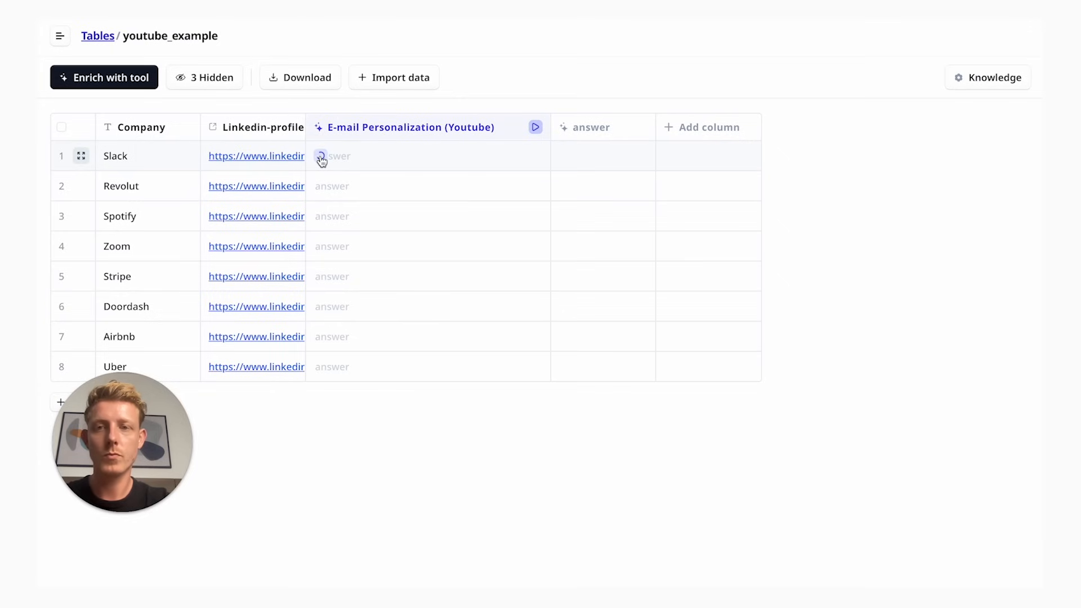
# Run the E-mail Personalization tool on the Slack row alone
pyautogui.click(602, 155)
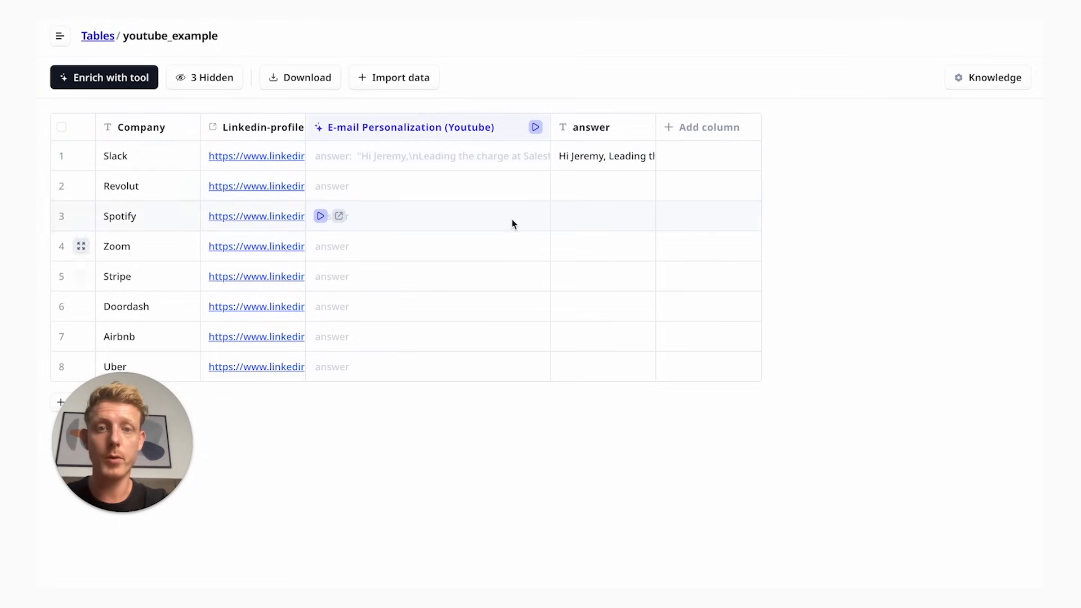
pyautogui.moveTo(536, 127)
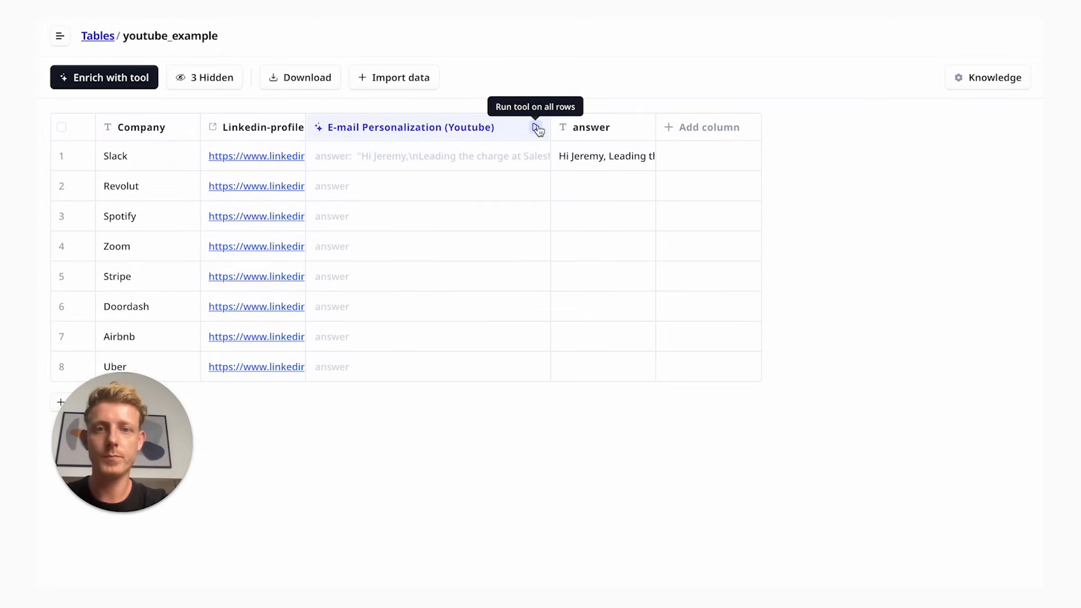
# Run the tool column on all rows that haven't run yet
pyautogui.click(536, 127)
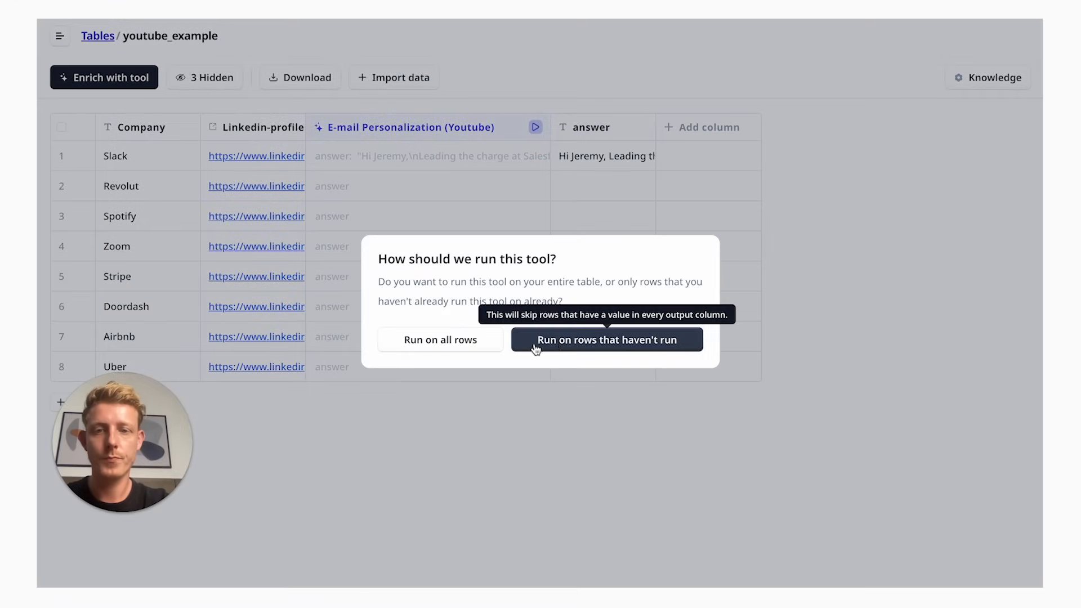
pyautogui.click(605, 339)
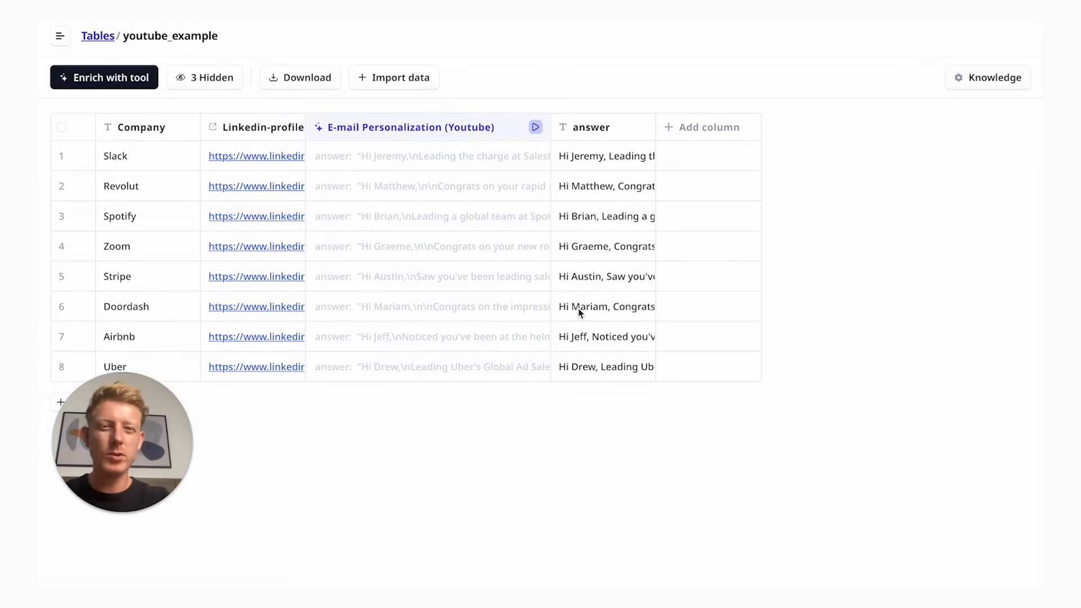
pyautogui.moveTo(594, 361)
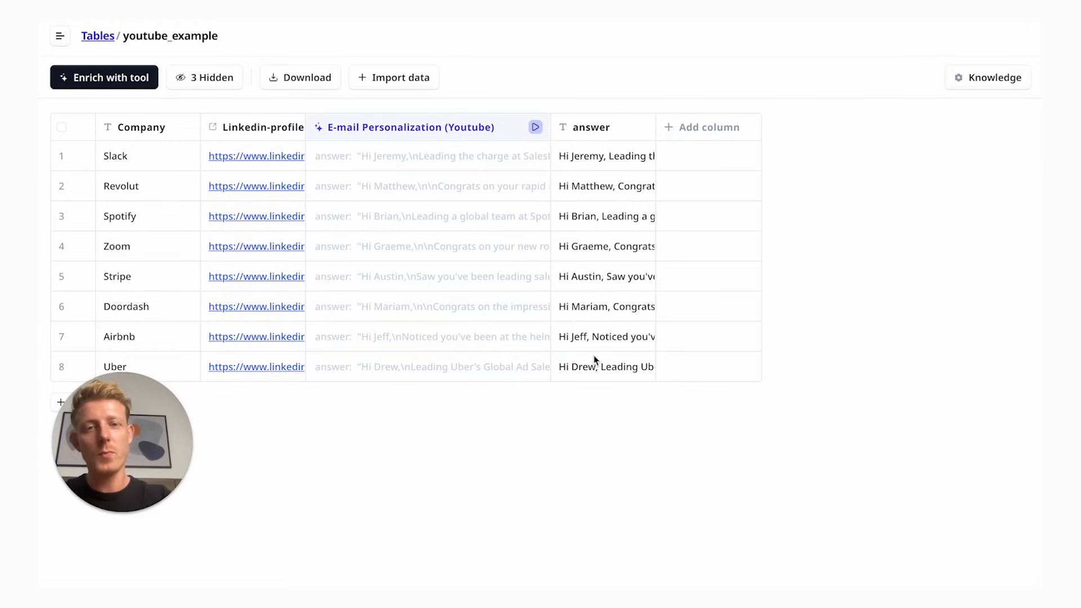
pyautogui.moveTo(585, 408)
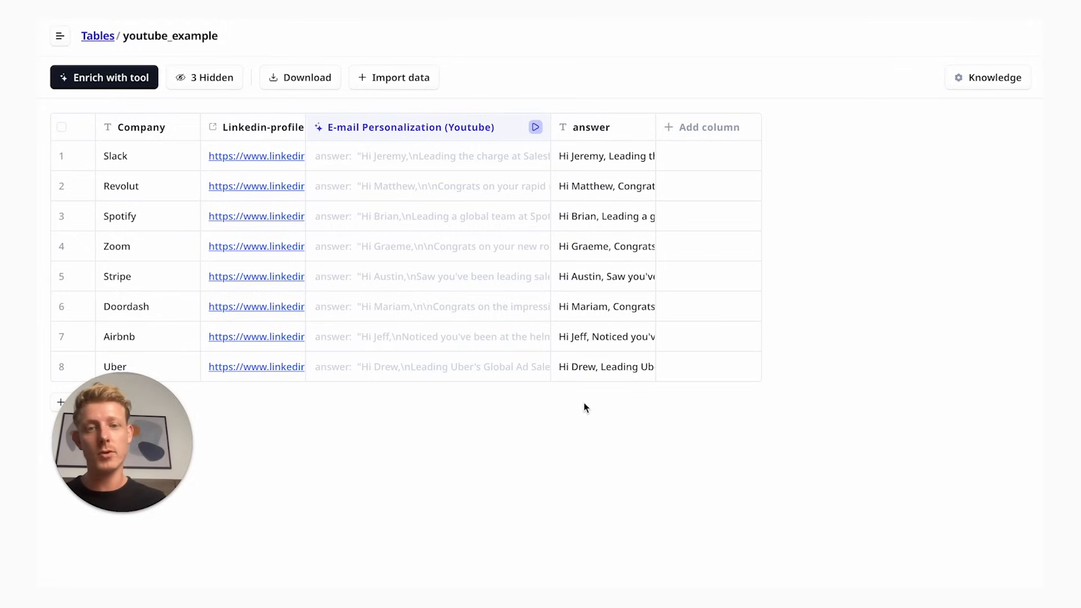
pyautogui.moveTo(613, 312)
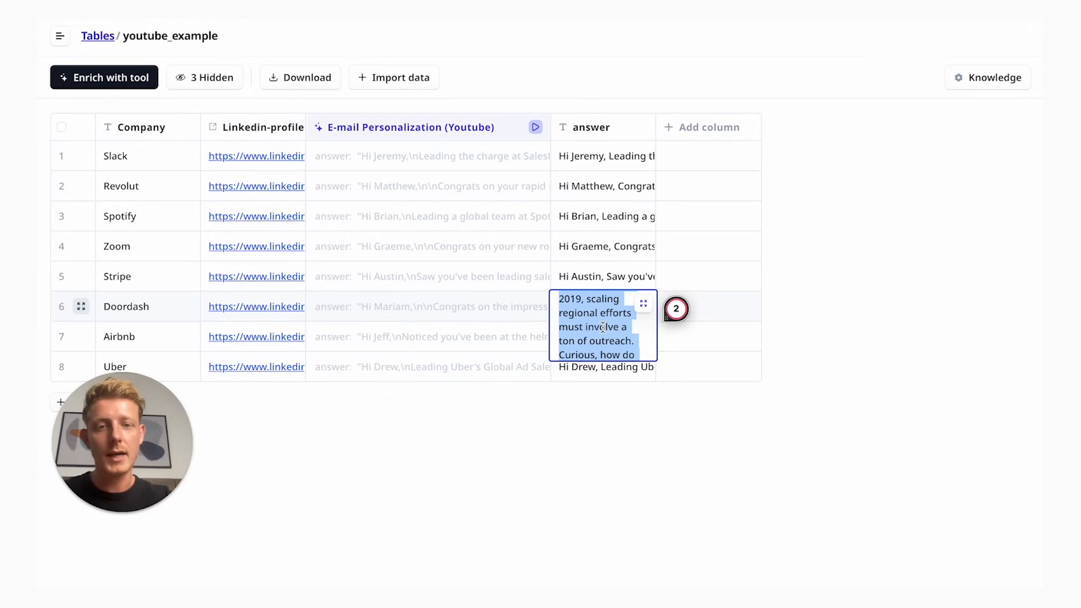
pyautogui.scroll(-3)
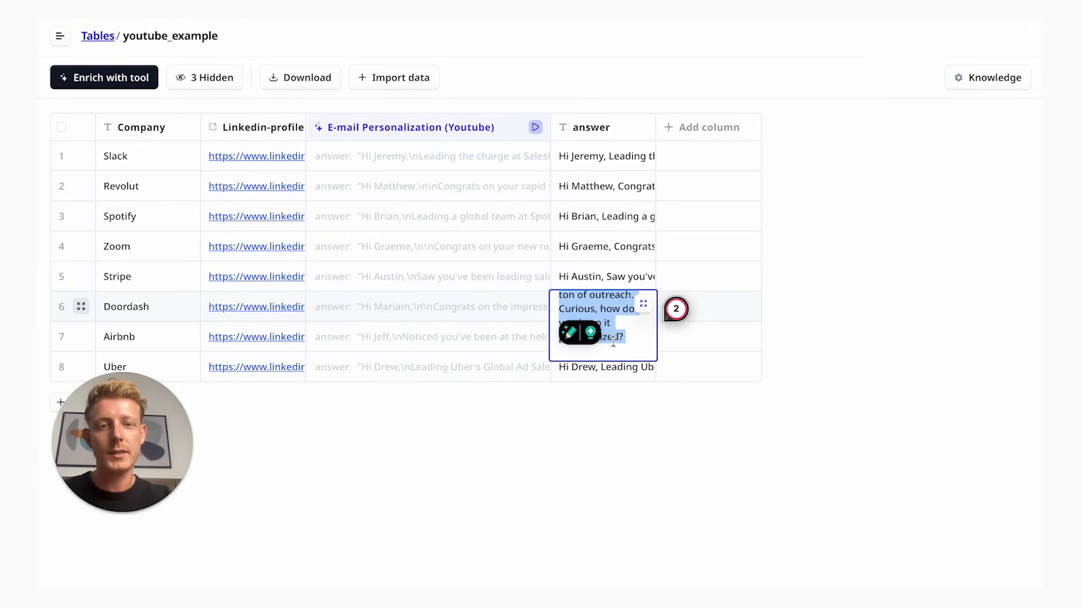
pyautogui.scroll(-3)
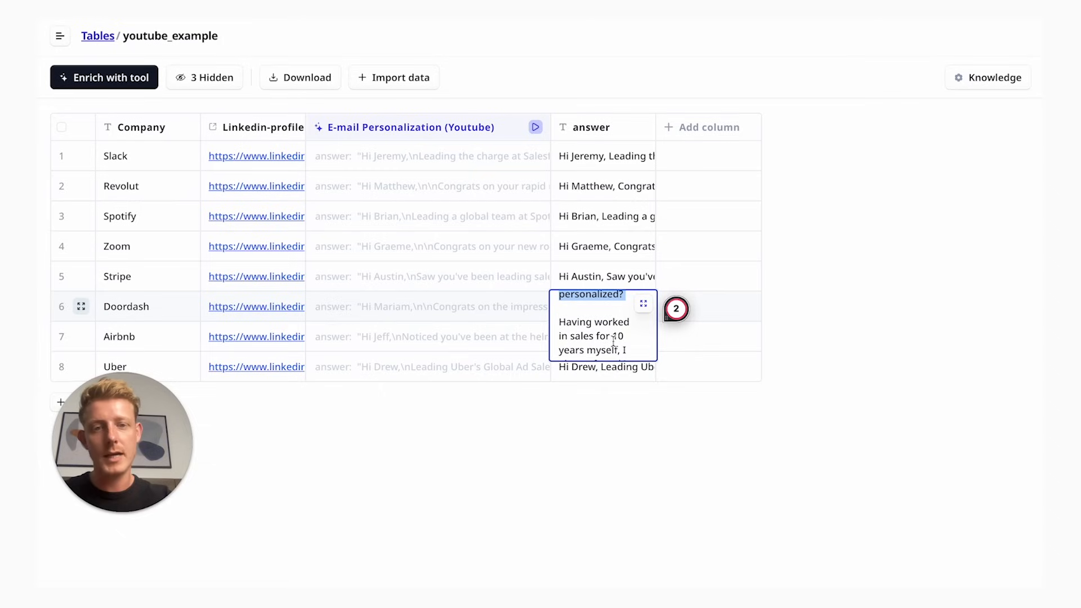